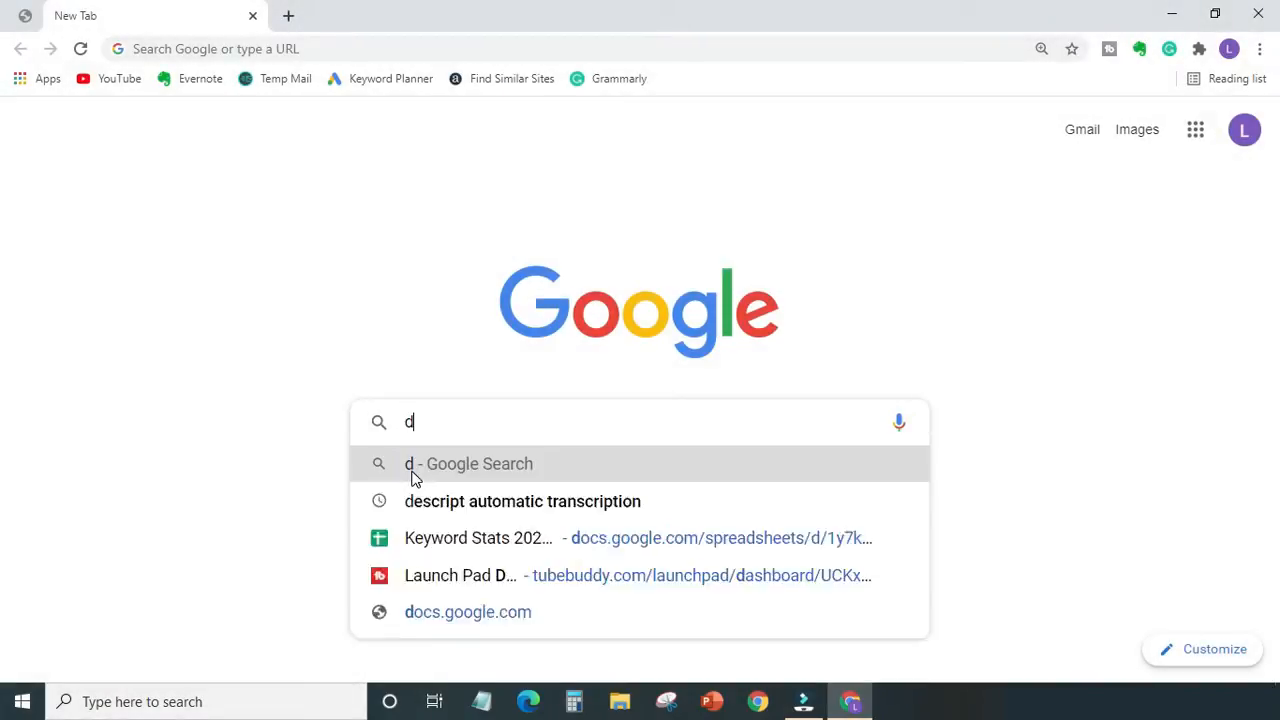
Search Google for 'descript' and download the Windows installer from Descript's download page.
{"action": "left_click", "coordinate": [522, 501]}
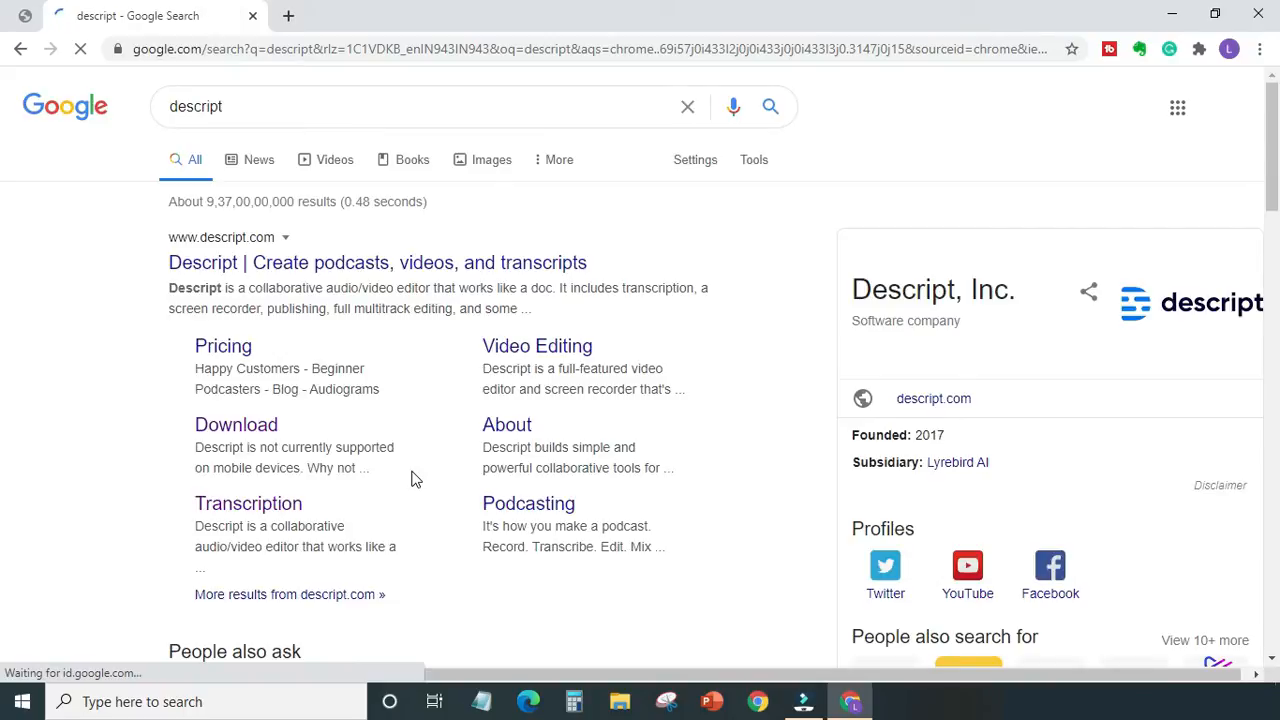
{"action": "mouse_move", "coordinate": [236, 424]}
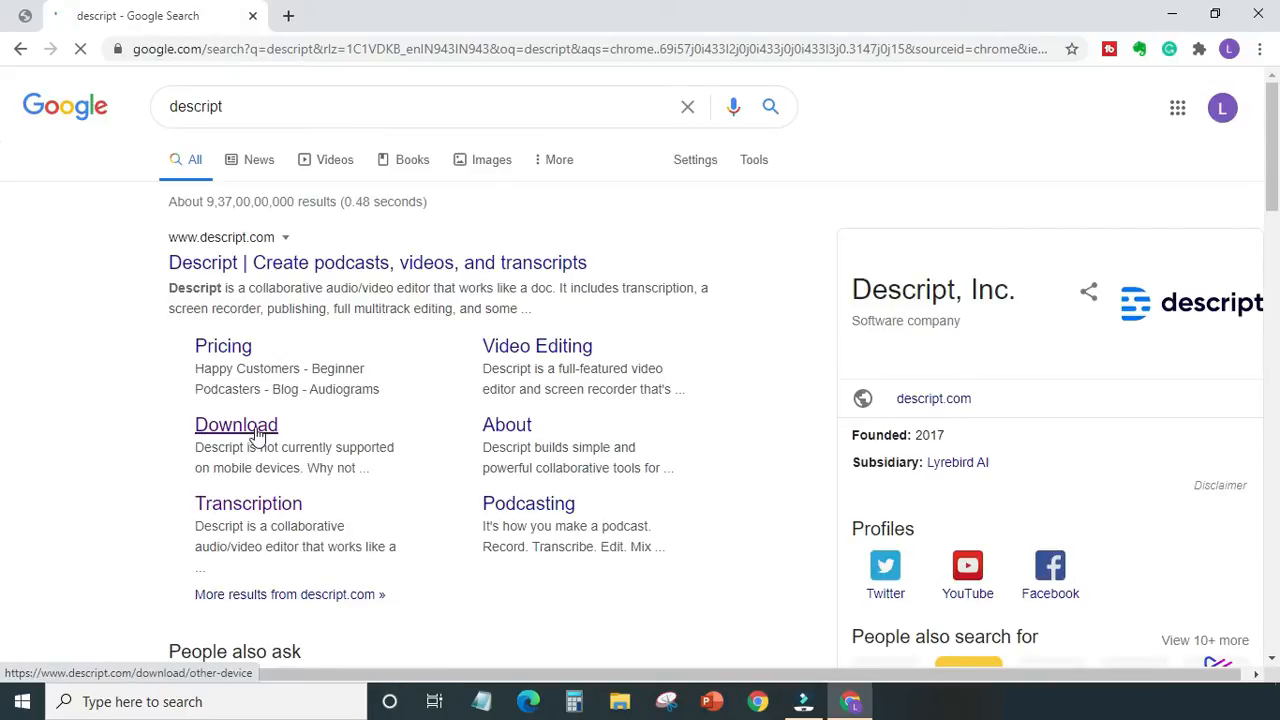
{"action": "left_click", "coordinate": [236, 424]}
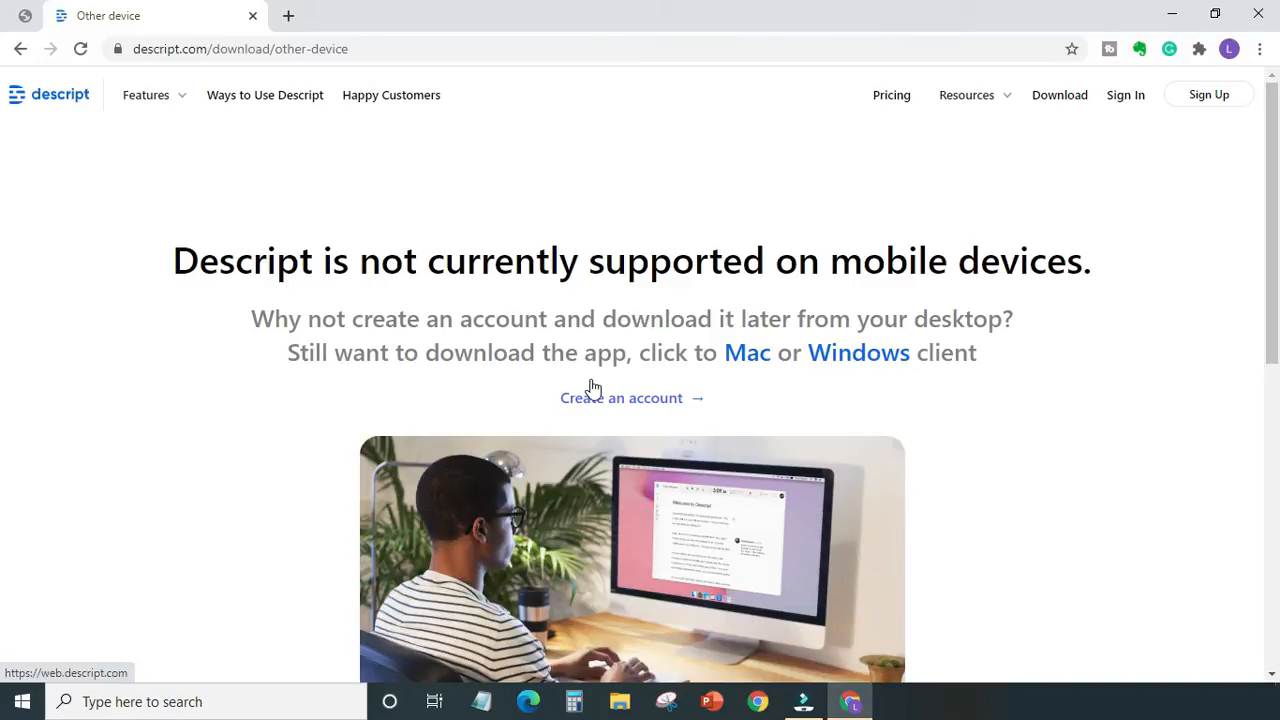
{"action": "mouse_move", "coordinate": [747, 352]}
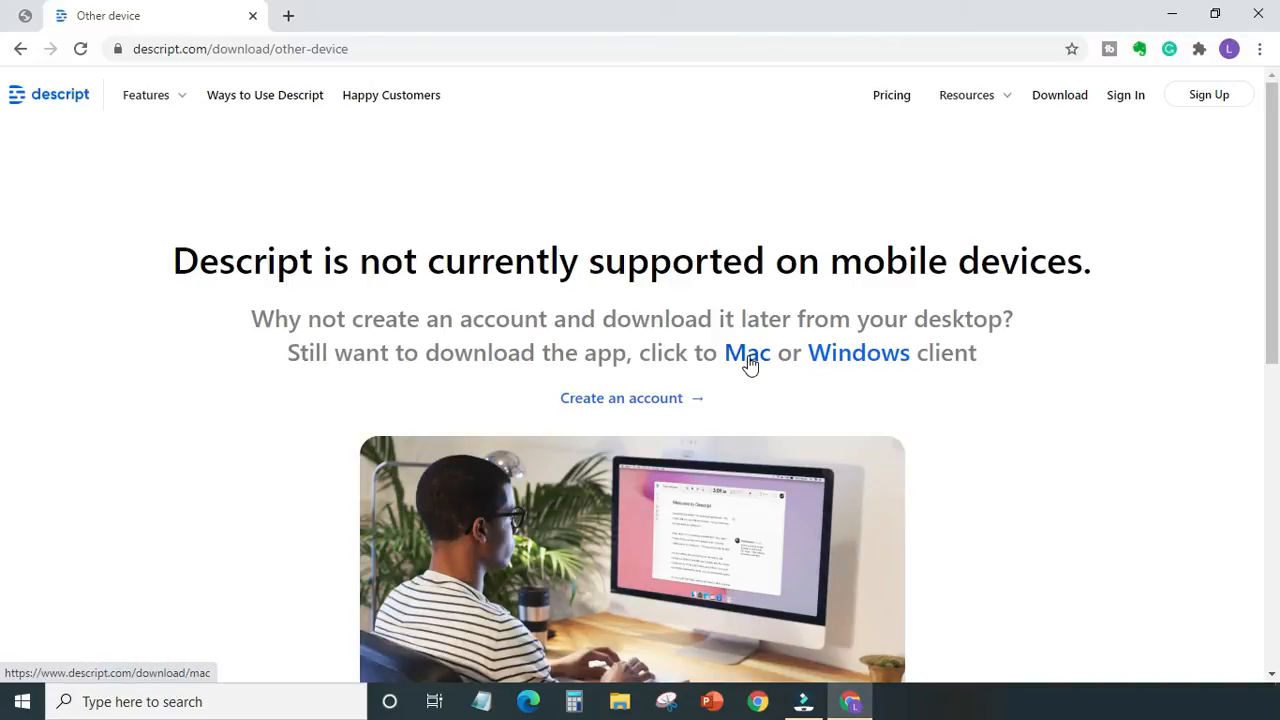
{"action": "mouse_move", "coordinate": [869, 367]}
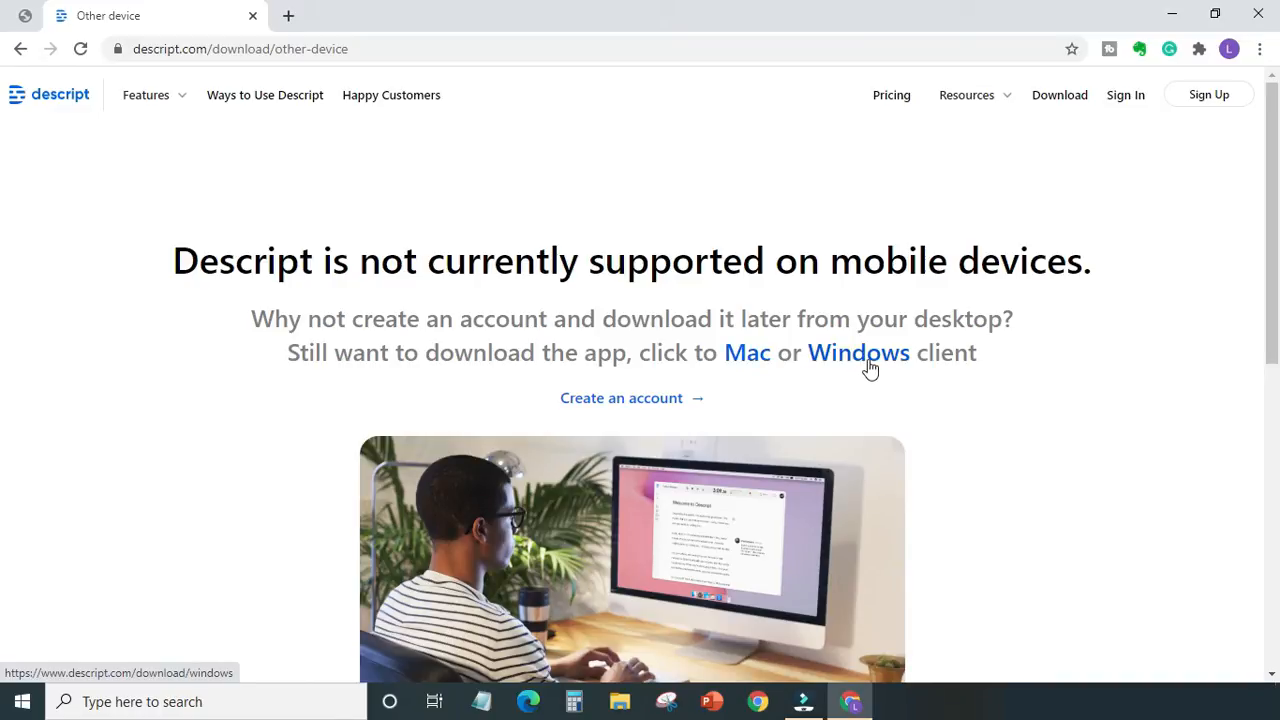
{"action": "left_click", "coordinate": [858, 352]}
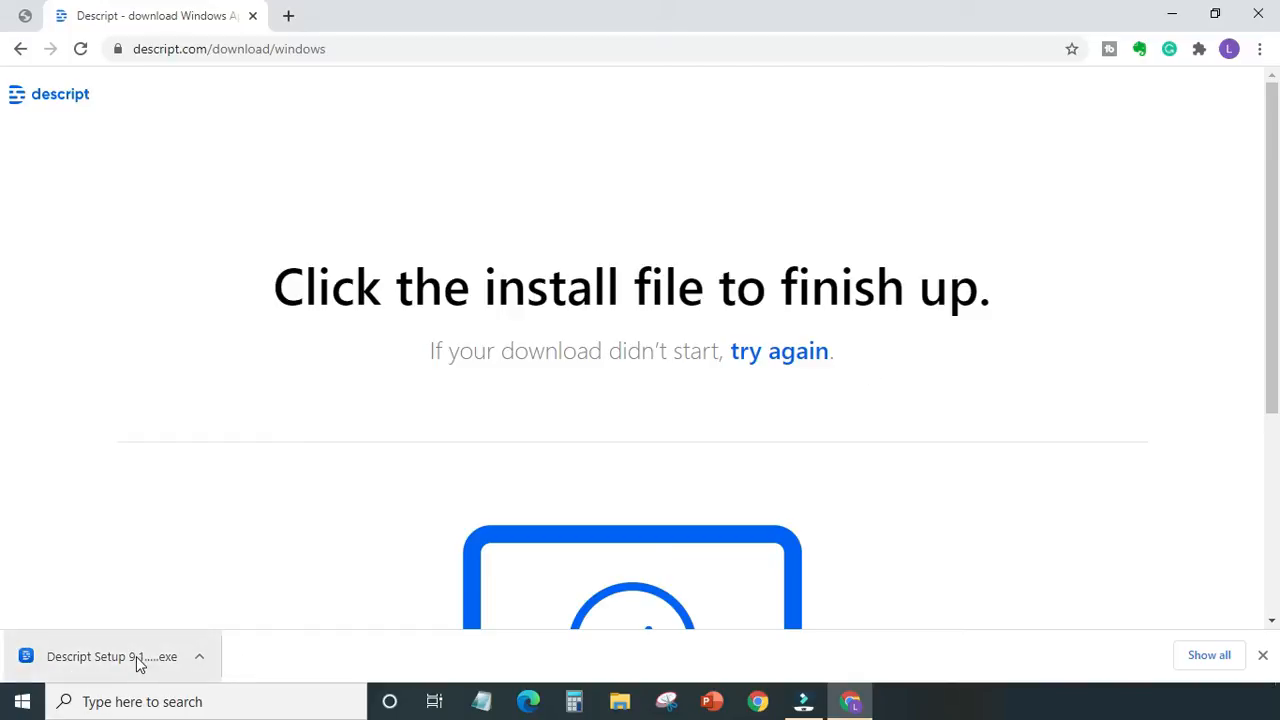
Run the downloaded Descript Setup .exe and choose Install anyway at the unverified-app warning.
{"action": "left_click", "coordinate": [112, 656]}
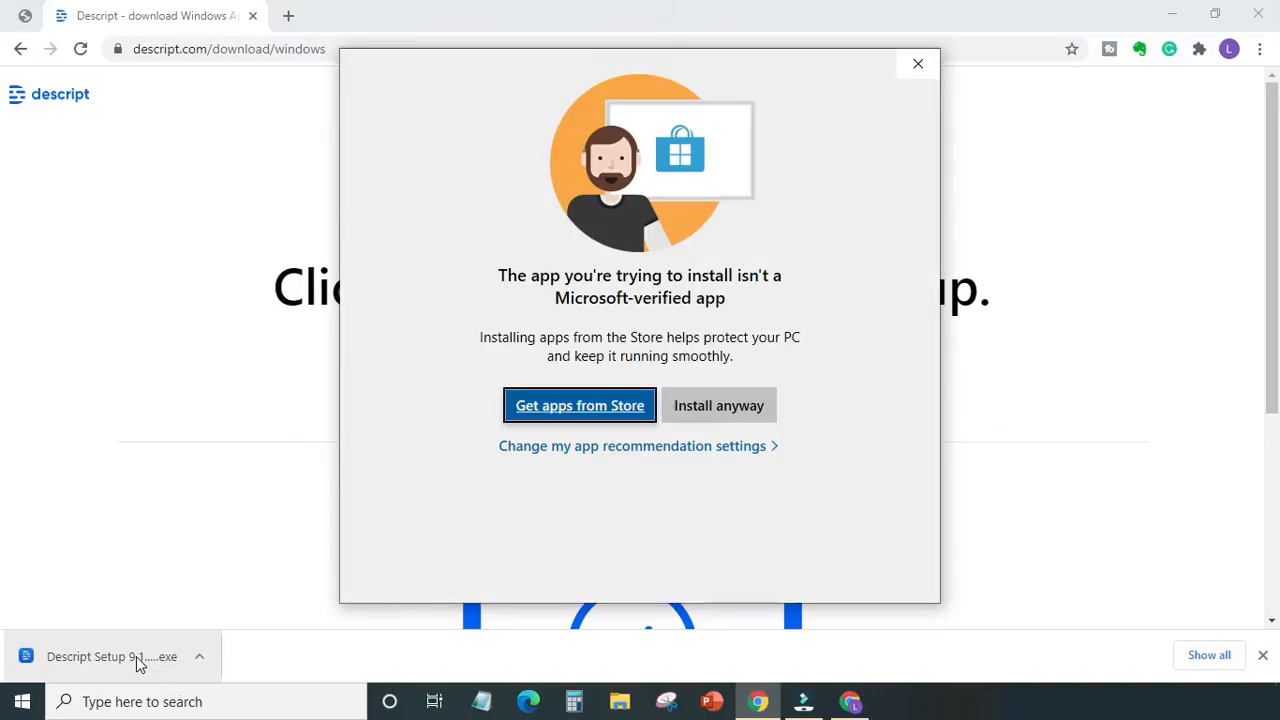
{"action": "mouse_move", "coordinate": [555, 491]}
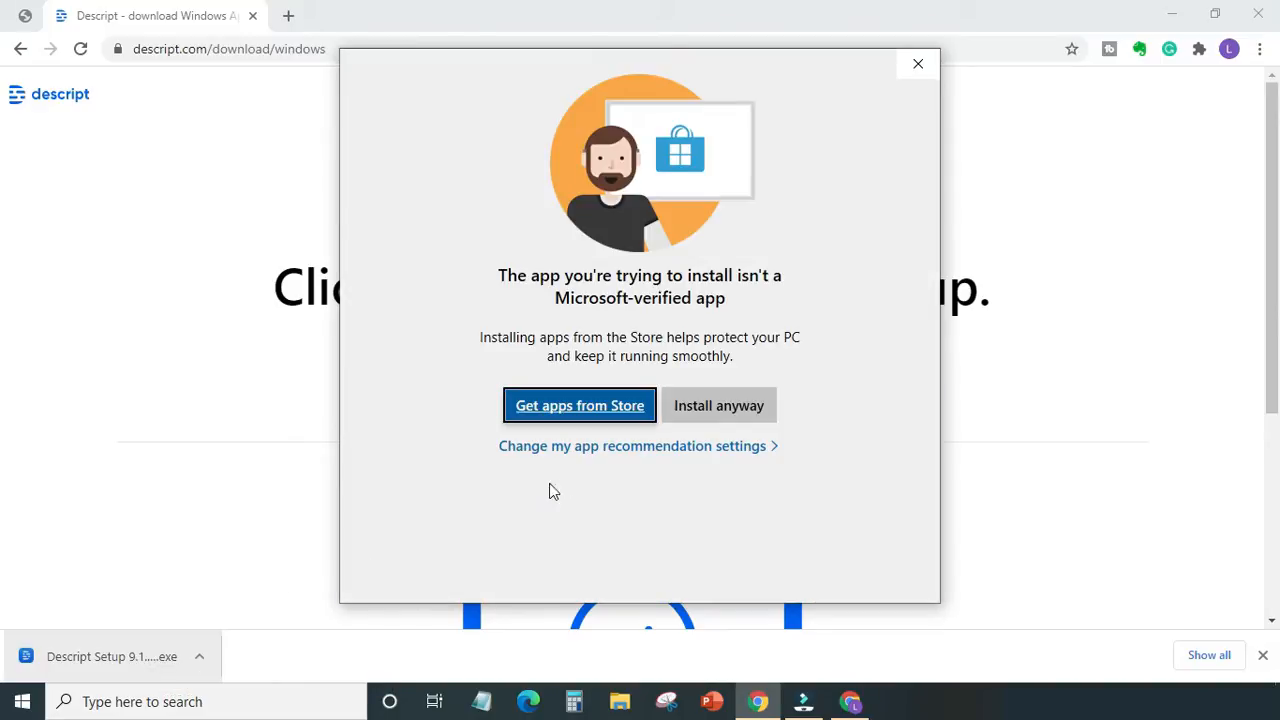
{"action": "left_click", "coordinate": [718, 405]}
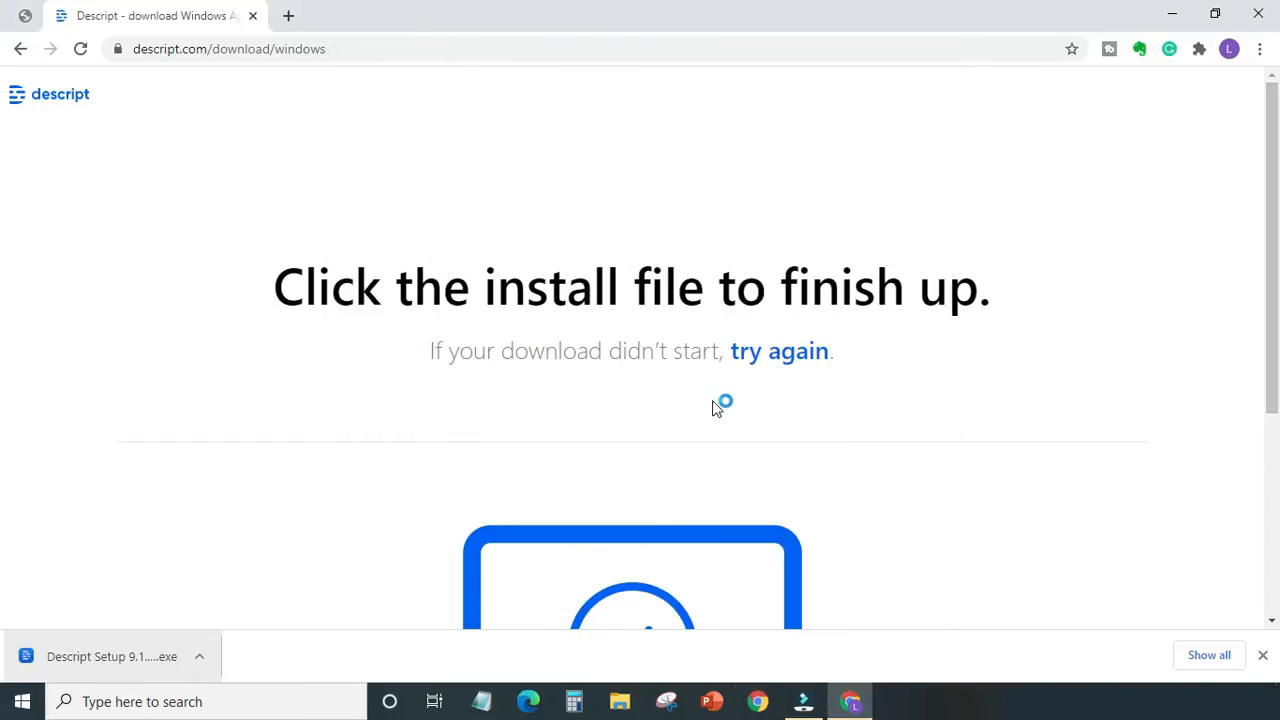
{"action": "left_click", "coordinate": [111, 656]}
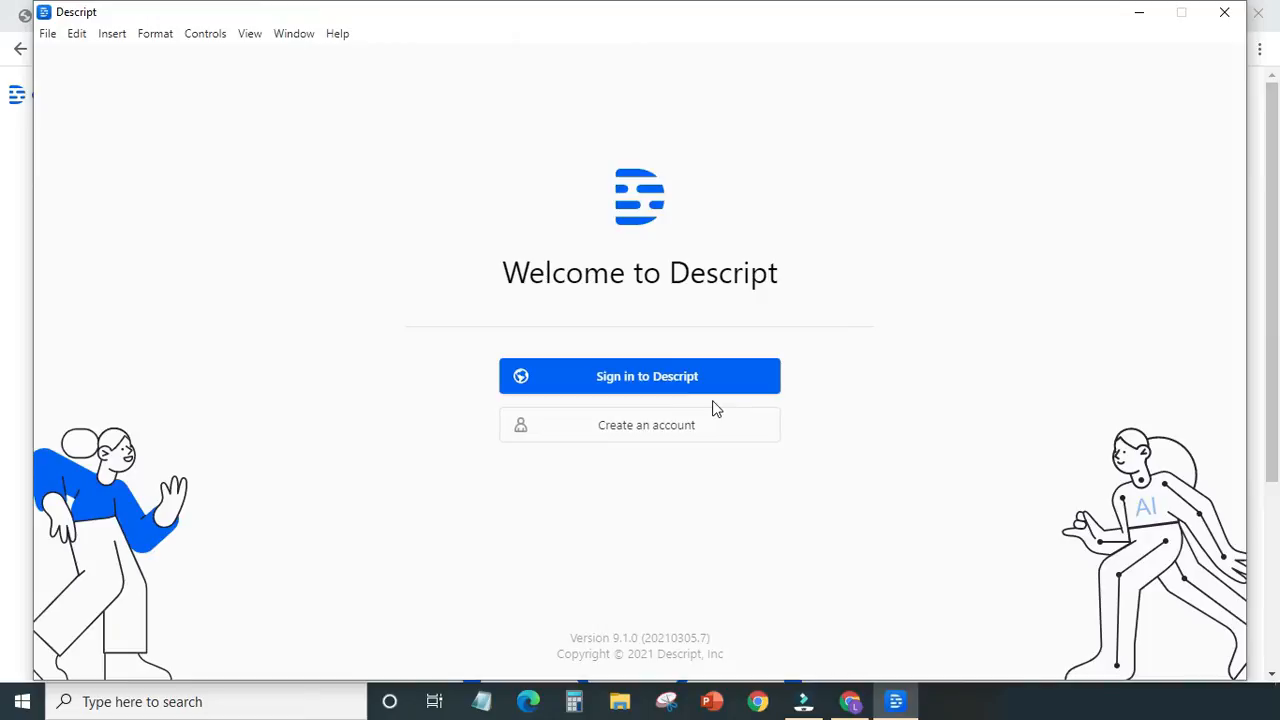
{"action": "mouse_move", "coordinate": [670, 425]}
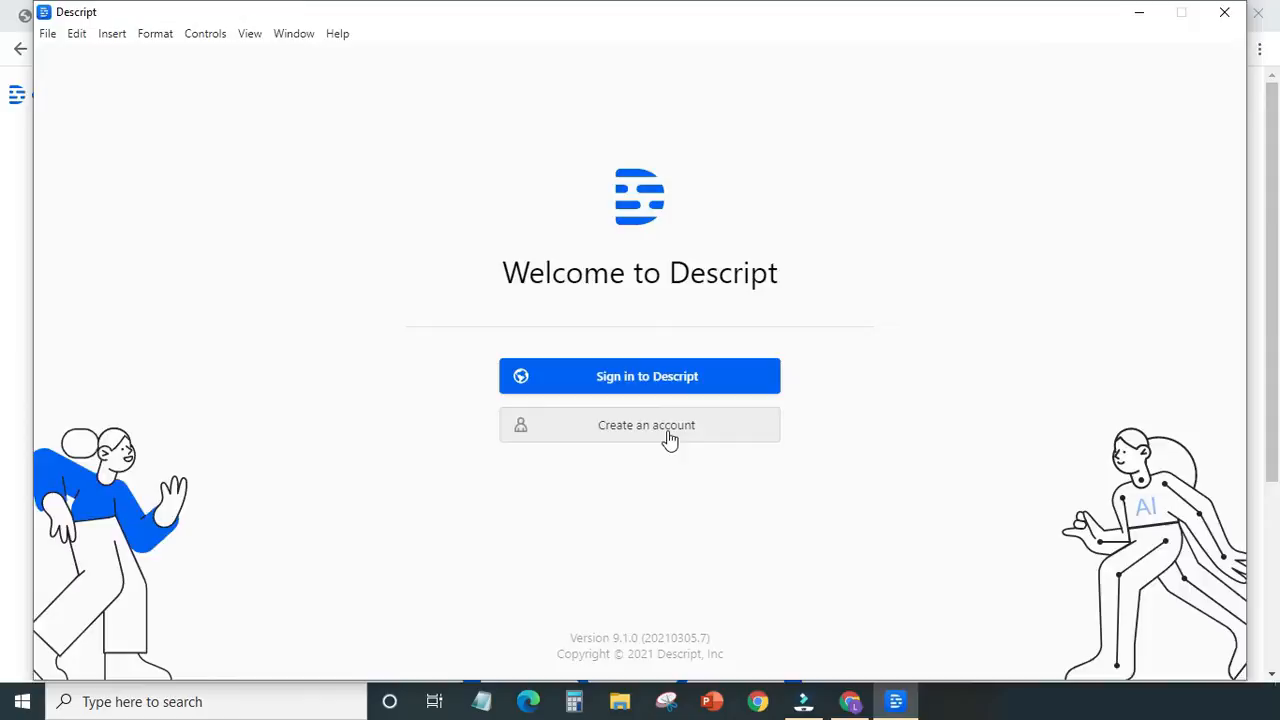
Choose Create an account on the Welcome to Descript screen.
{"action": "left_click", "coordinate": [639, 424]}
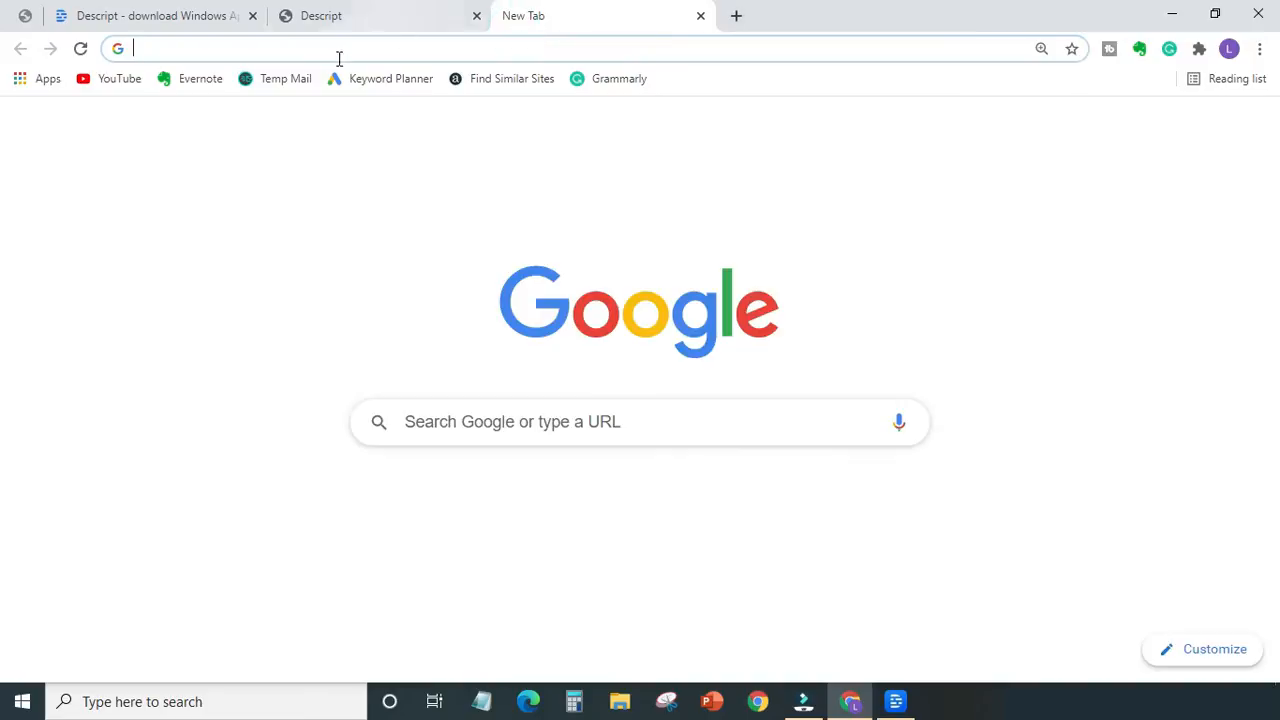
{"action": "left_click", "coordinate": [285, 78]}
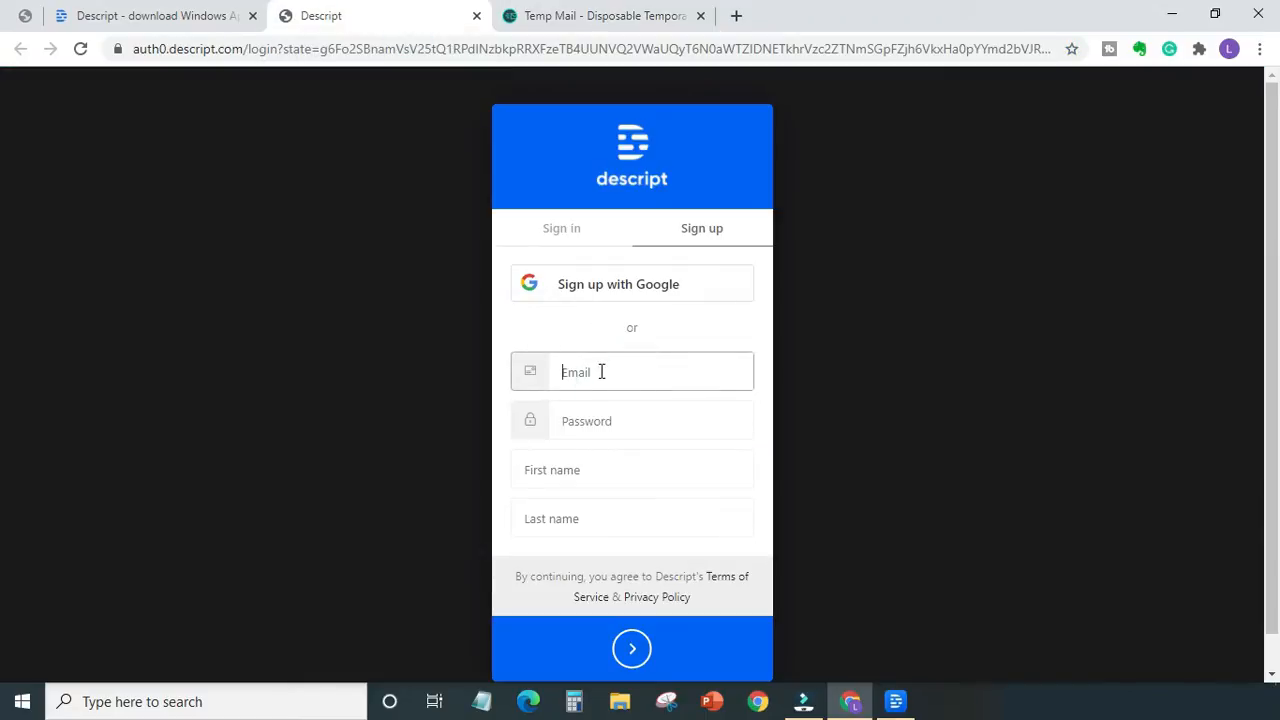
{"action": "left_click", "coordinate": [632, 420]}
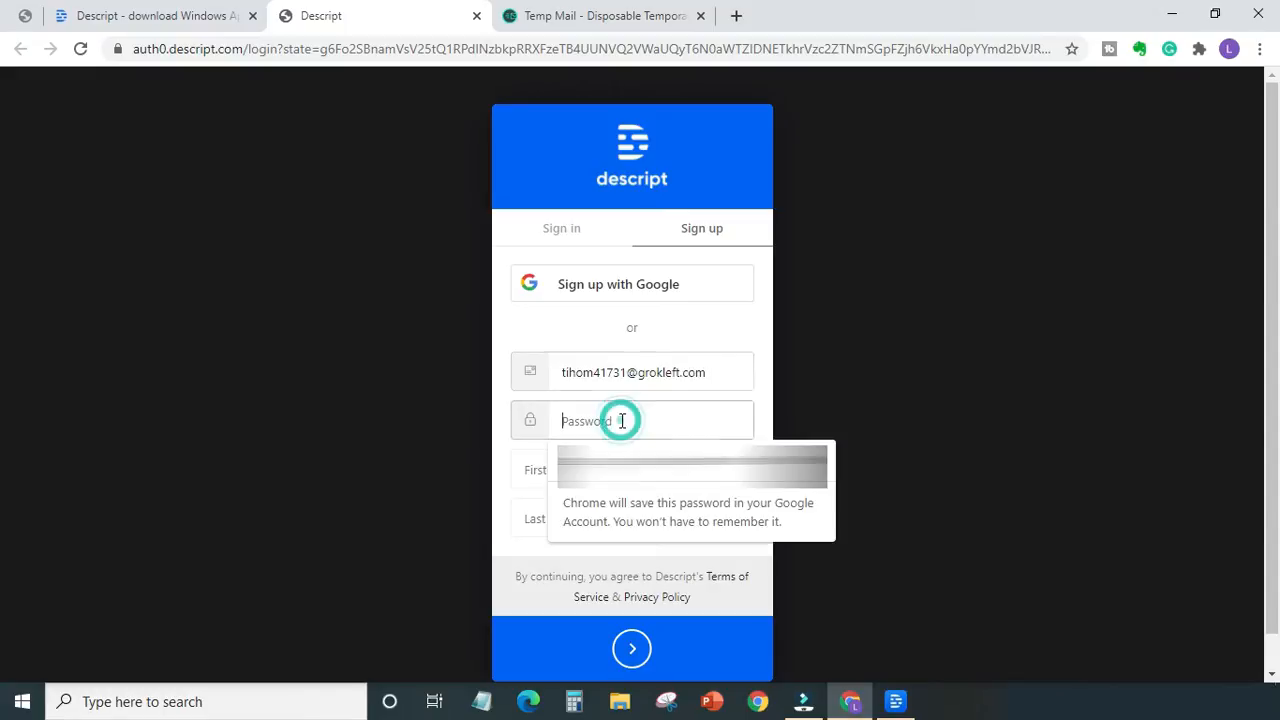
{"action": "type", "text": "password"}
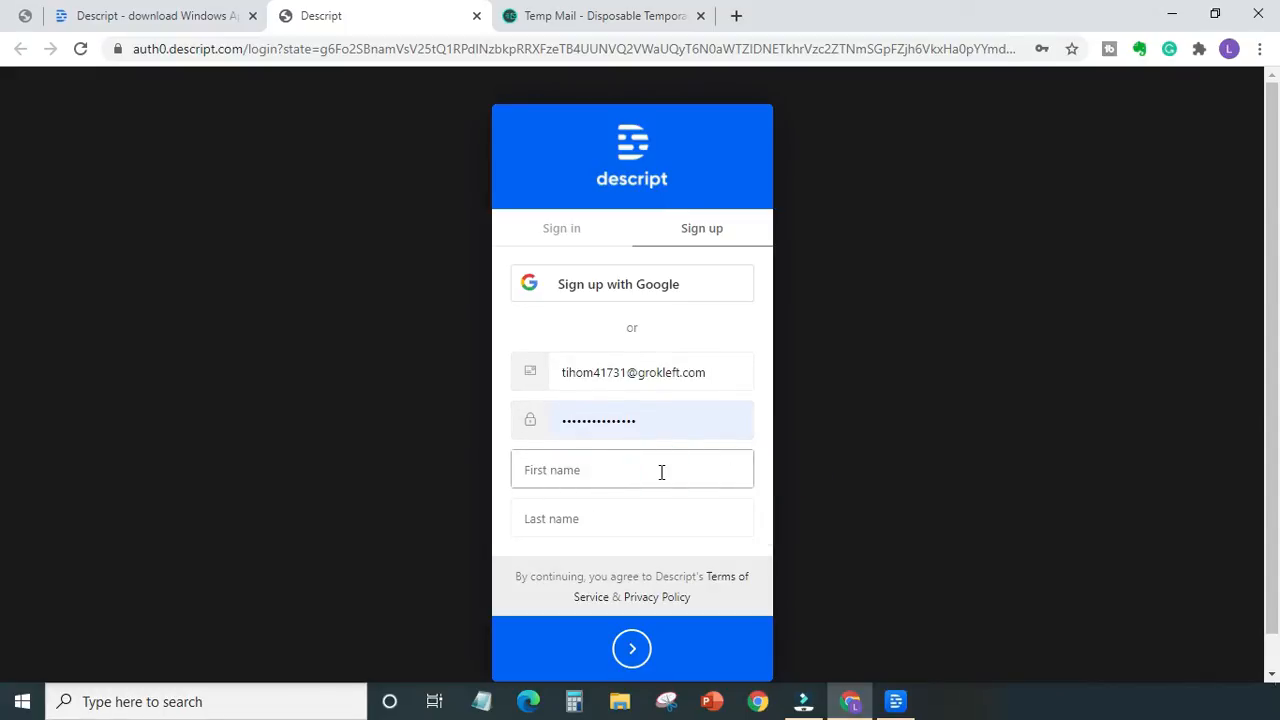
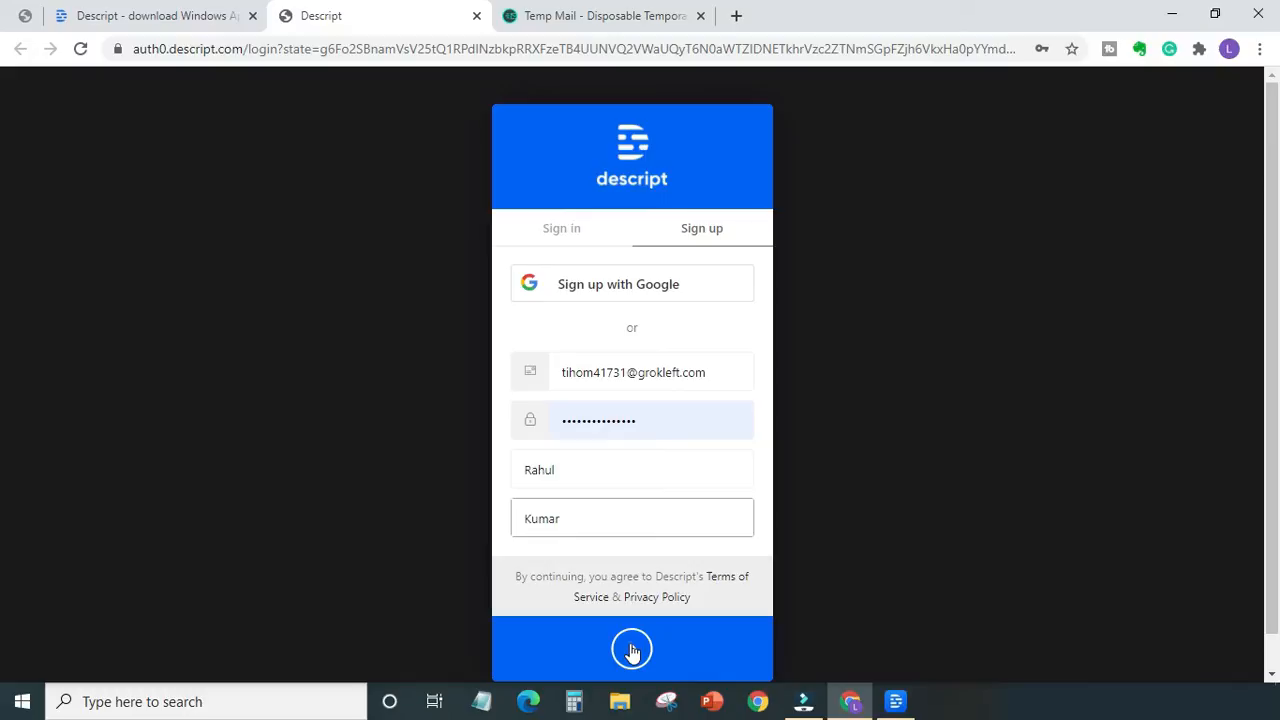
{"action": "left_click", "coordinate": [631, 648]}
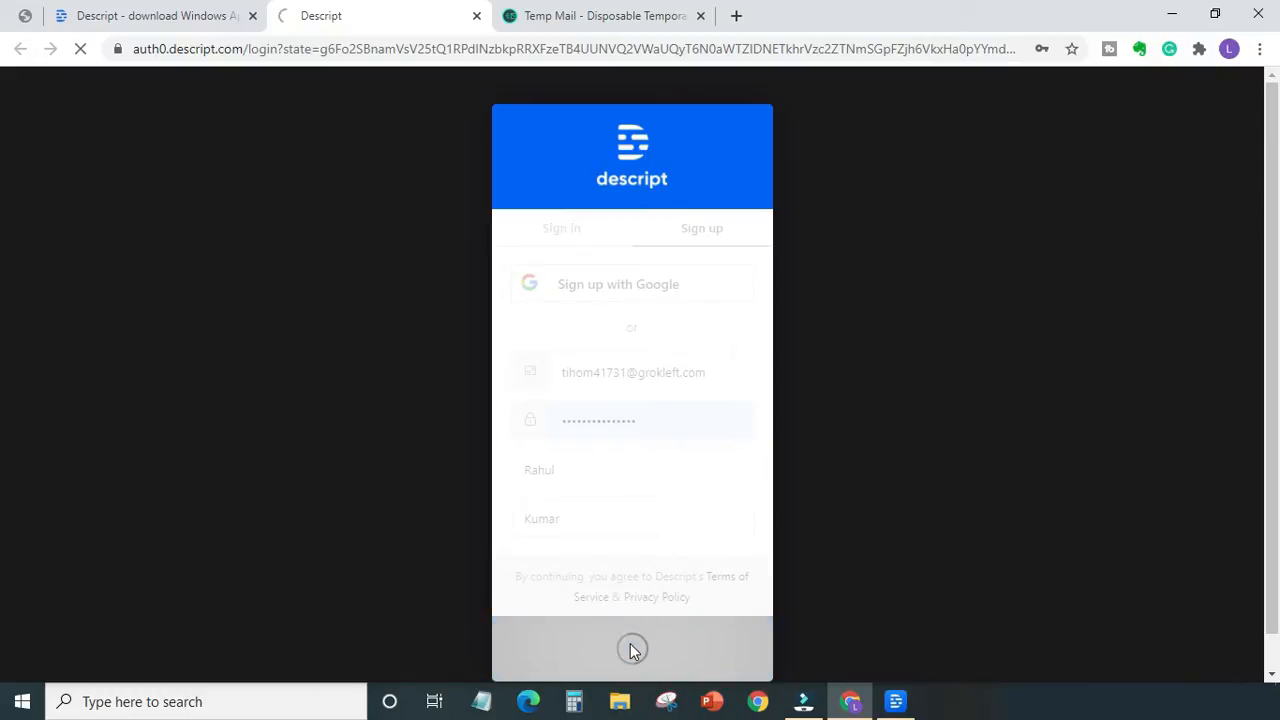
Always allow auth0.descript.com to open Descript, and open the Descript app.
{"action": "left_click", "coordinate": [632, 648]}
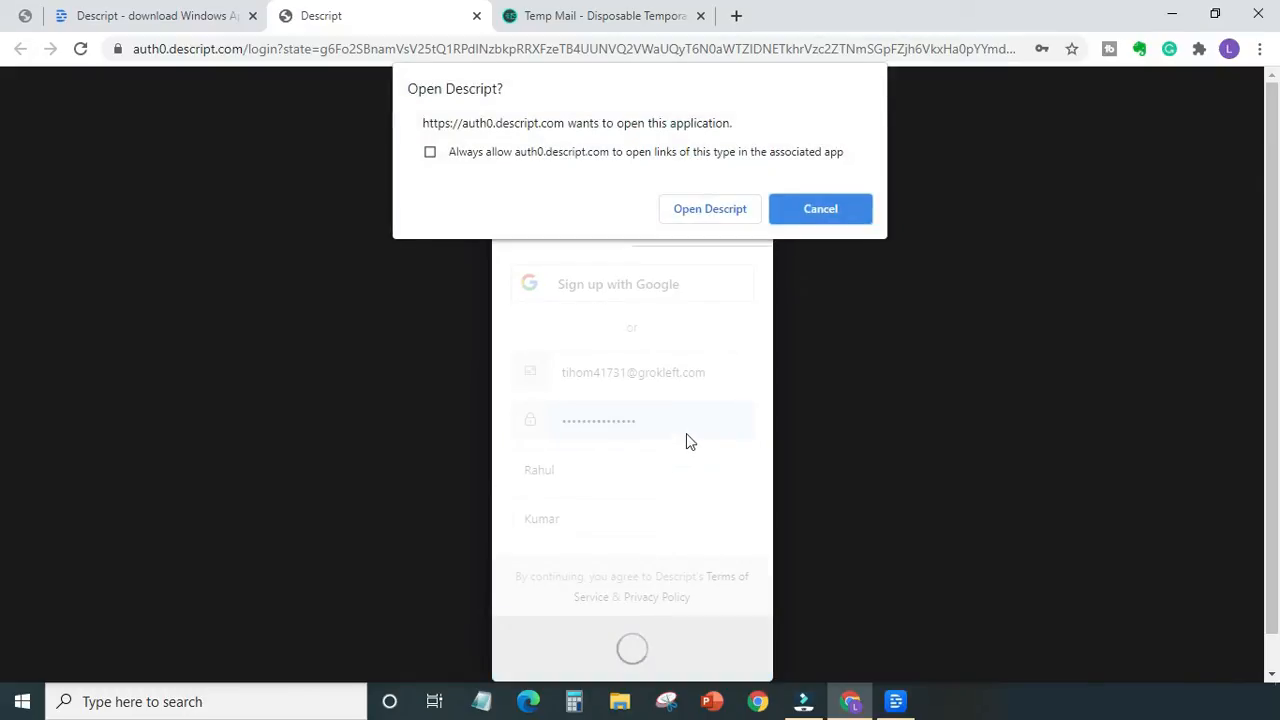
{"action": "mouse_move", "coordinate": [366, 170]}
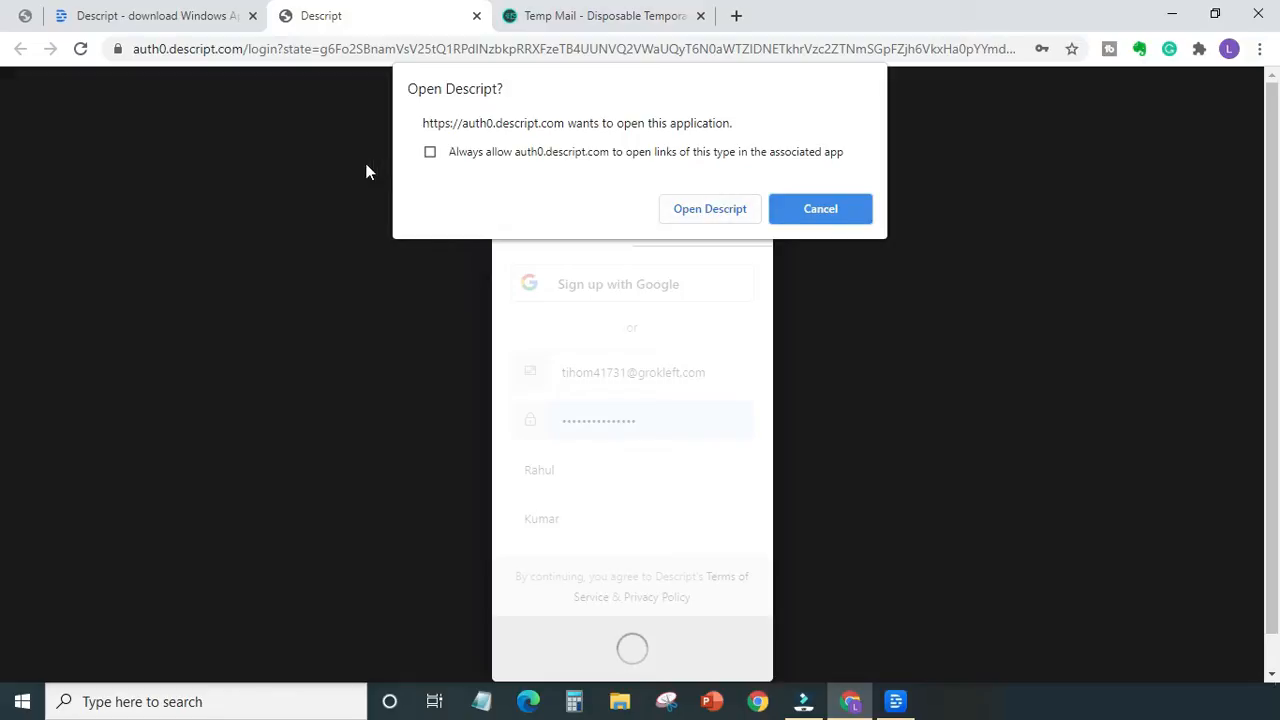
{"action": "left_click", "coordinate": [430, 151]}
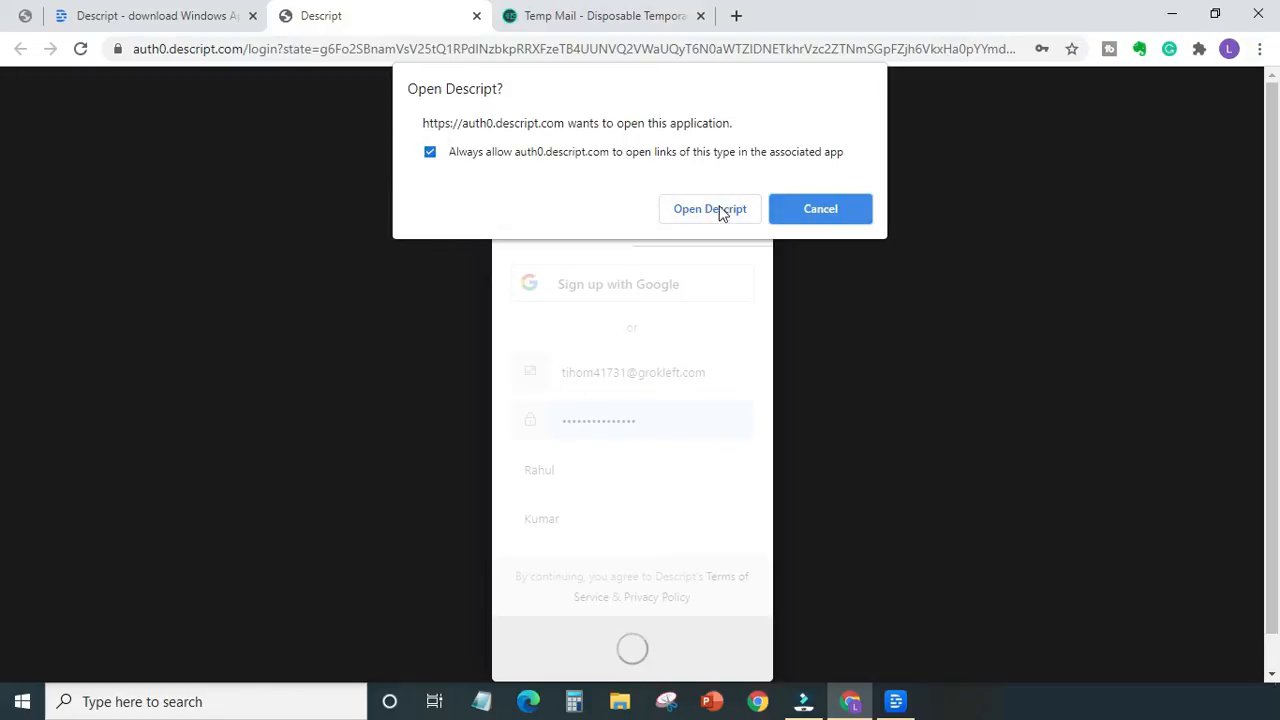
{"action": "left_click", "coordinate": [709, 208]}
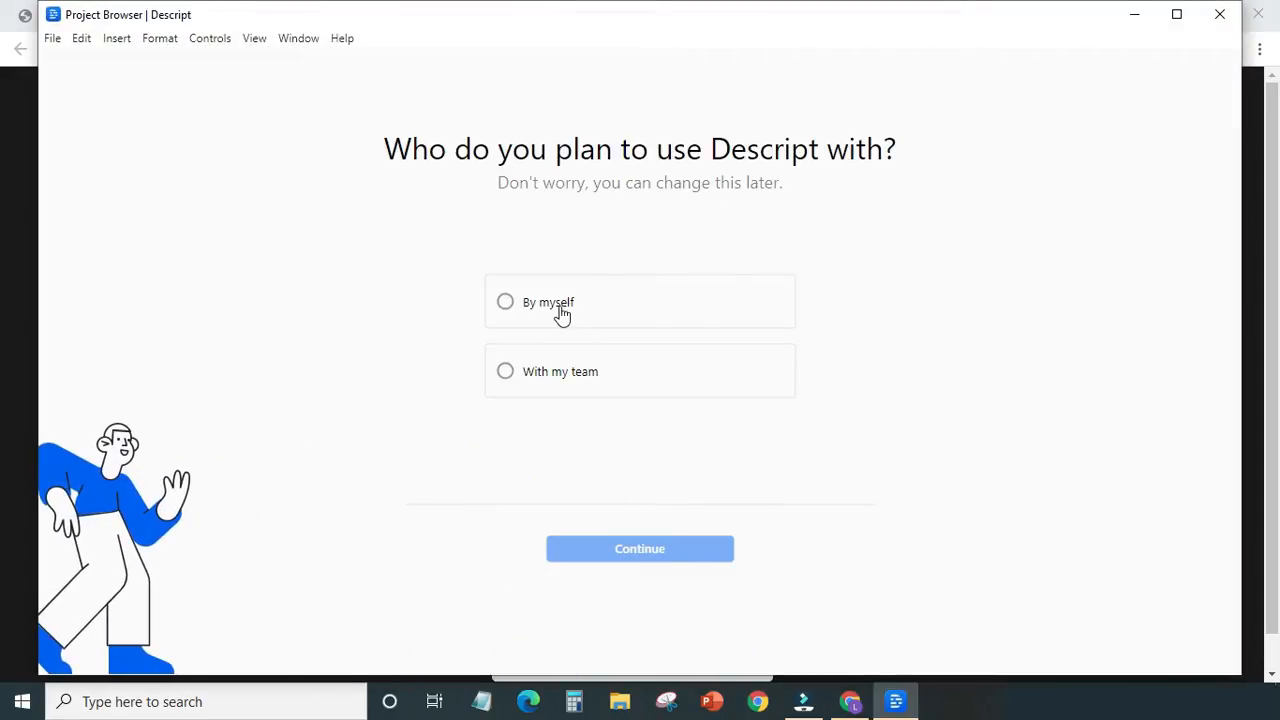
Answer that Descript will be used alone and continue to the next question.
{"action": "left_click", "coordinate": [505, 302]}
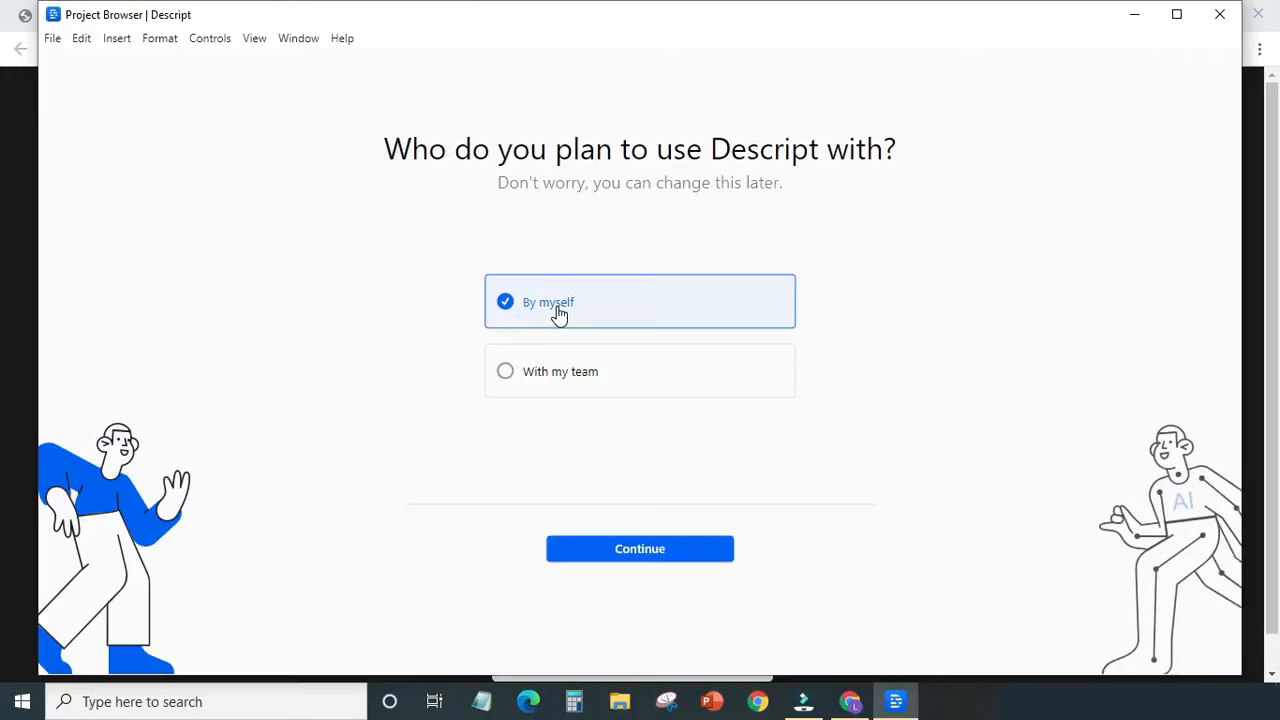
{"action": "left_click", "coordinate": [640, 548]}
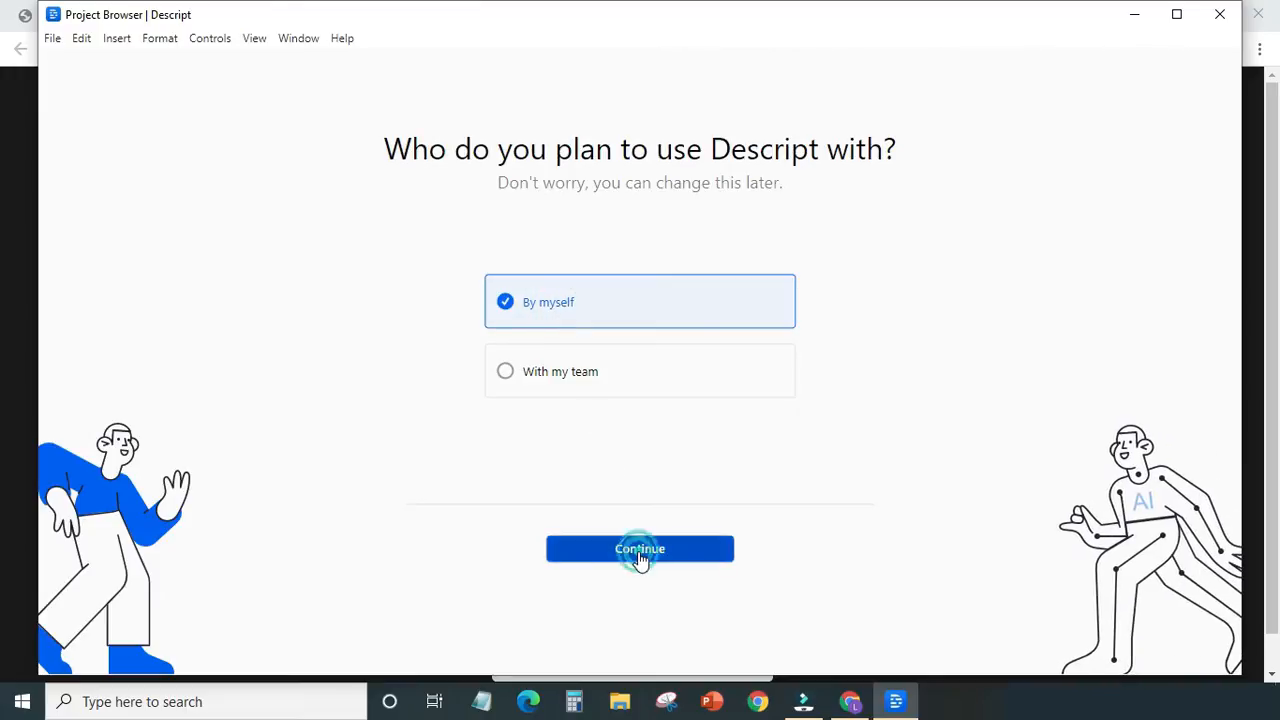
{"action": "left_click", "coordinate": [639, 549]}
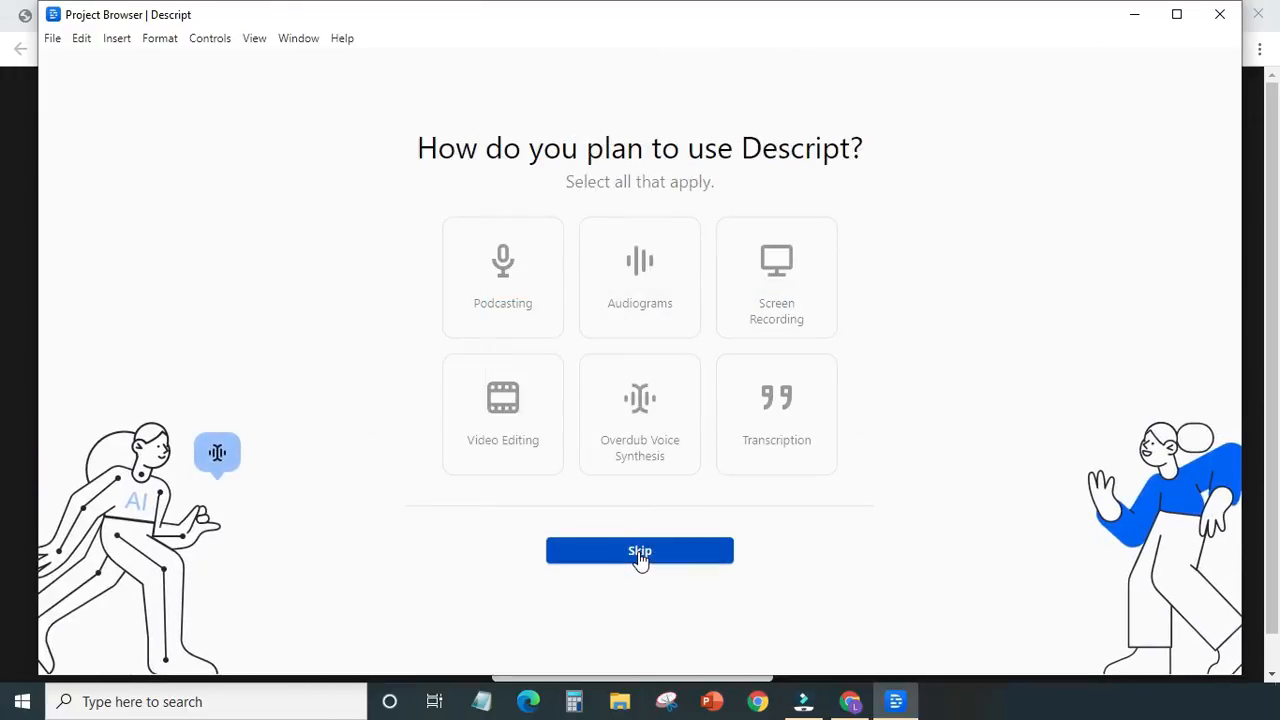
Select all six planned uses, including Podcasting, Audiograms, Screen Recording and Overdub, and pass the recorder intro.
{"action": "left_click", "coordinate": [502, 277]}
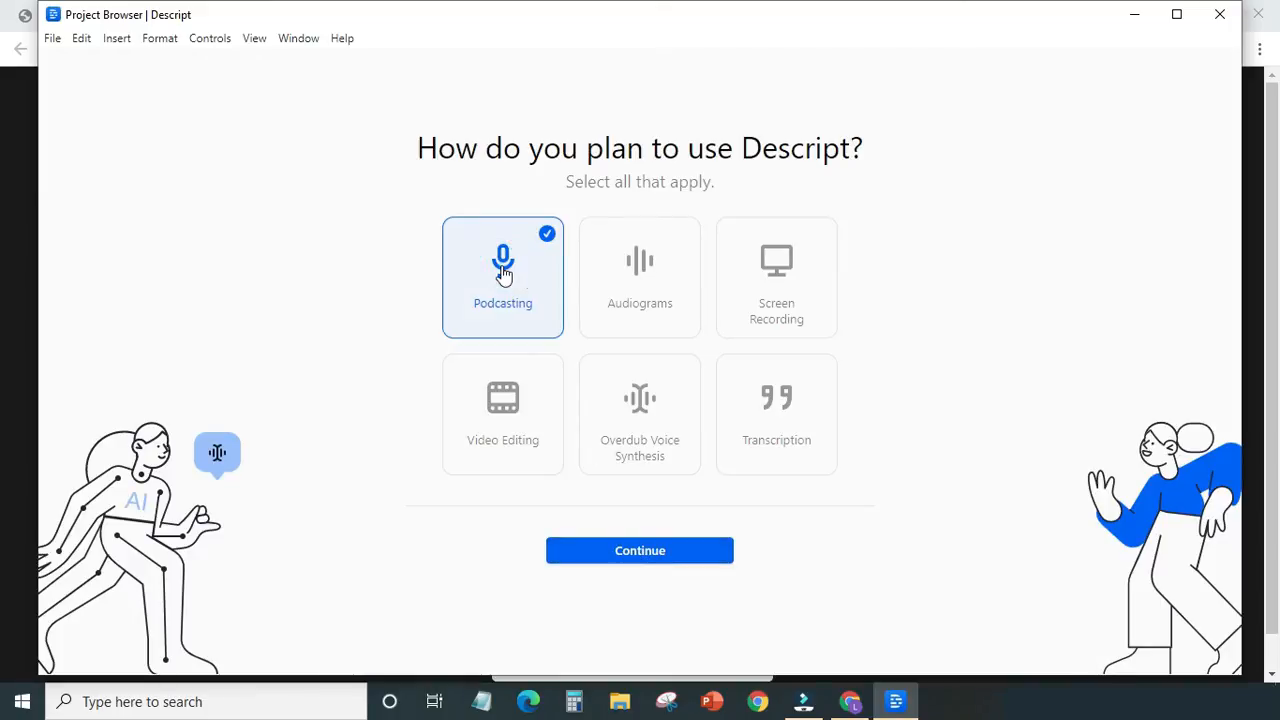
{"action": "left_click", "coordinate": [639, 277]}
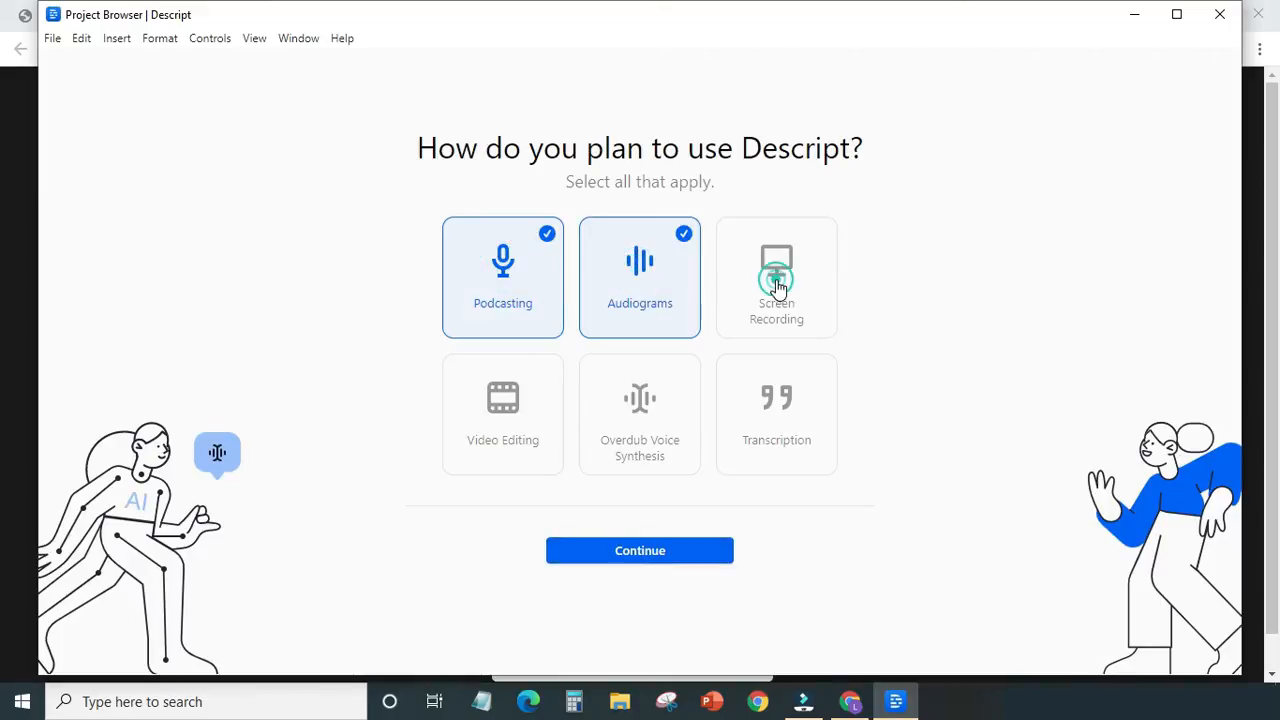
{"action": "left_click", "coordinate": [777, 277]}
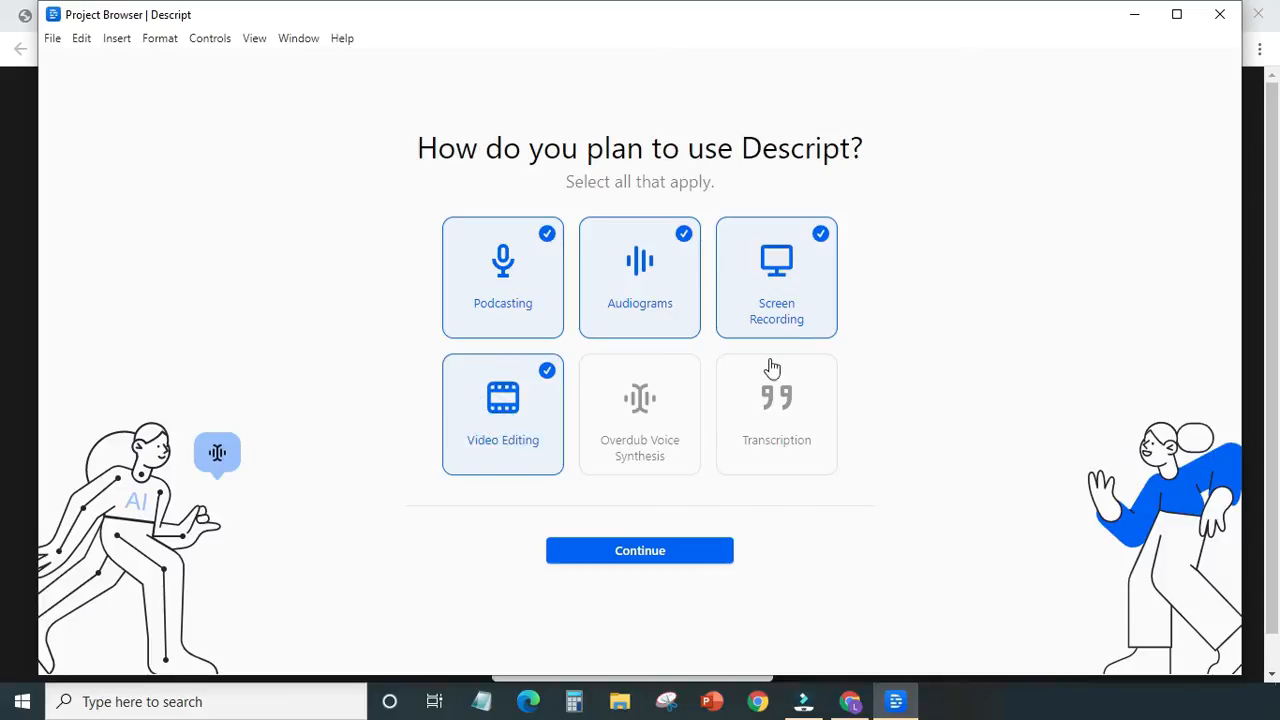
{"action": "left_click", "coordinate": [639, 414]}
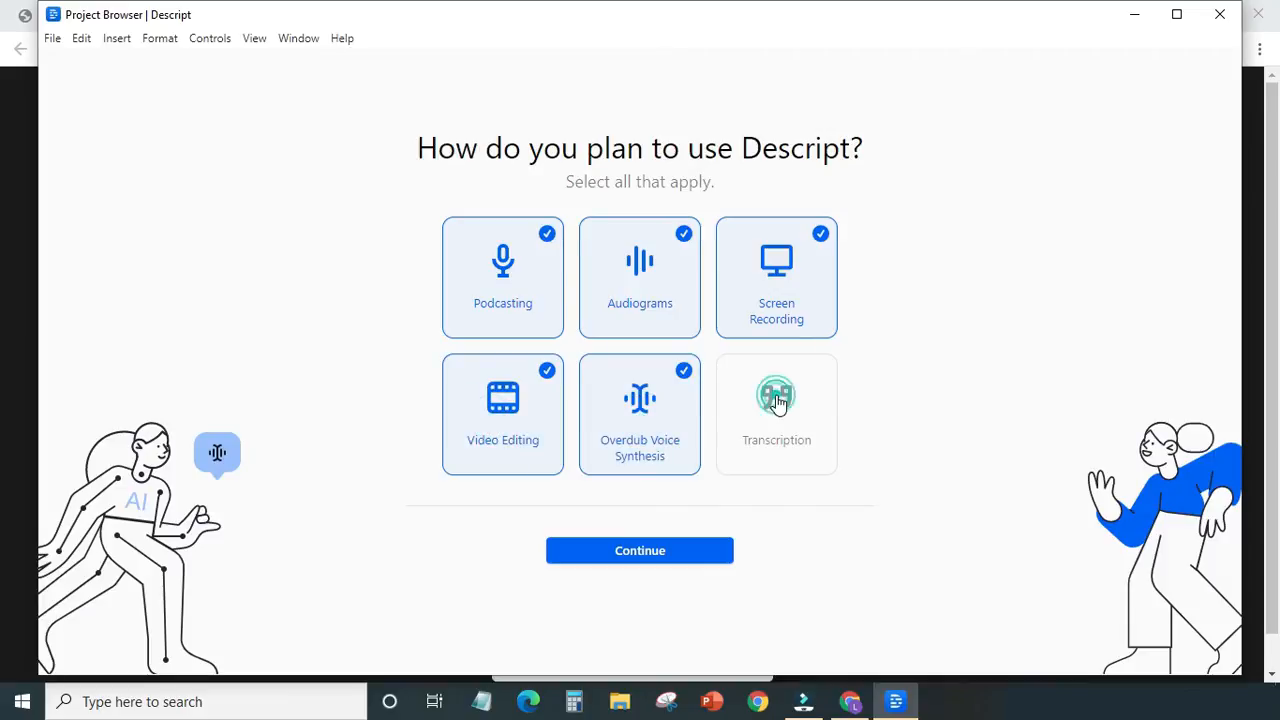
{"action": "left_click", "coordinate": [776, 413]}
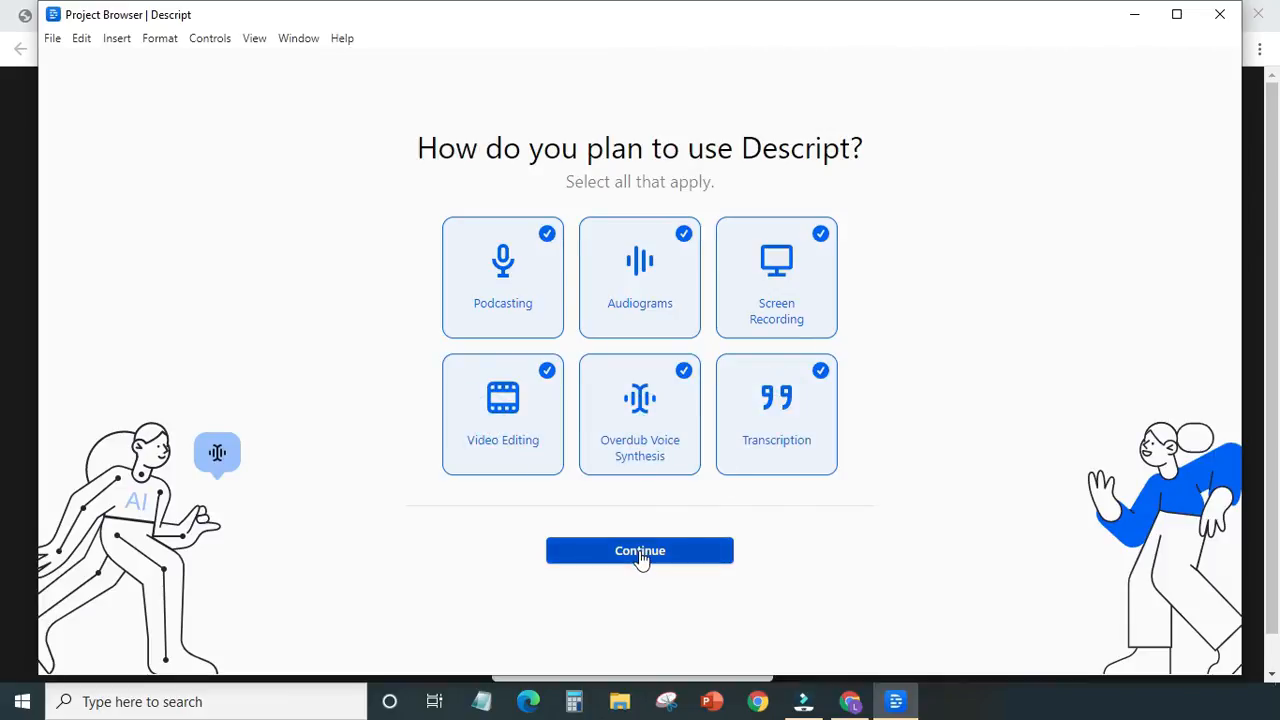
{"action": "left_click", "coordinate": [639, 550]}
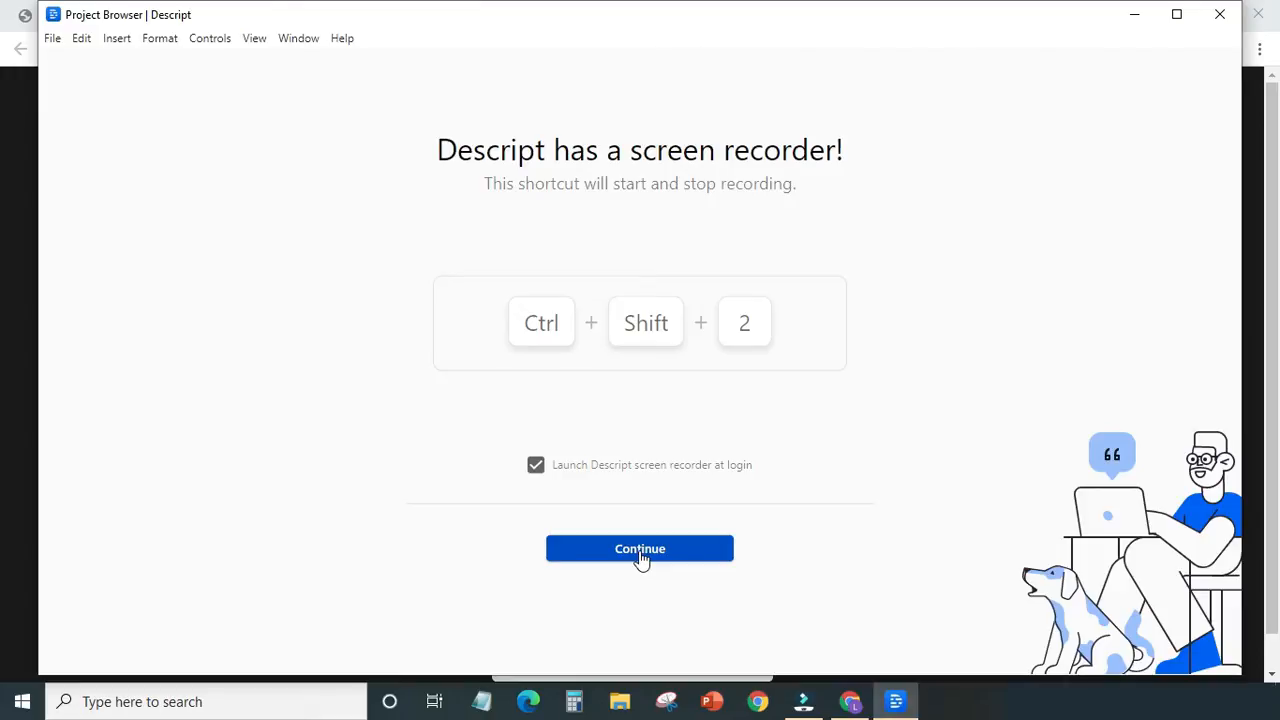
{"action": "left_click", "coordinate": [639, 548]}
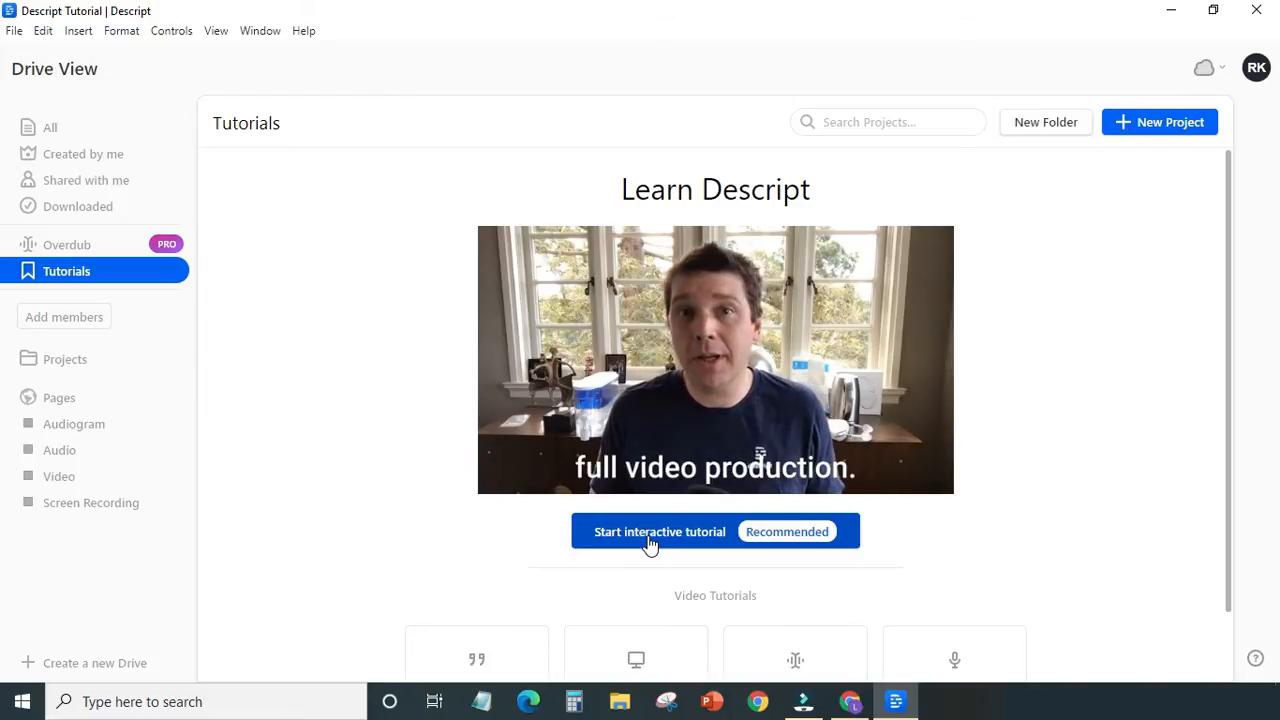
Pause the Learn Descript intro video and show the drive's Projects list.
{"action": "left_click", "coordinate": [715, 360]}
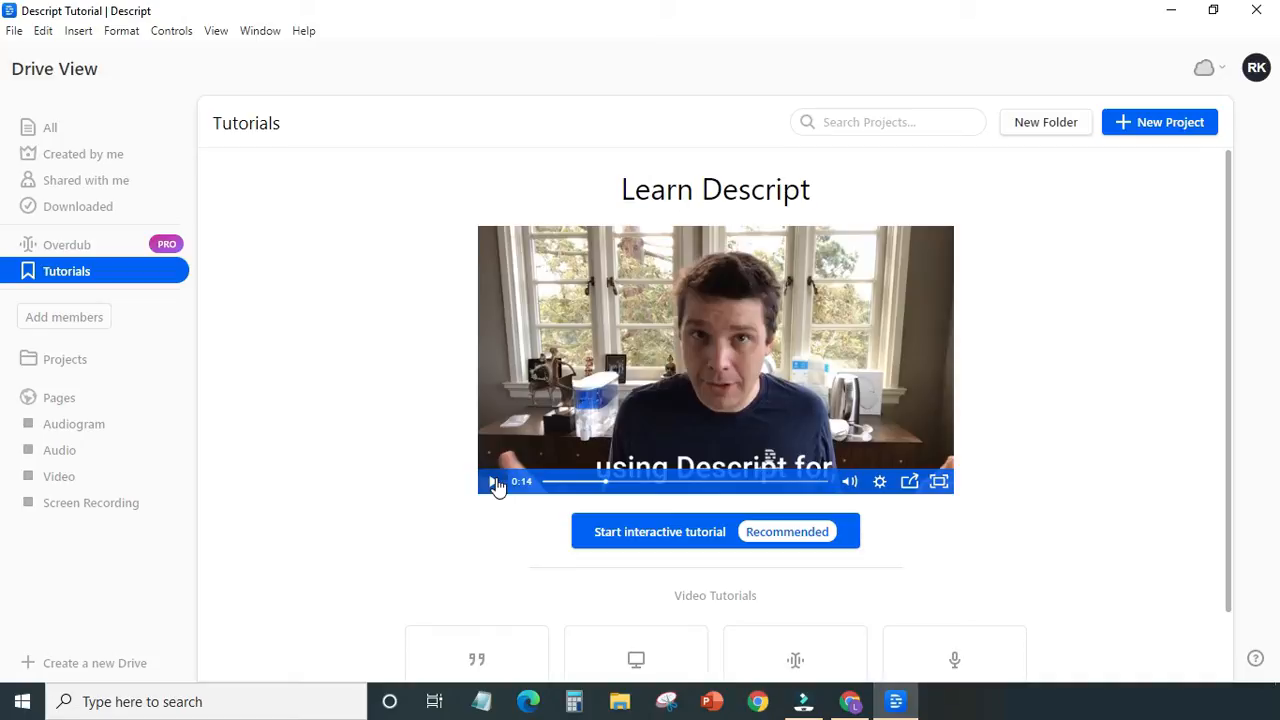
{"action": "left_click", "coordinate": [492, 481]}
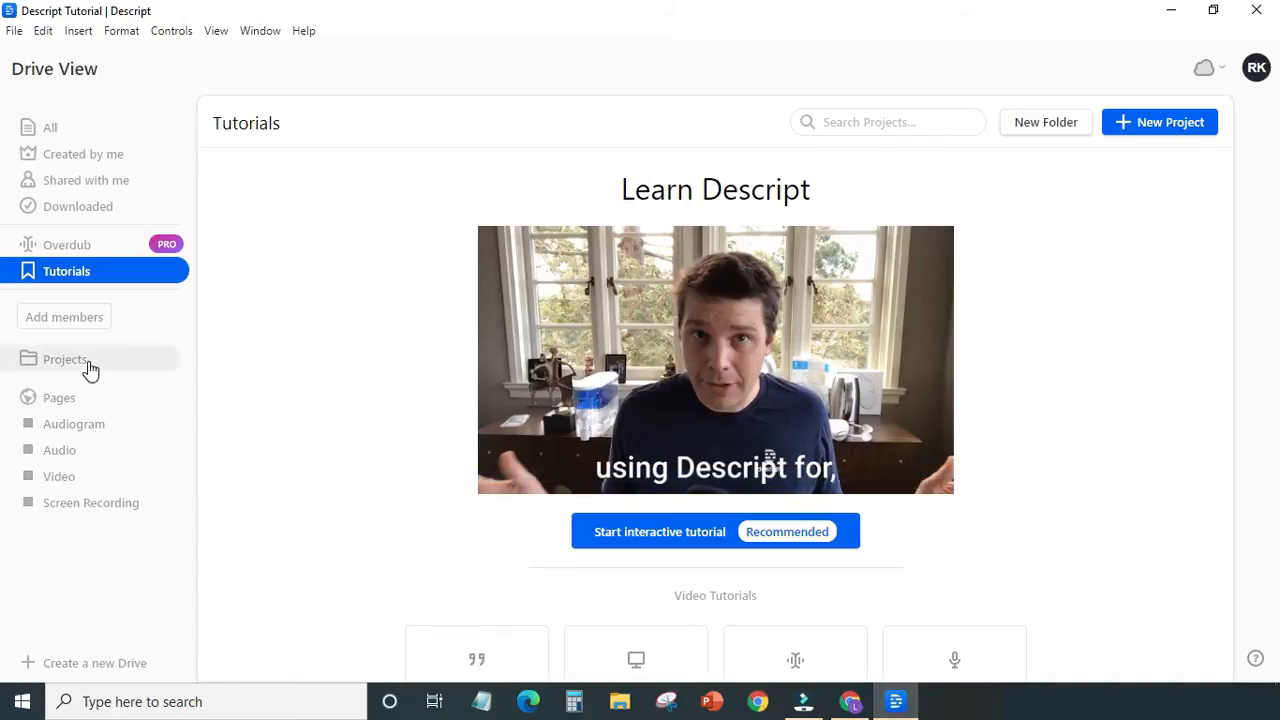
{"action": "left_click", "coordinate": [65, 359]}
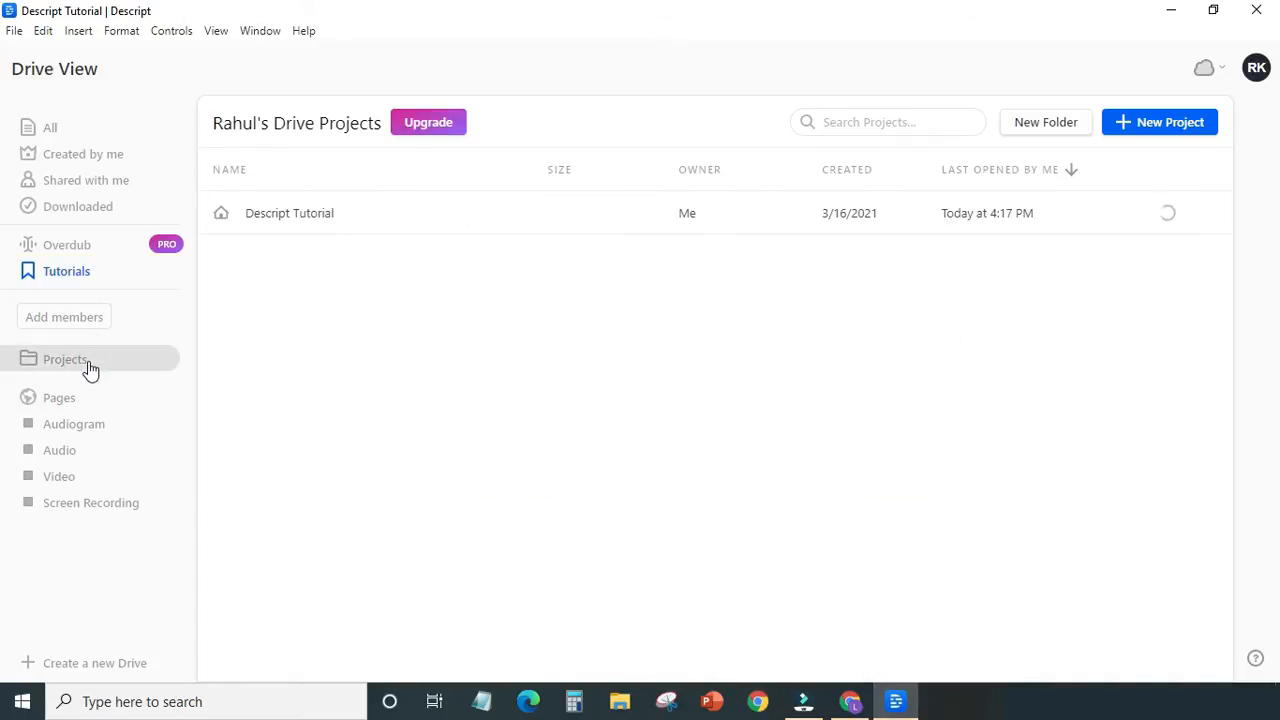
{"action": "mouse_move", "coordinate": [220, 268]}
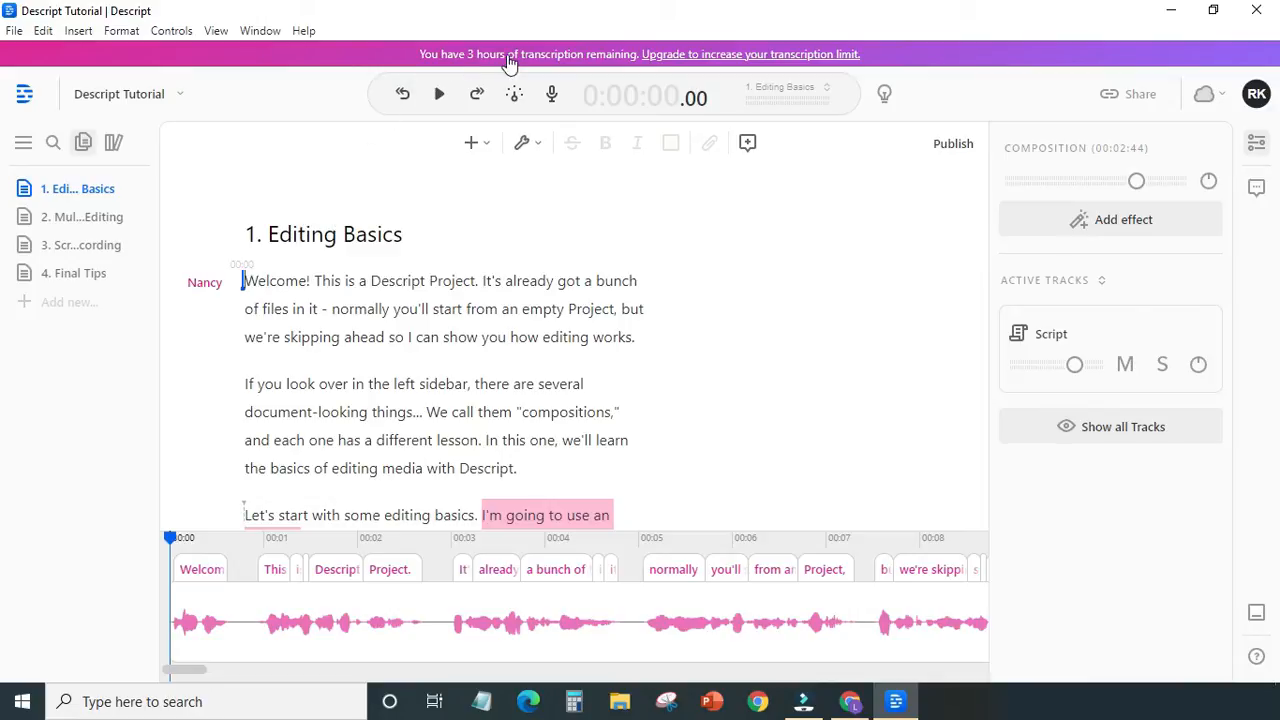
{"action": "mouse_move", "coordinate": [835, 57]}
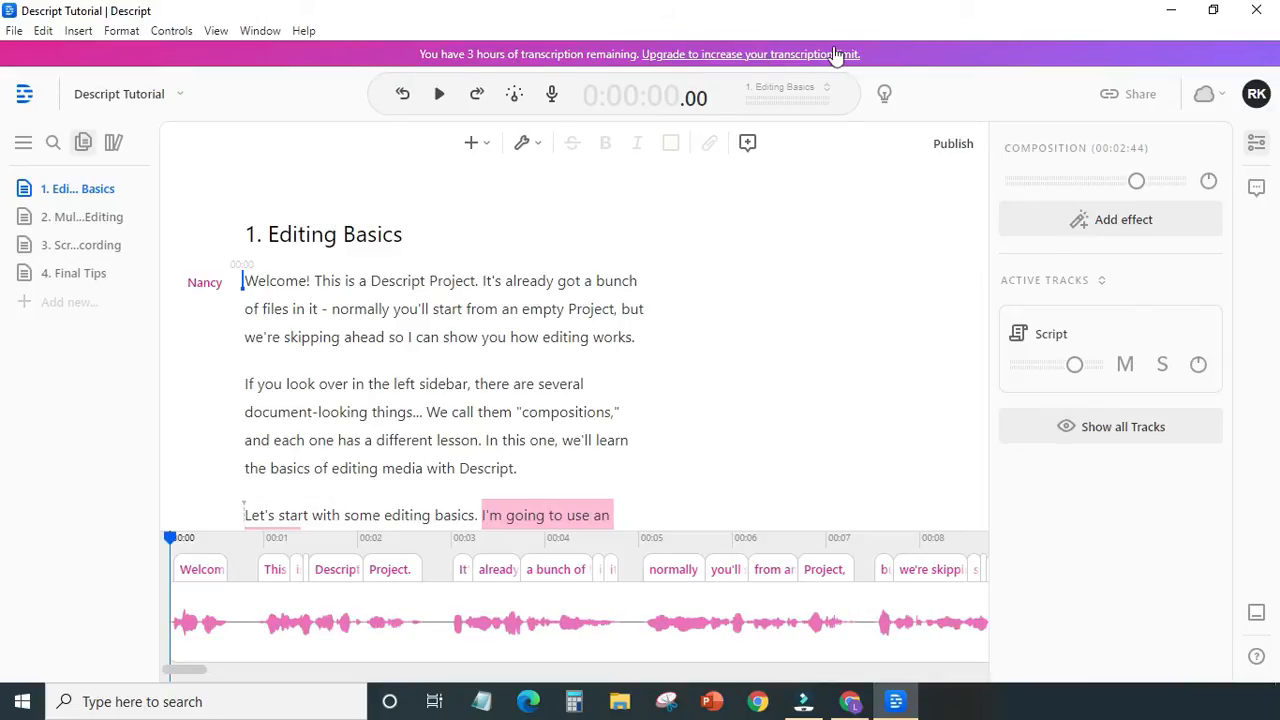
{"action": "mouse_move", "coordinate": [670, 323]}
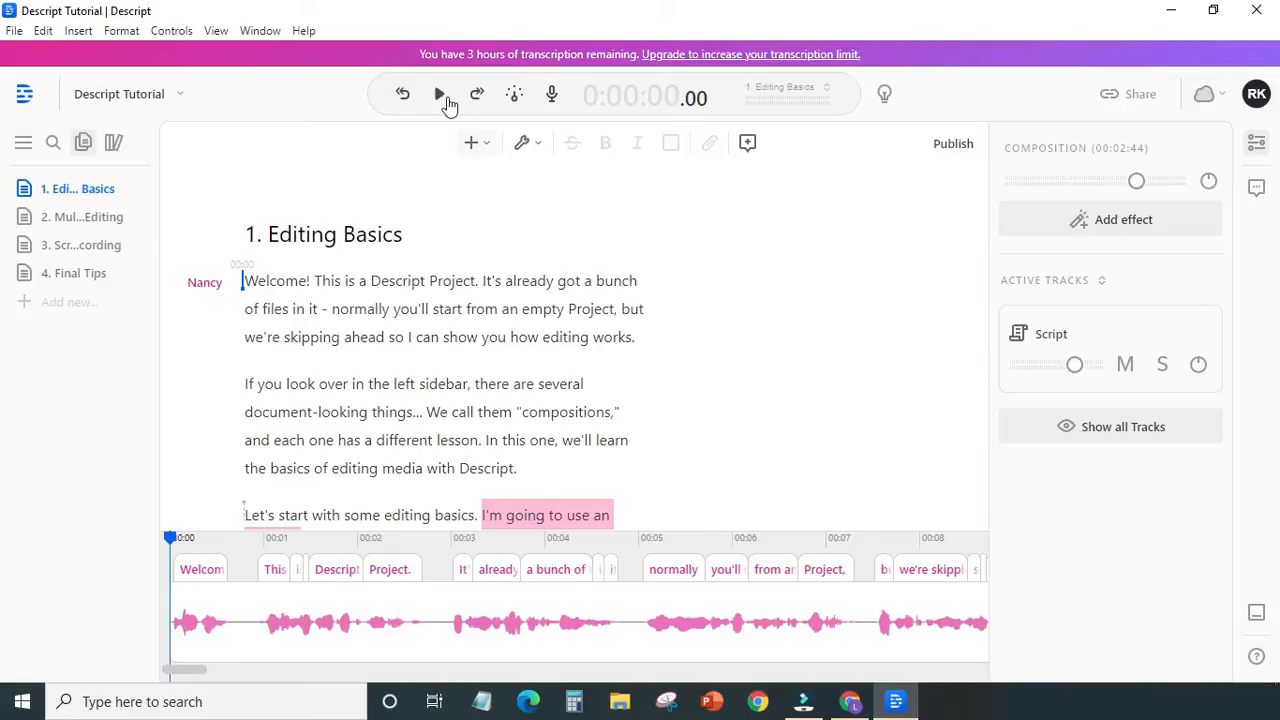
Play the opening seconds of the Editing Basics composition, then pause playback.
{"action": "left_click", "coordinate": [438, 94]}
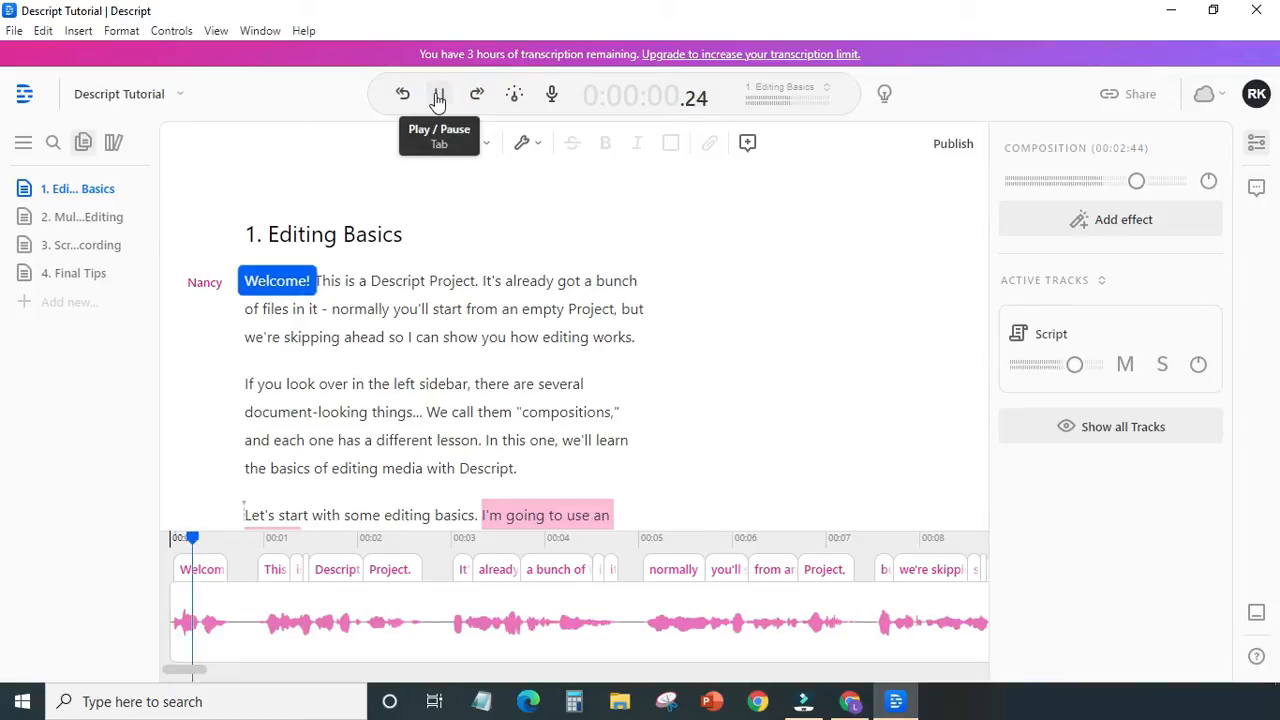
{"action": "left_click", "coordinate": [438, 94]}
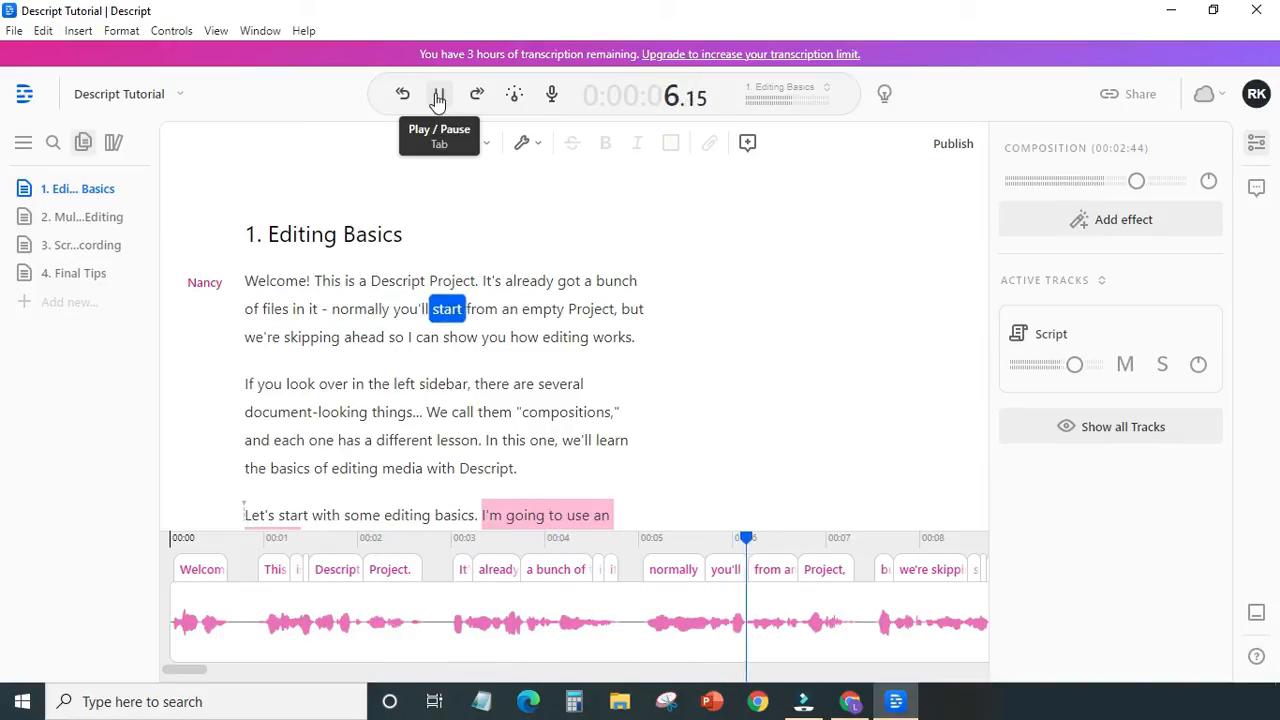
{"action": "left_click", "coordinate": [438, 93]}
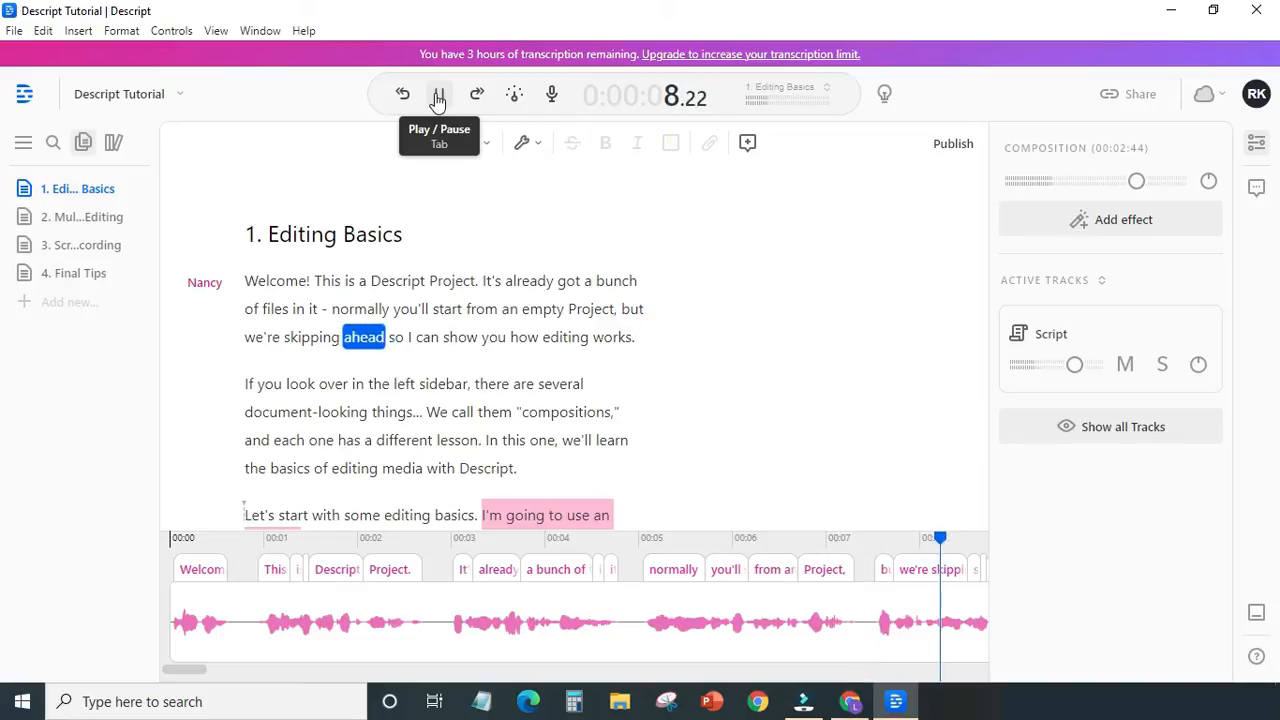
{"action": "left_click", "coordinate": [438, 94]}
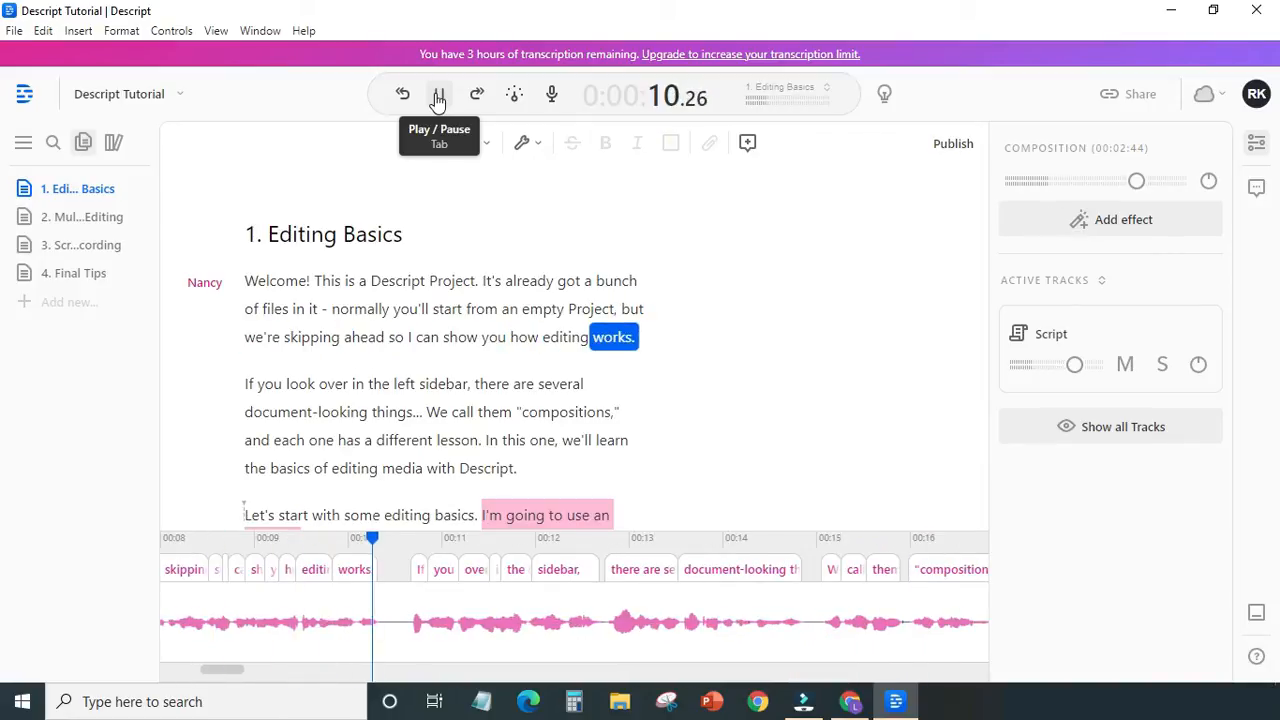
{"action": "left_click", "coordinate": [438, 93]}
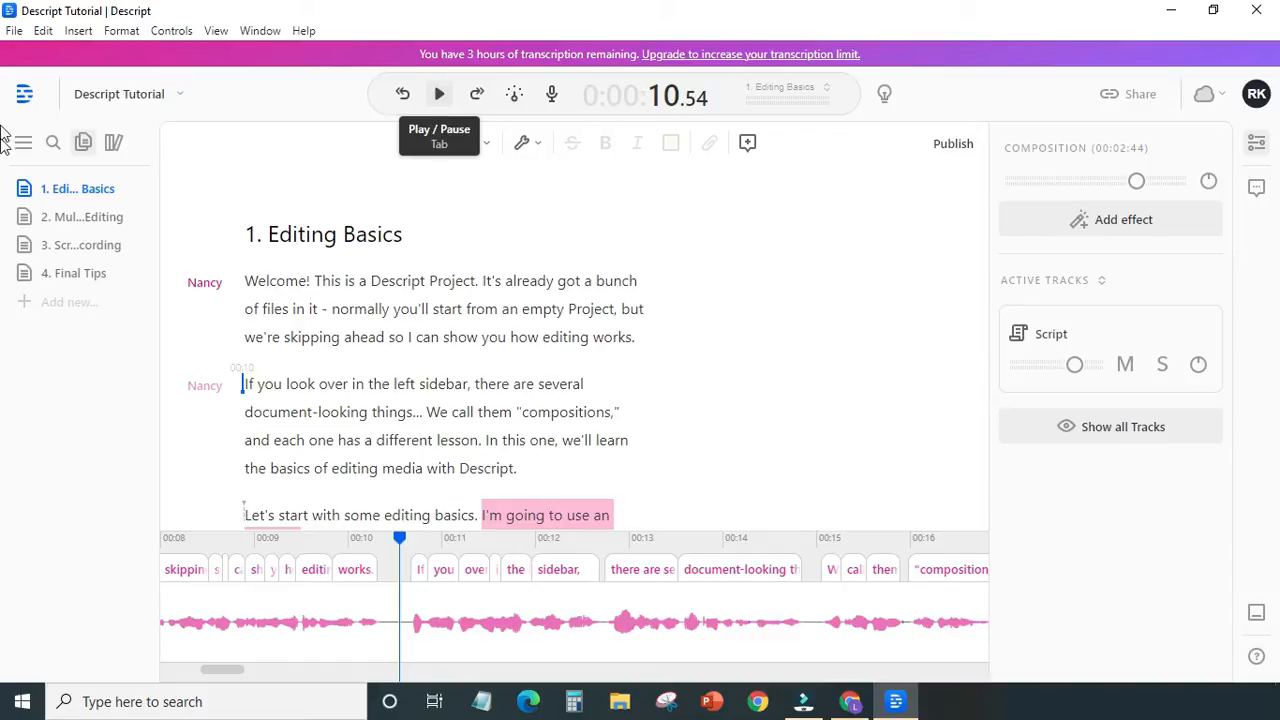
{"action": "mouse_move", "coordinate": [24, 93]}
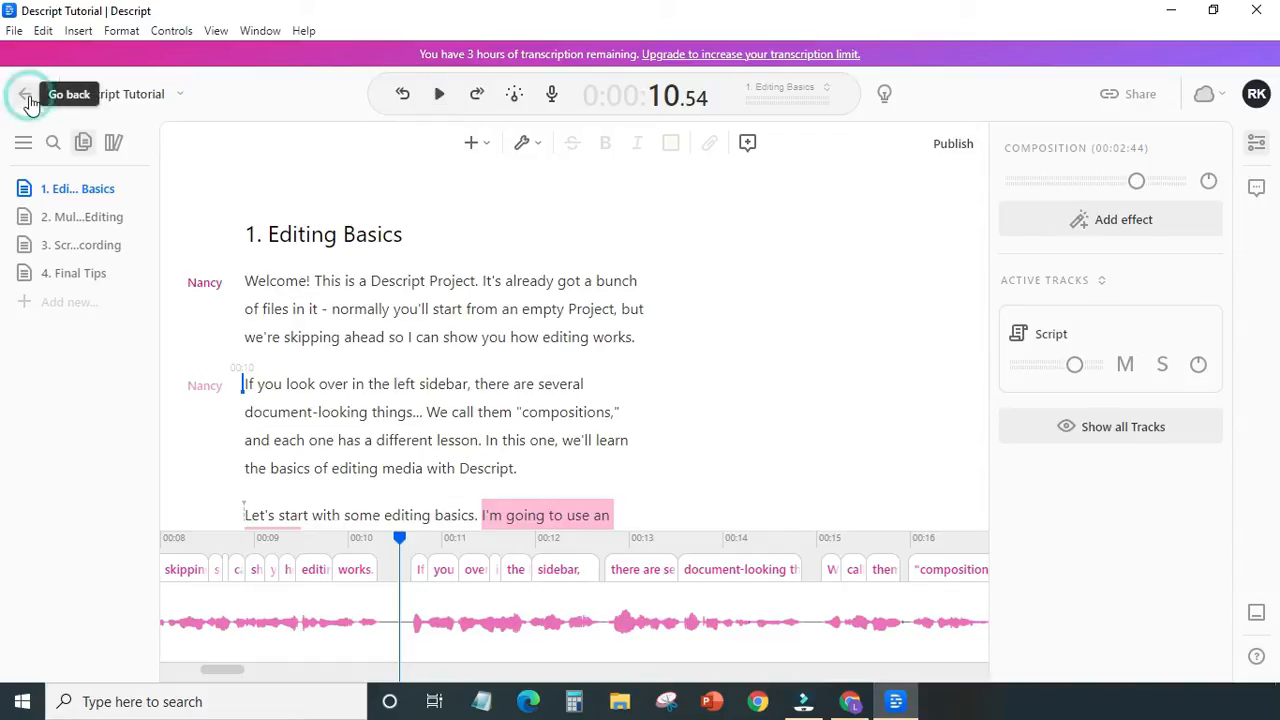
Return to the project list and create a new project named 'Transcription demo'.
{"action": "left_click", "coordinate": [28, 93]}
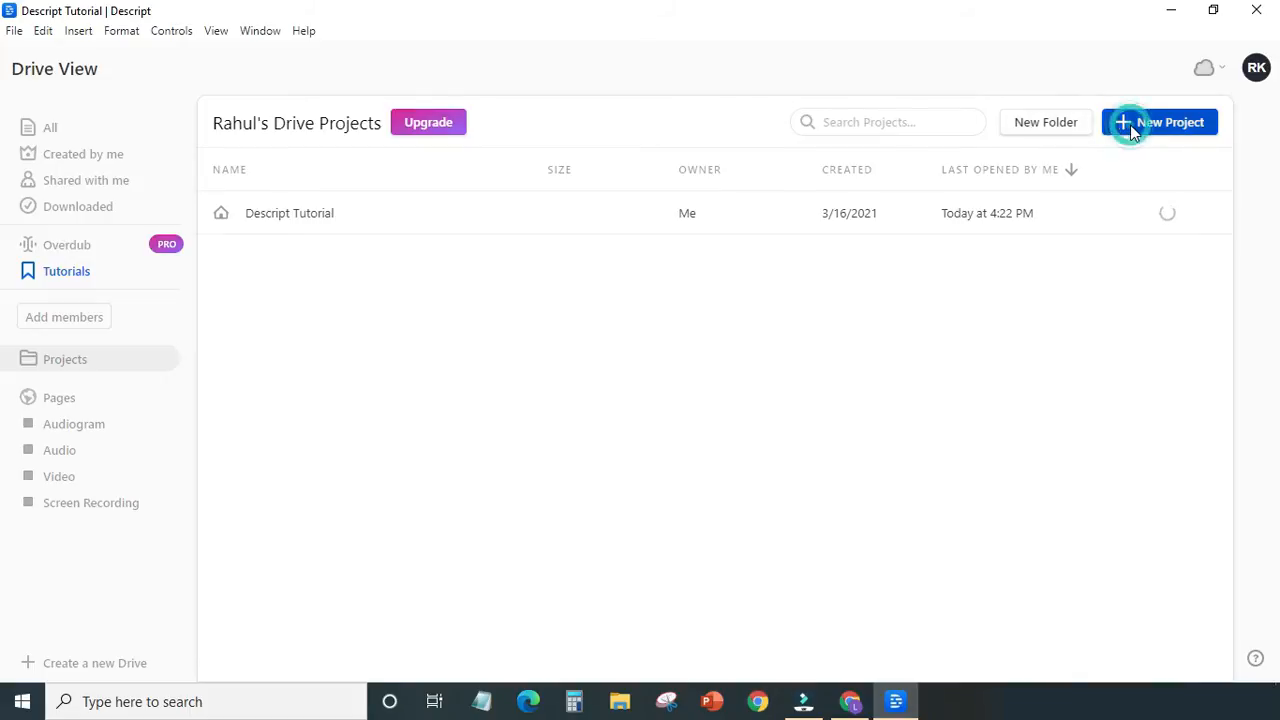
{"action": "left_click", "coordinate": [1159, 122]}
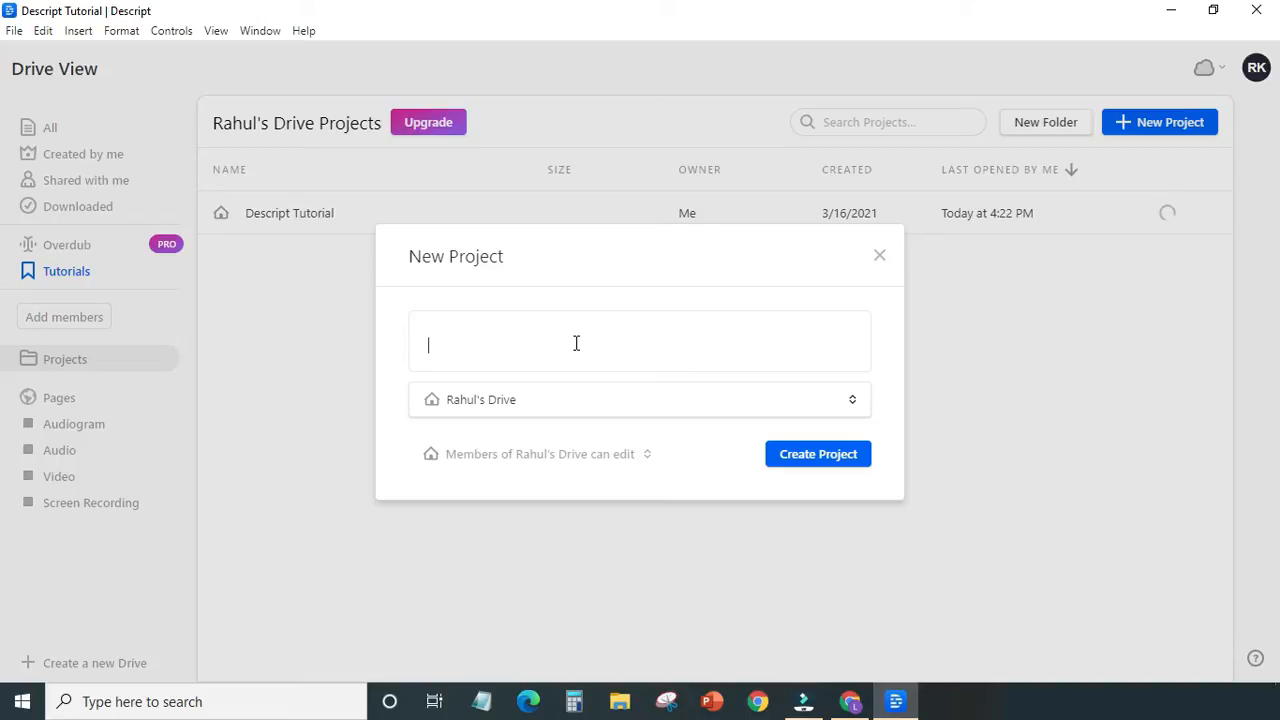
{"action": "type", "text": "Transcription o"}
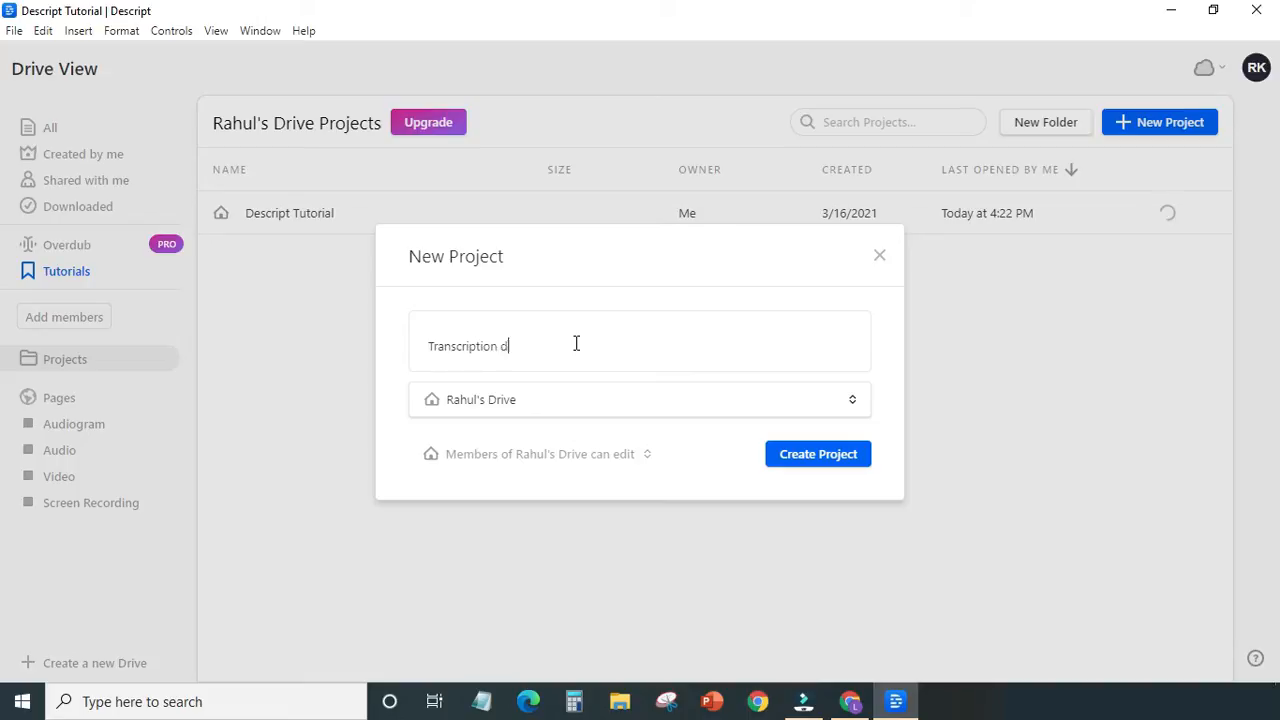
{"action": "type", "text": "mo"}
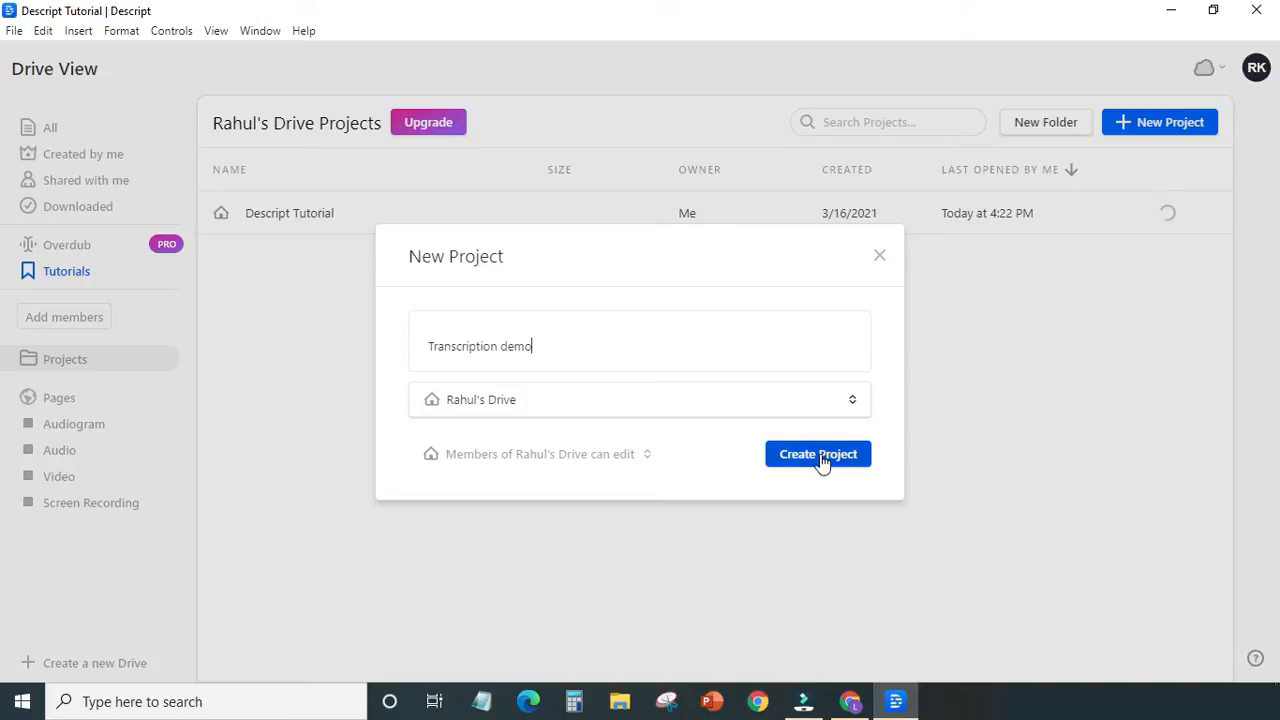
{"action": "left_click", "coordinate": [817, 454]}
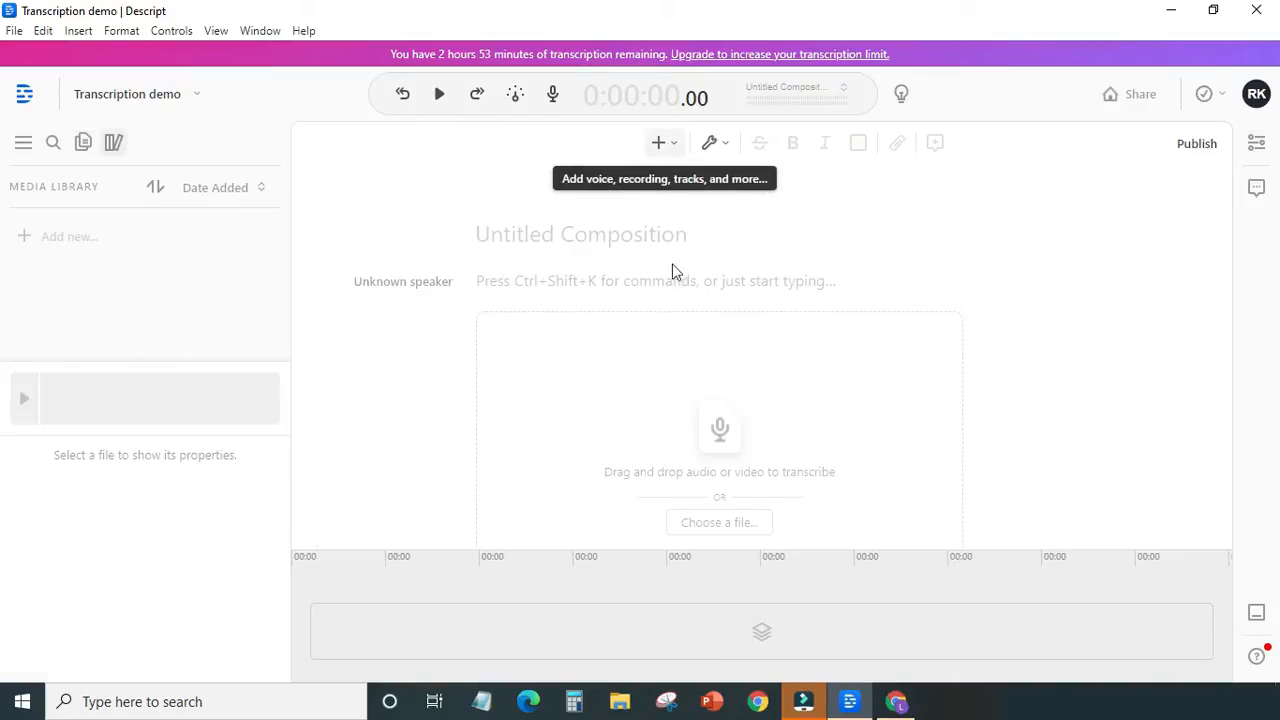
{"action": "mouse_move", "coordinate": [708, 537]}
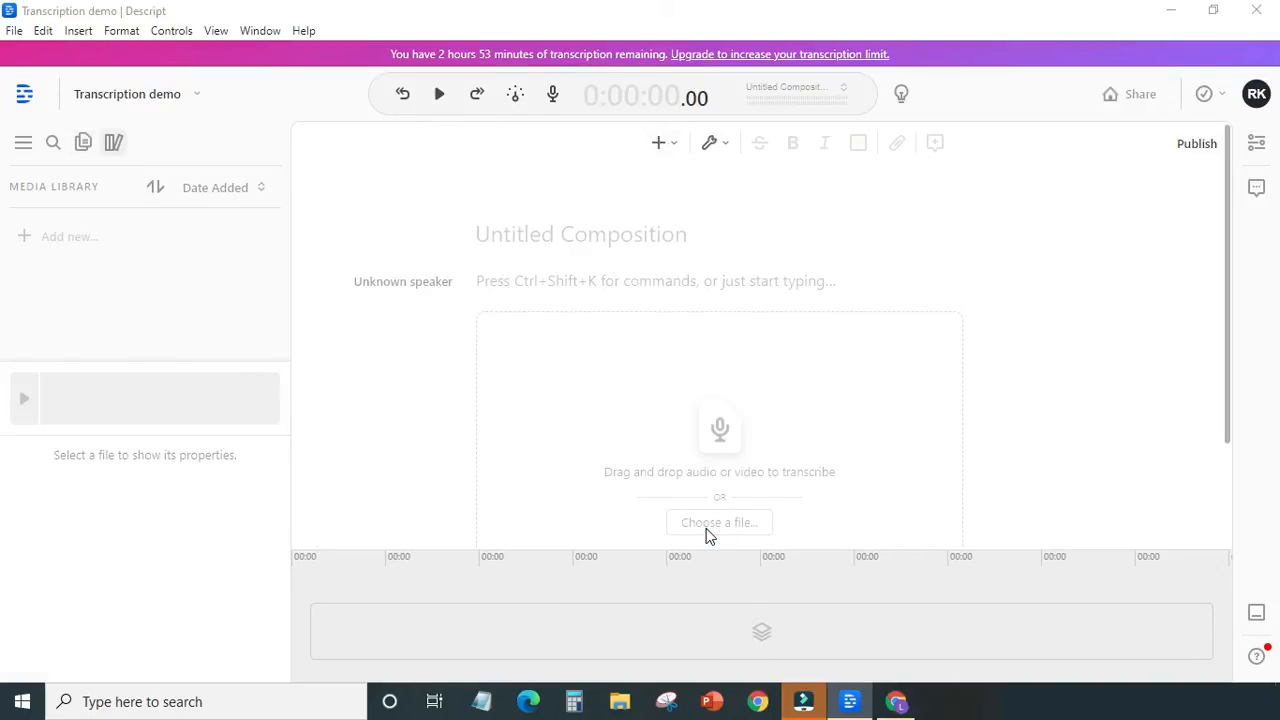
Import Descript Test Audio.mp3 from the Downloads folder into the composition.
{"action": "left_click", "coordinate": [718, 522]}
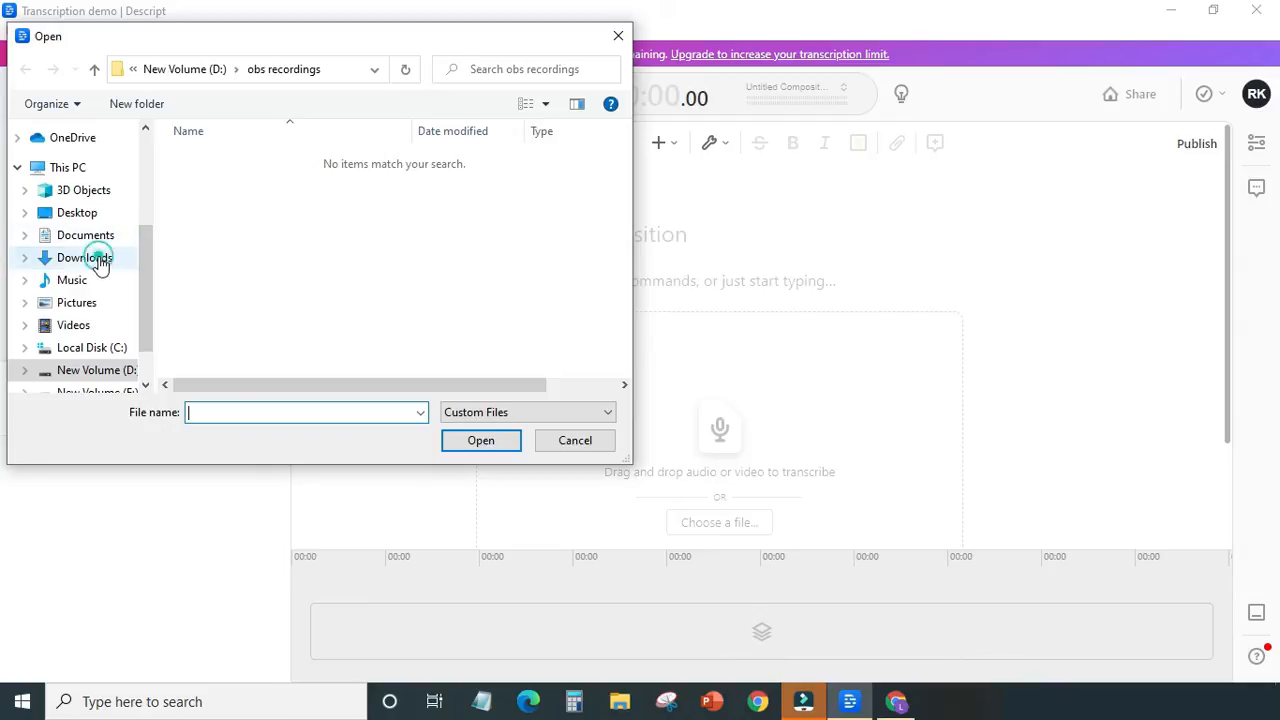
{"action": "left_click", "coordinate": [84, 257]}
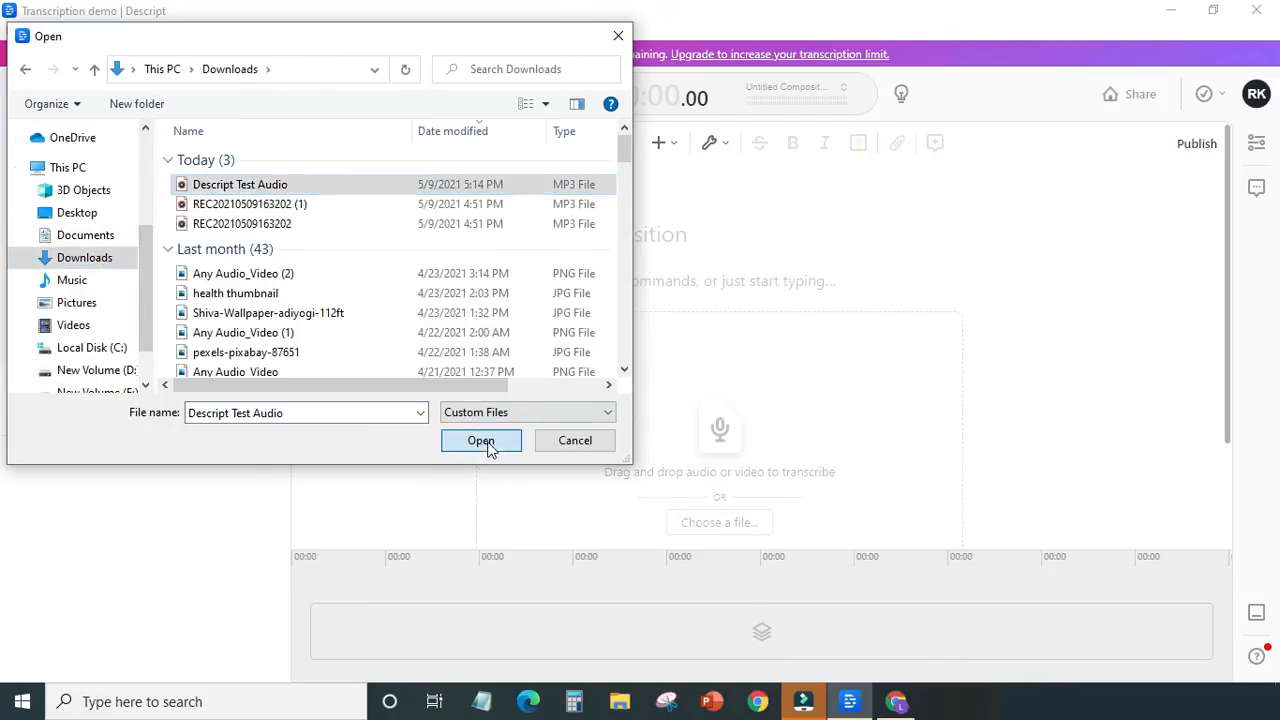
{"action": "left_click", "coordinate": [481, 440]}
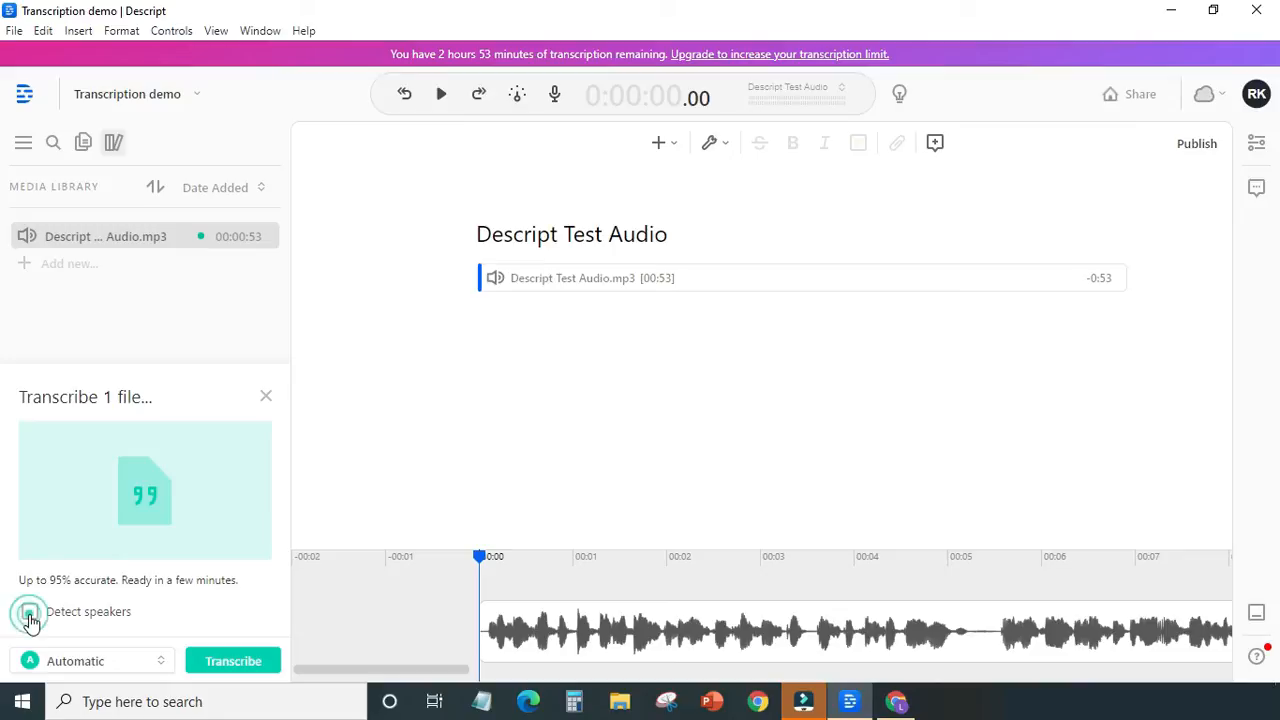
Transcribe Descript Test Audio.mp3 with Detect speakers enabled.
{"action": "left_click", "coordinate": [29, 611]}
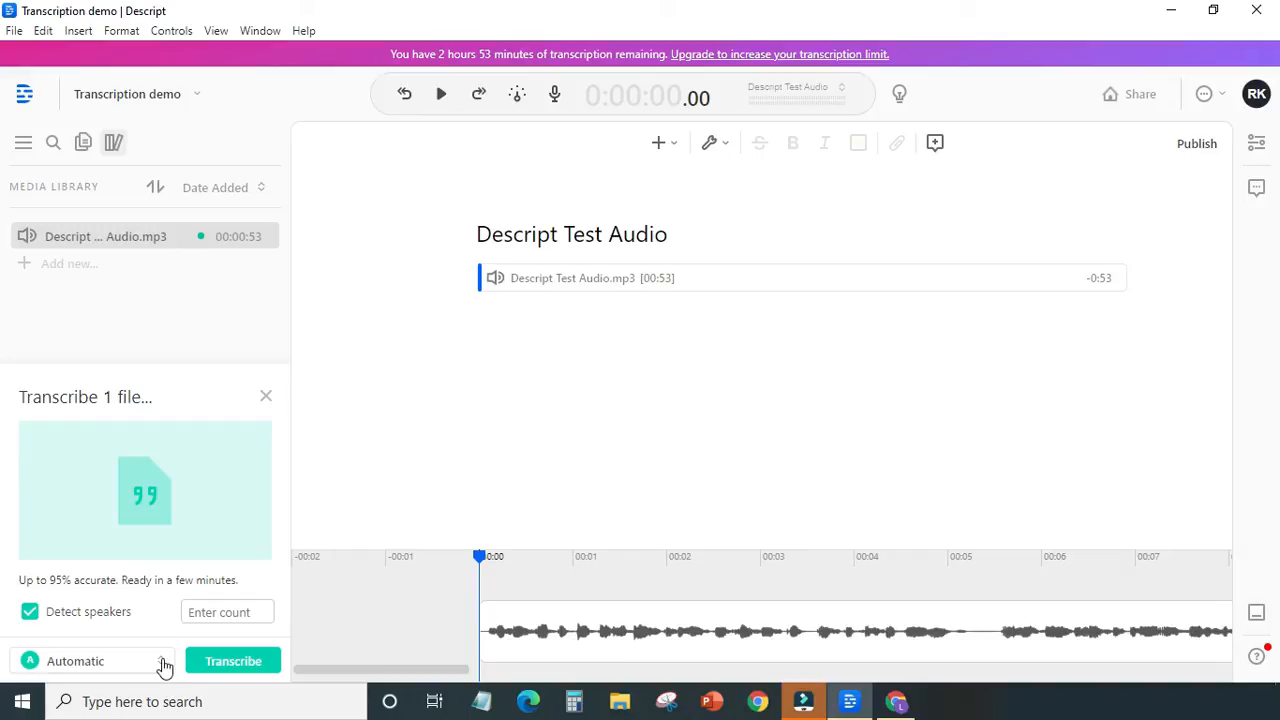
{"action": "mouse_move", "coordinate": [233, 661]}
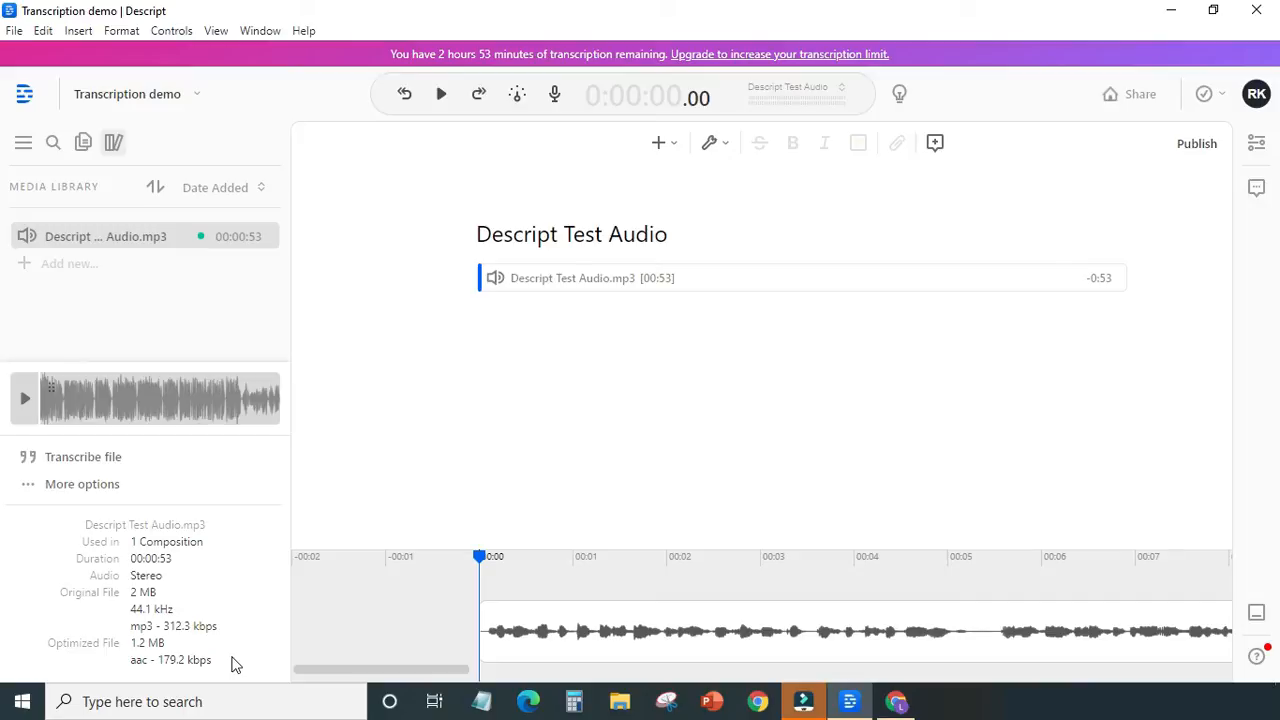
{"action": "left_click", "coordinate": [83, 456]}
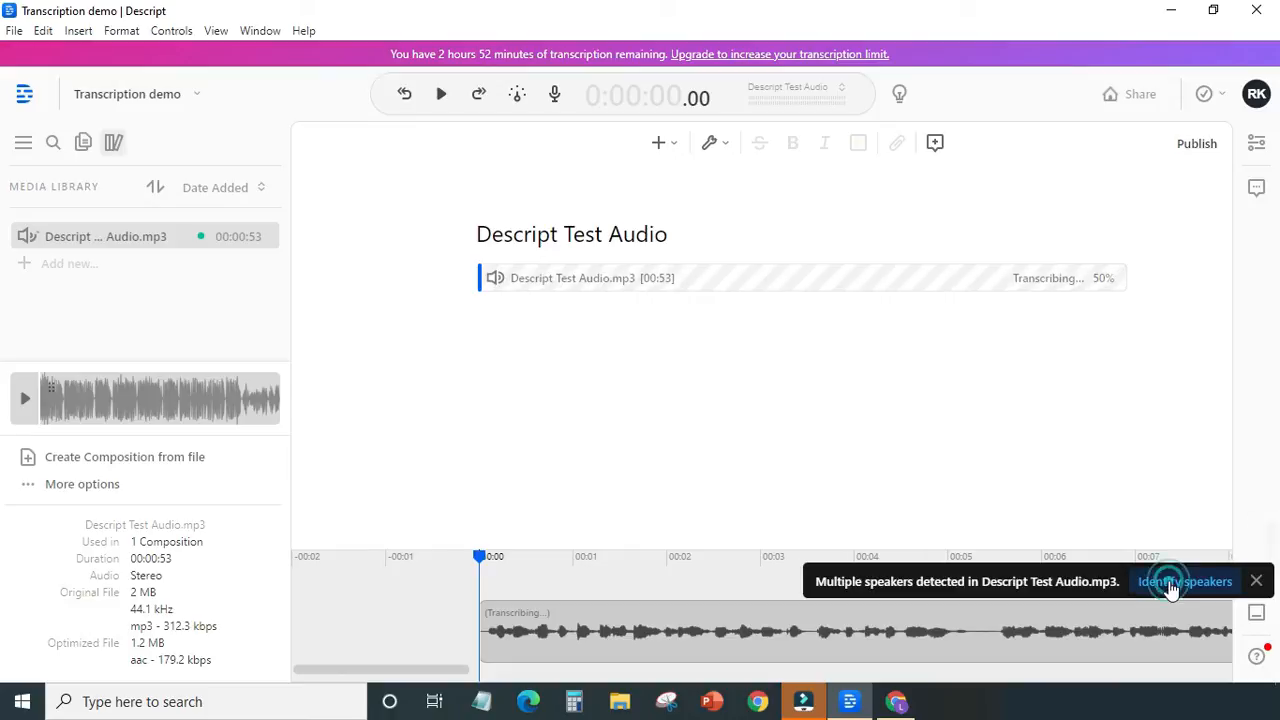
{"action": "left_click", "coordinate": [1185, 581]}
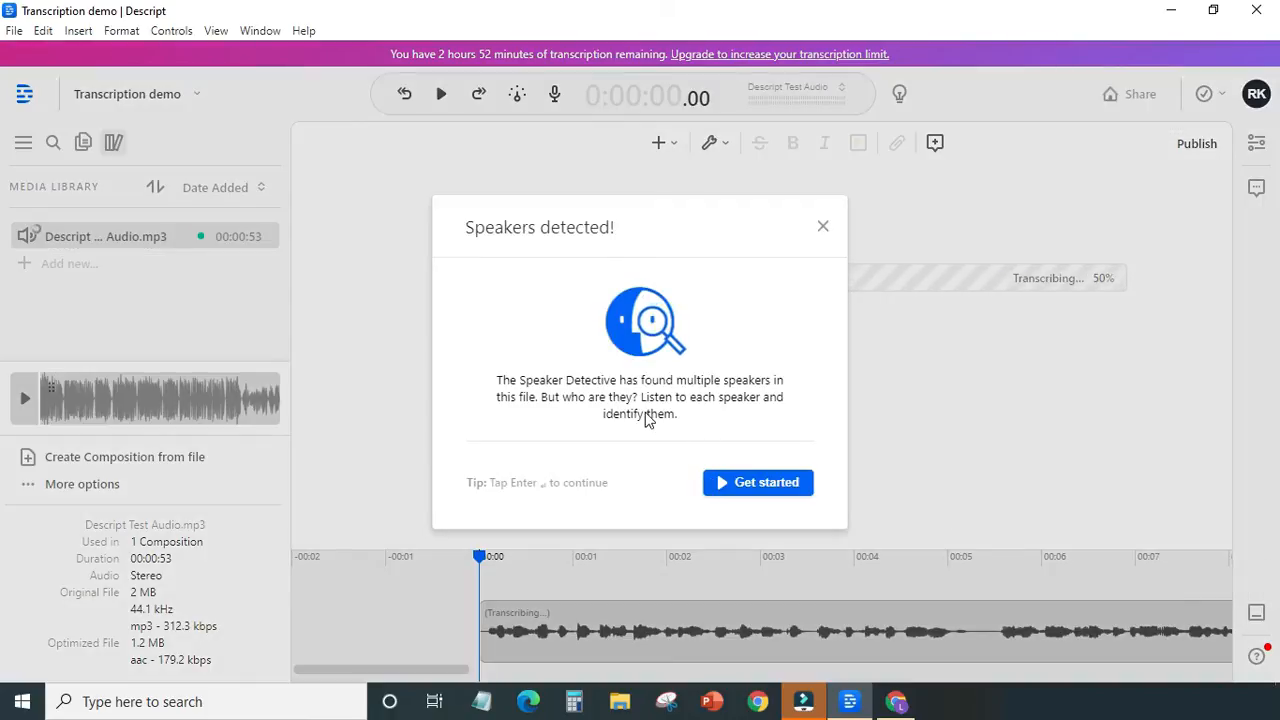
{"action": "mouse_move", "coordinate": [705, 405]}
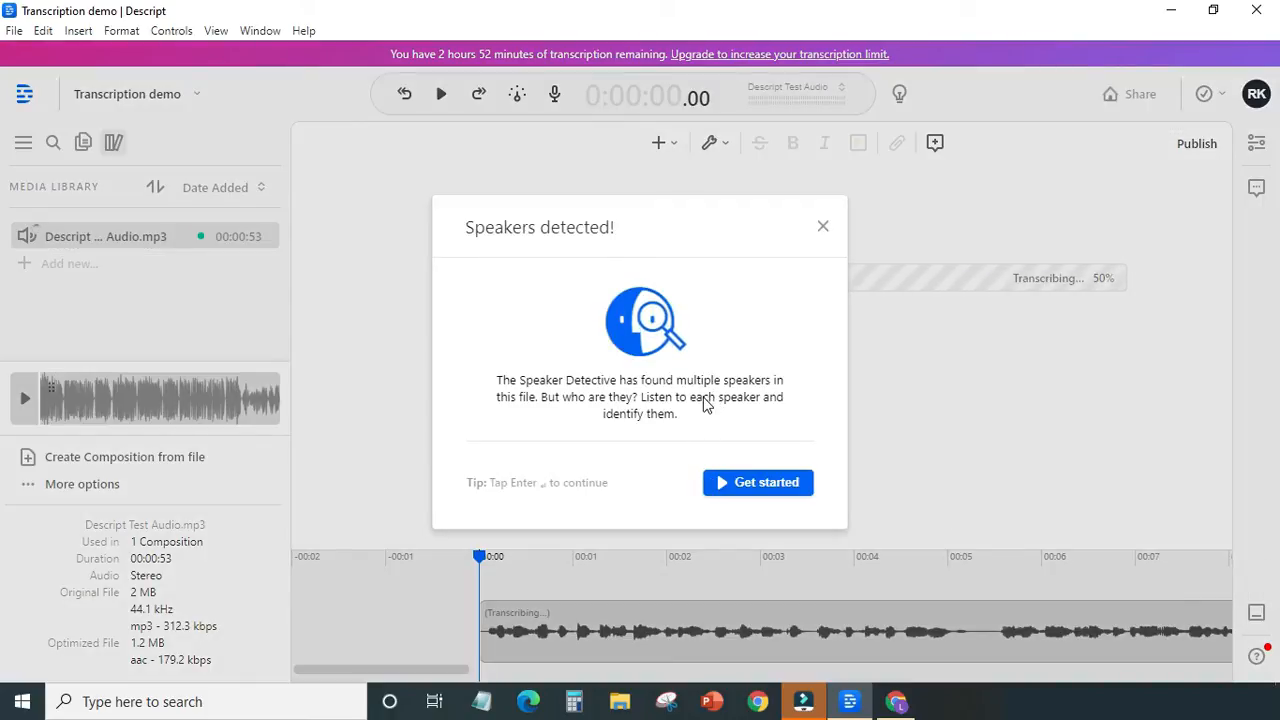
{"action": "mouse_move", "coordinate": [697, 407]}
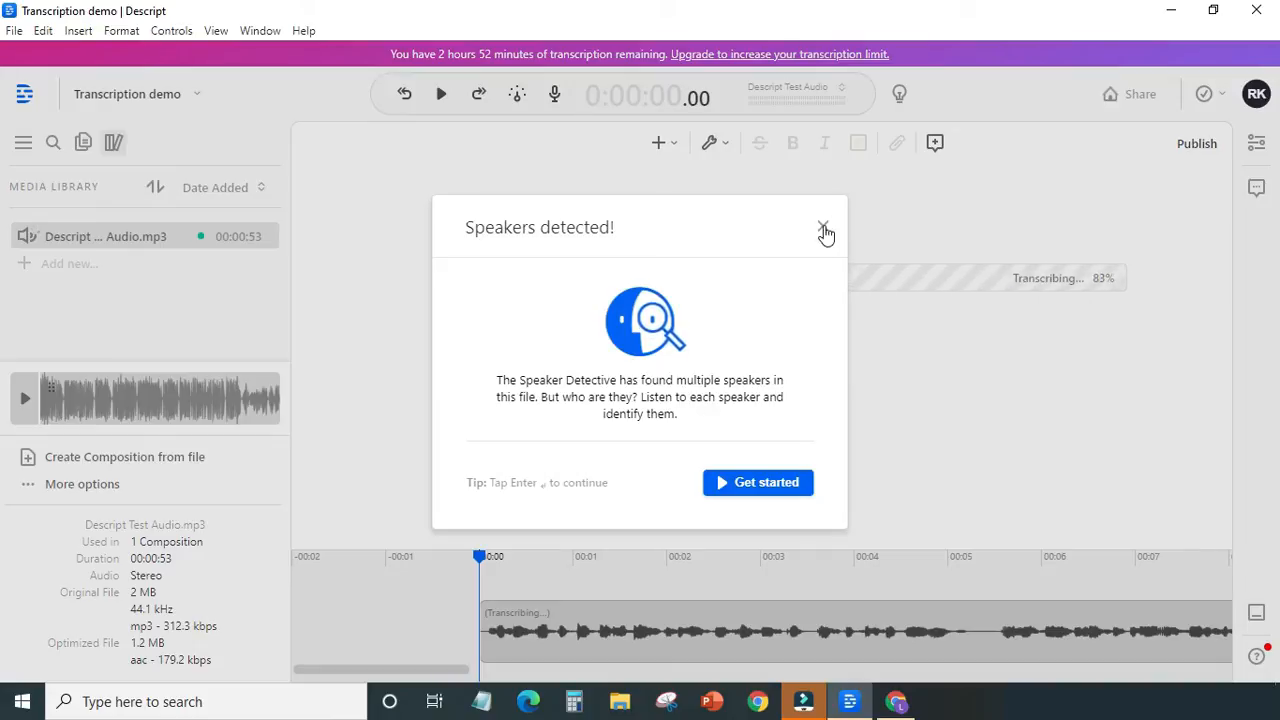
{"action": "left_click", "coordinate": [825, 229]}
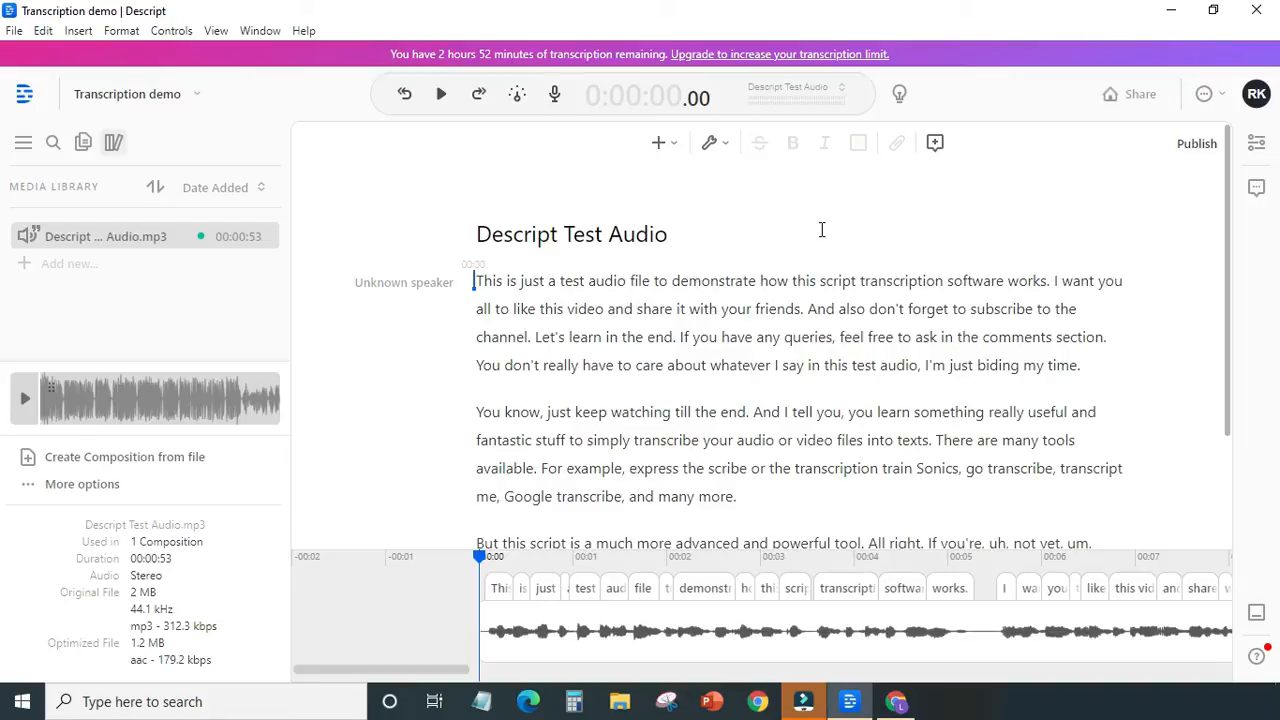
{"action": "mouse_move", "coordinate": [441, 94]}
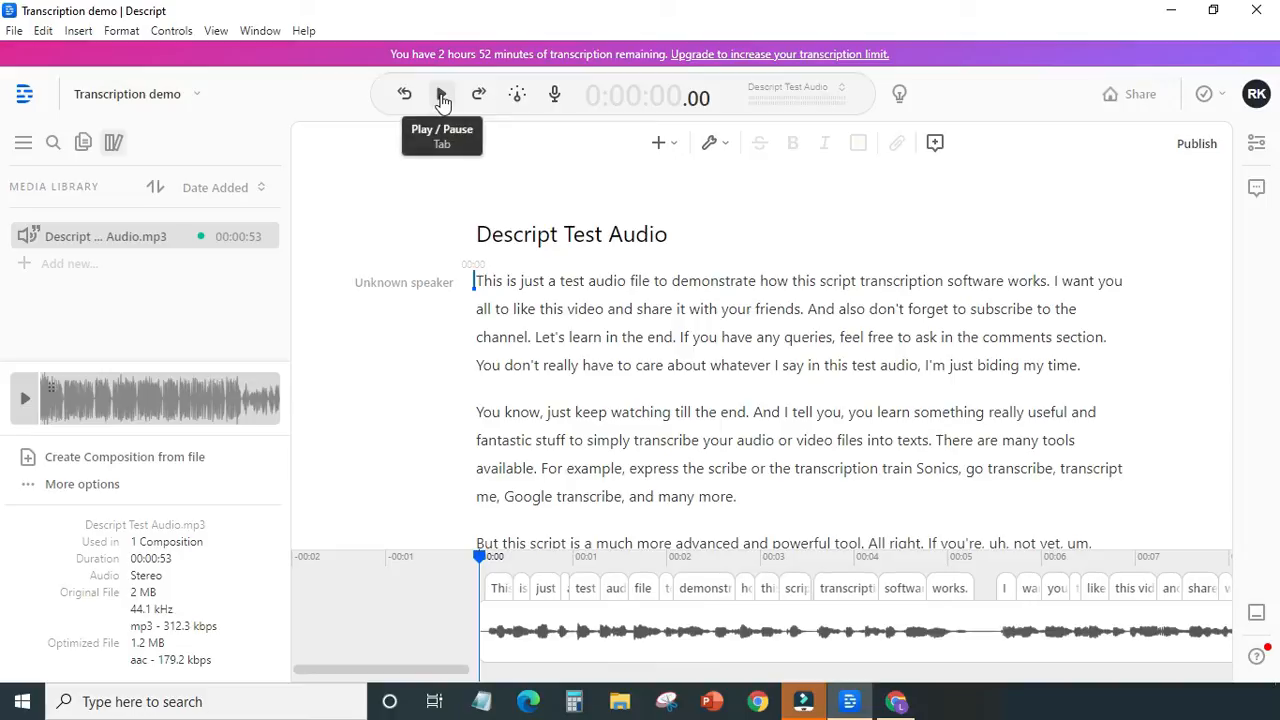
{"action": "left_click", "coordinate": [442, 94]}
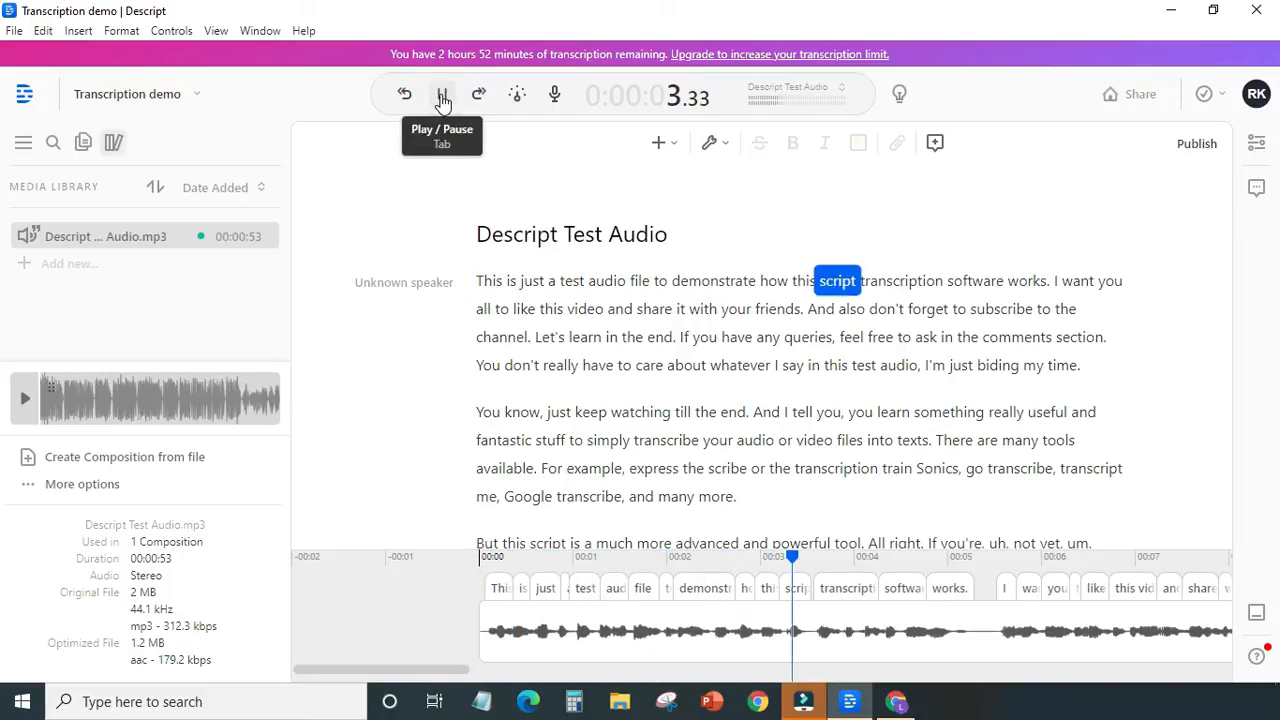
{"action": "left_click", "coordinate": [442, 94]}
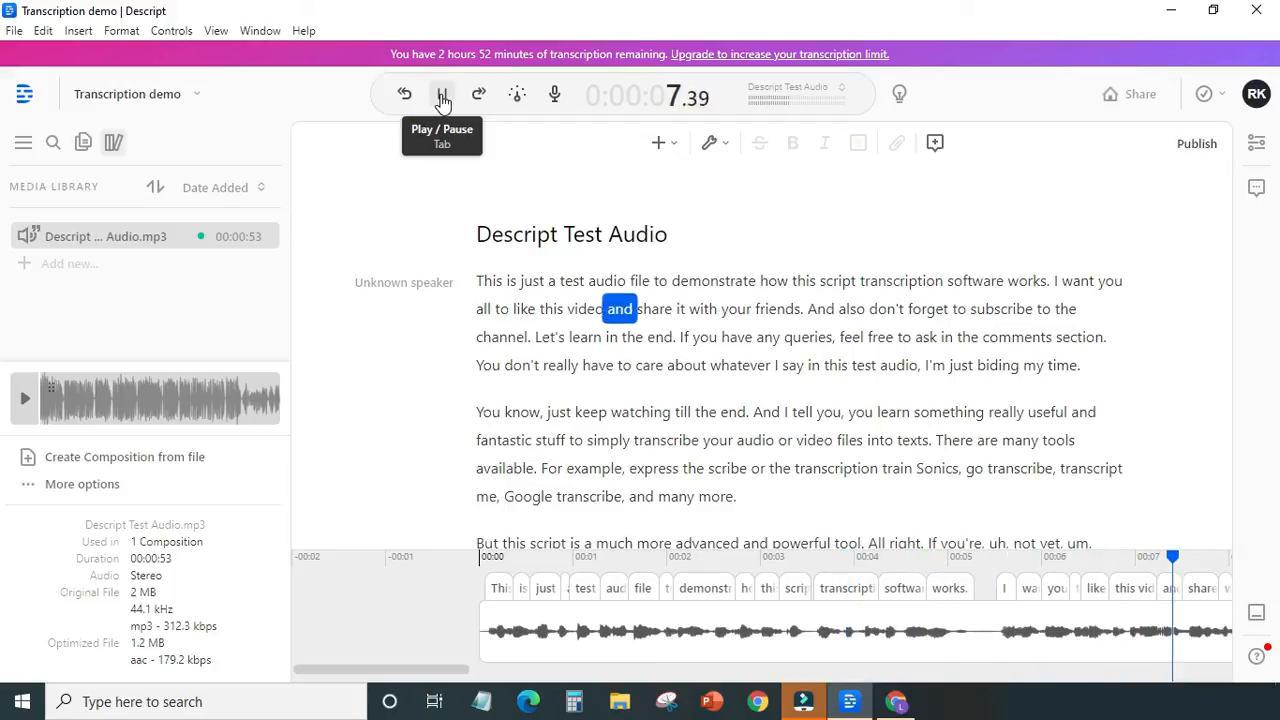
{"action": "left_click", "coordinate": [442, 94]}
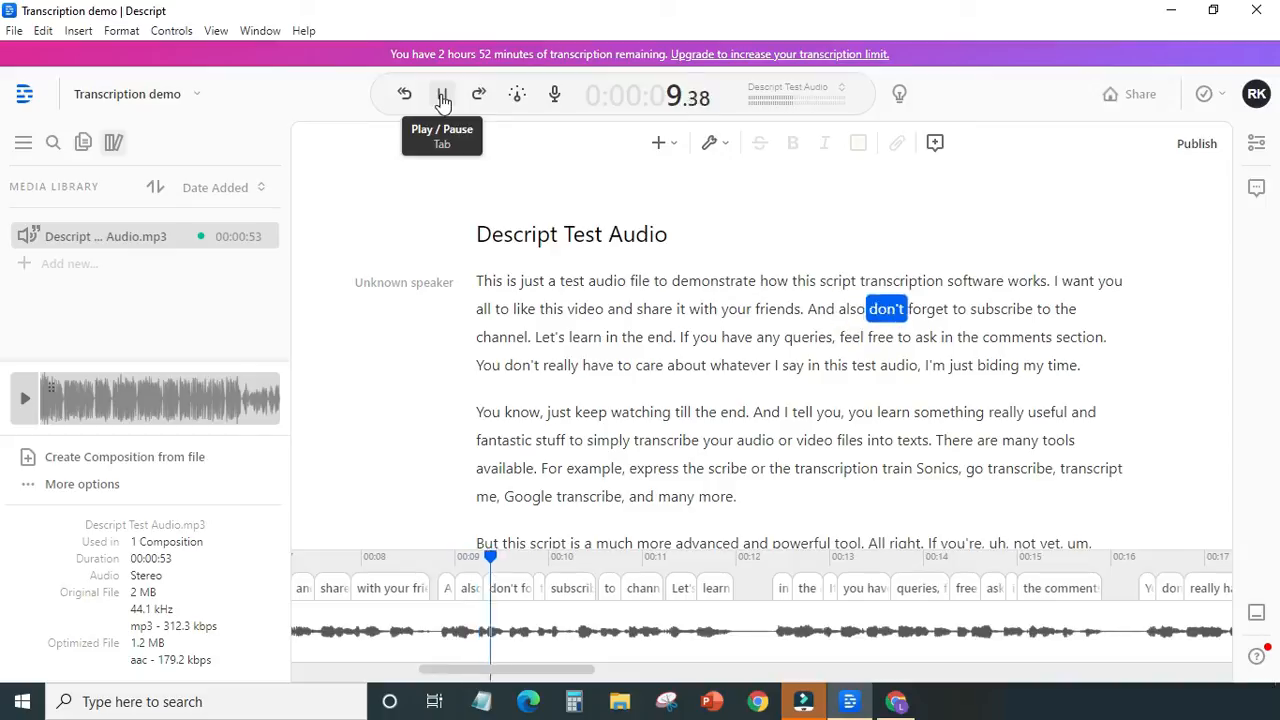
{"action": "left_click", "coordinate": [442, 94]}
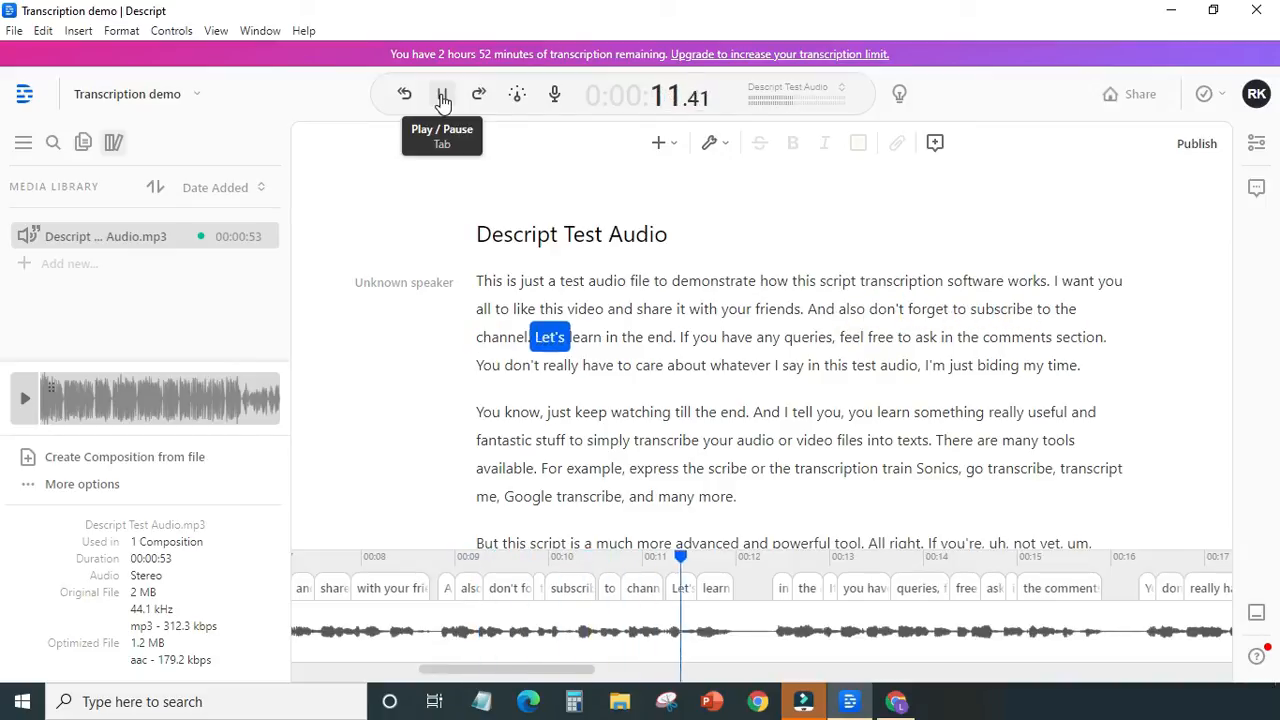
{"action": "left_click", "coordinate": [442, 94]}
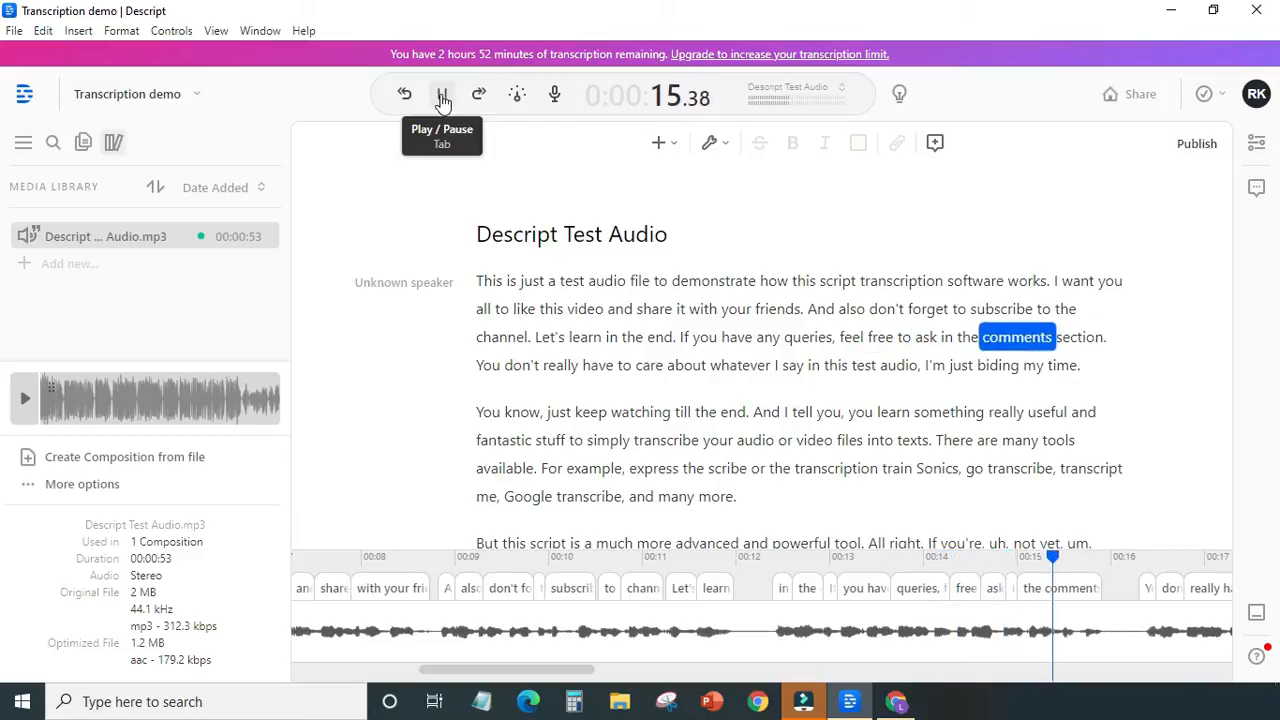
{"action": "left_click", "coordinate": [441, 94]}
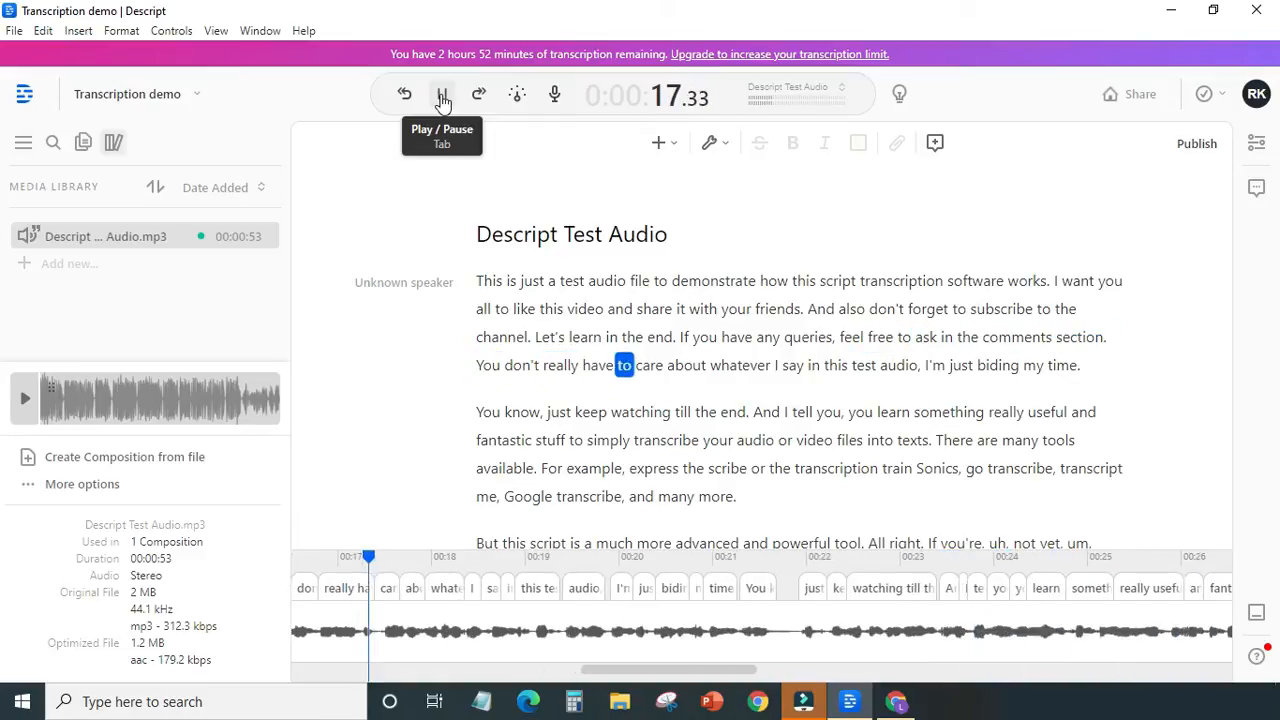
{"action": "left_click", "coordinate": [442, 94]}
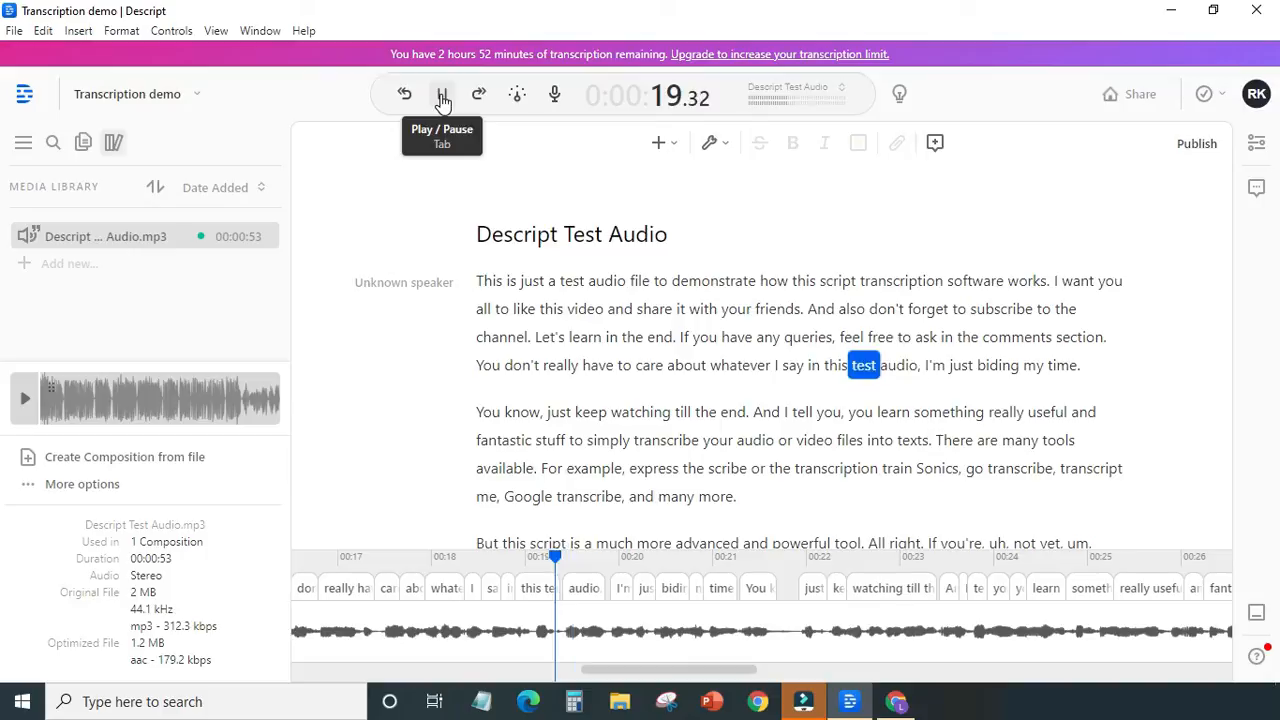
{"action": "left_click", "coordinate": [442, 94]}
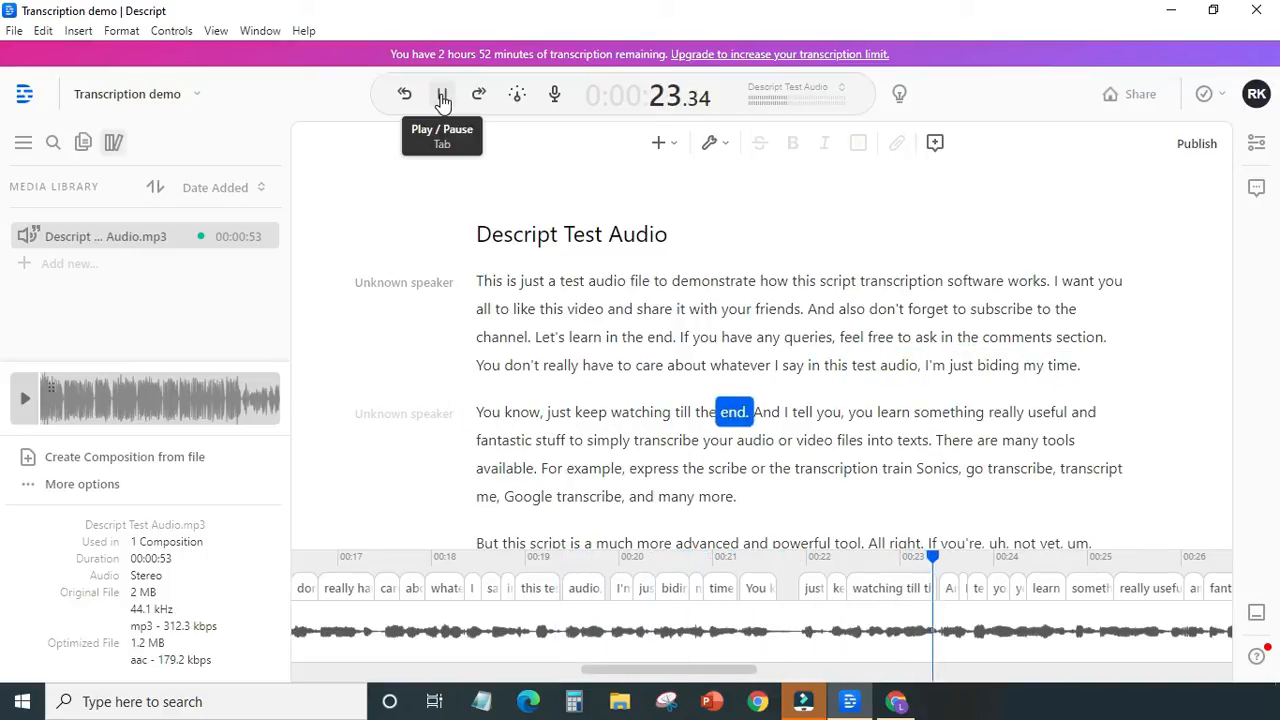
{"action": "left_click", "coordinate": [442, 94]}
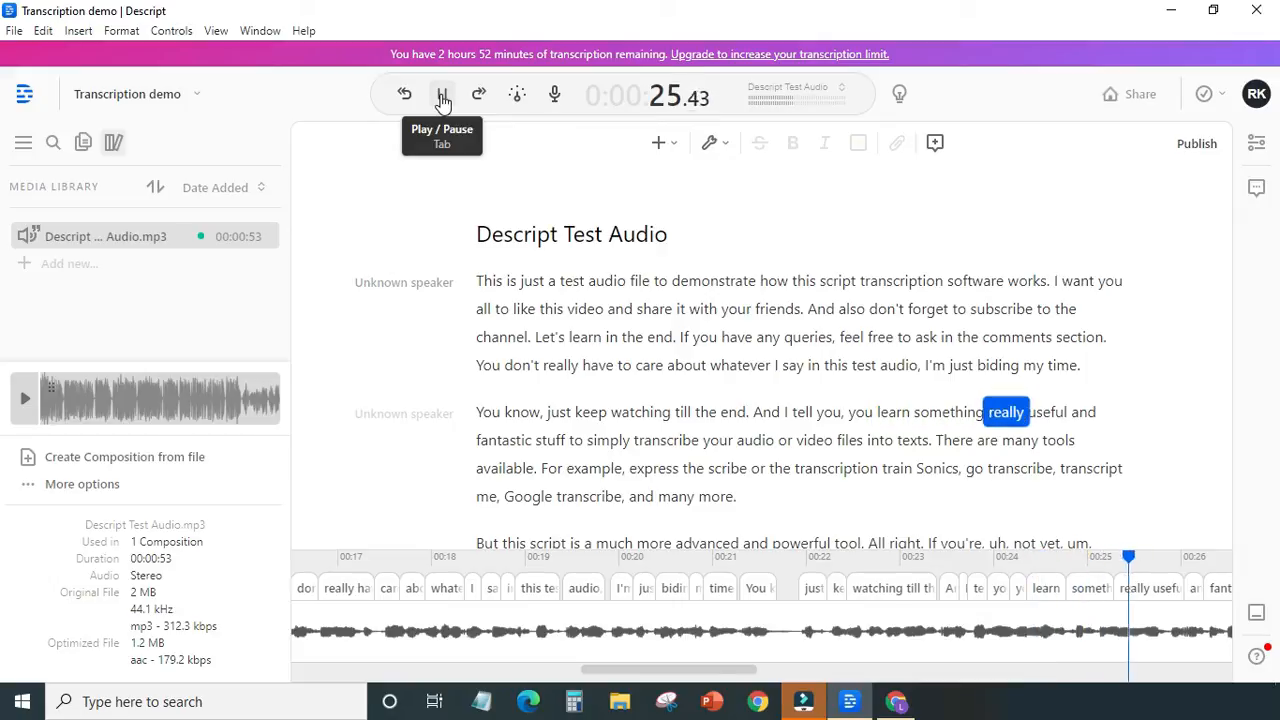
{"action": "left_click", "coordinate": [442, 94]}
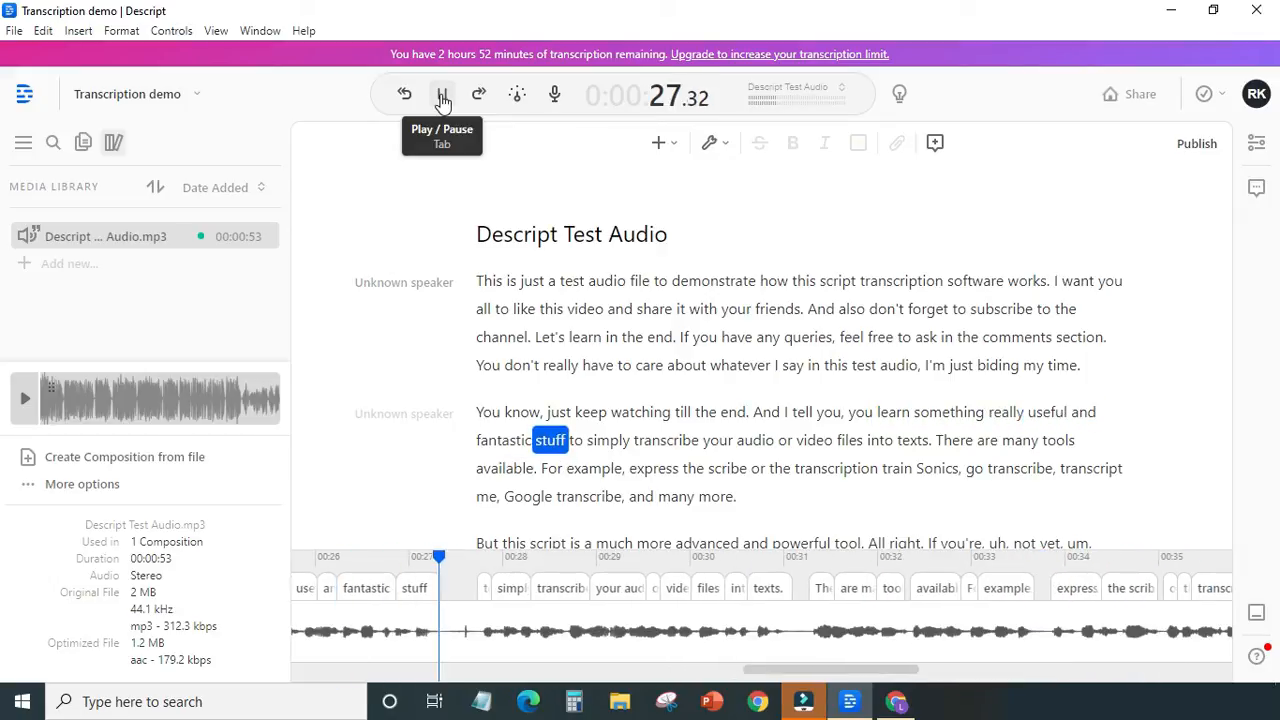
{"action": "left_click", "coordinate": [442, 94]}
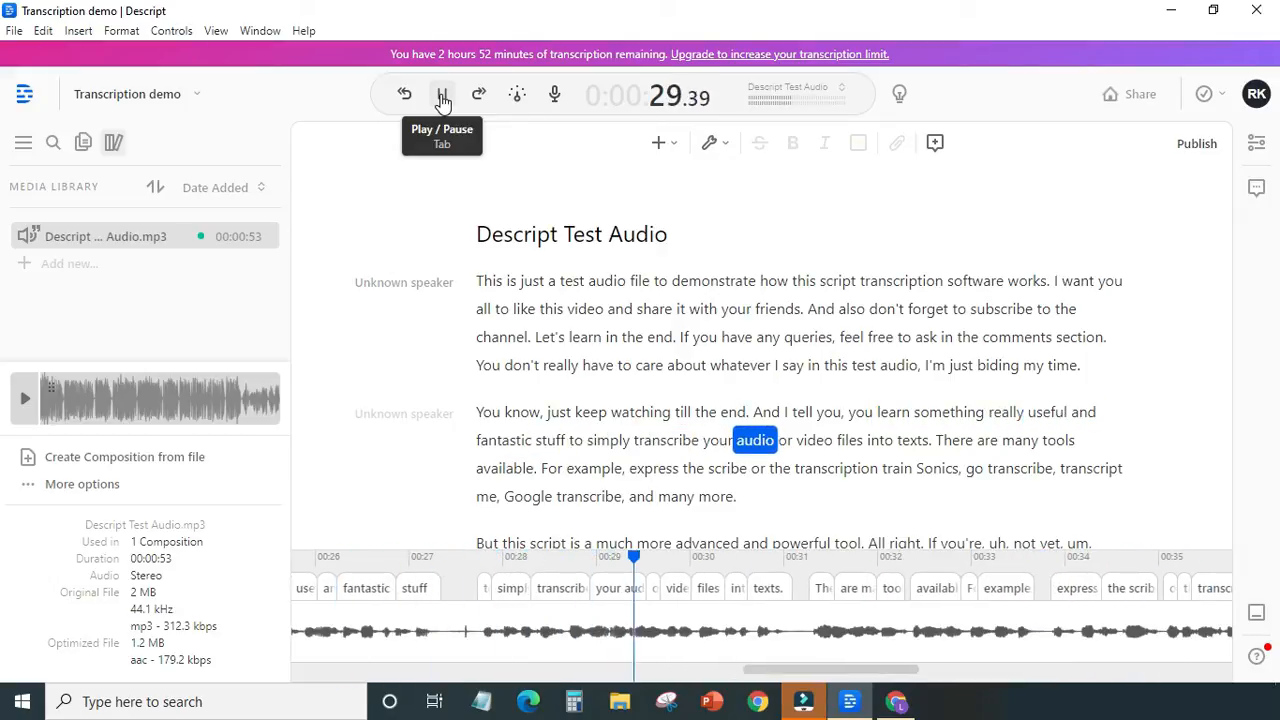
{"action": "left_click", "coordinate": [442, 94]}
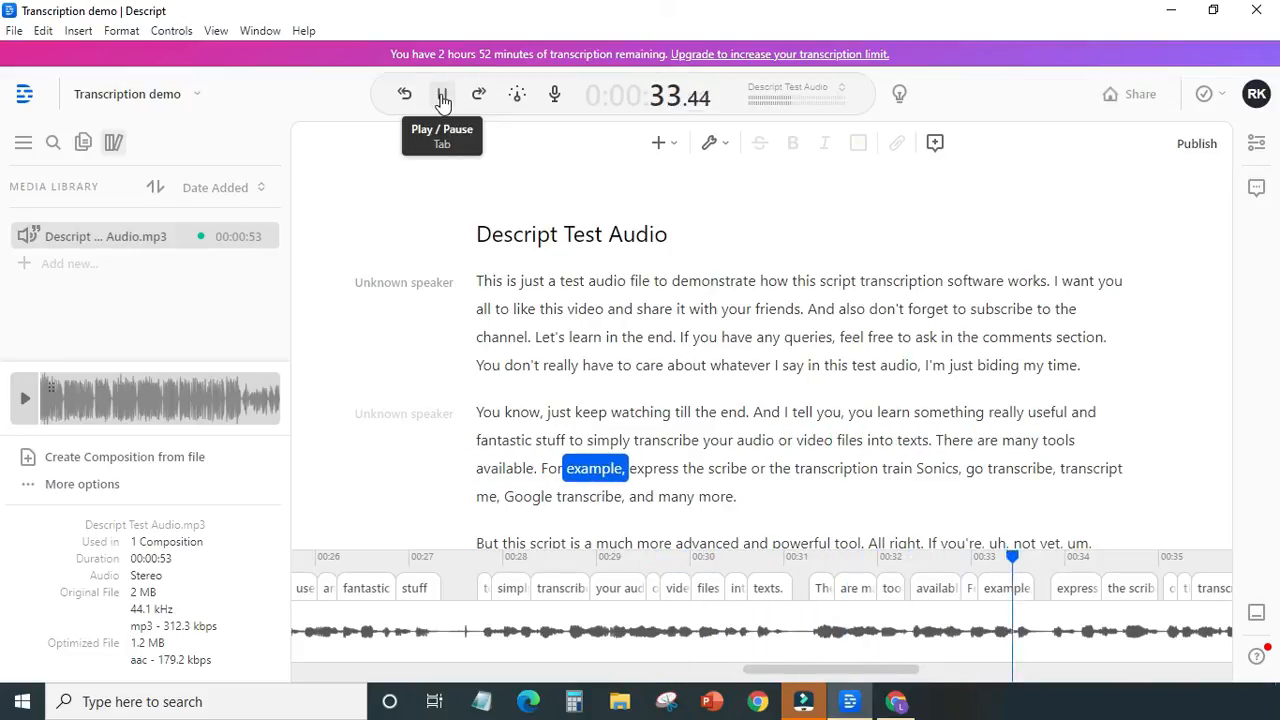
{"action": "left_click", "coordinate": [442, 94]}
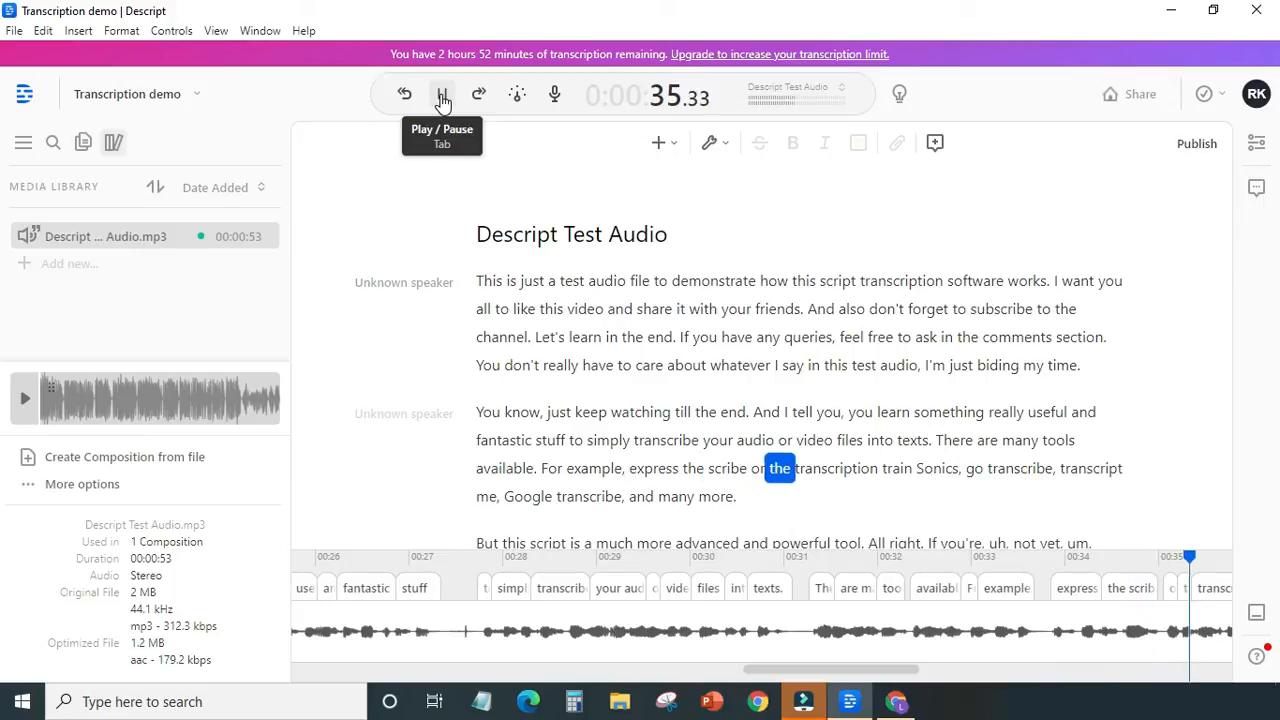
{"action": "left_click", "coordinate": [442, 94]}
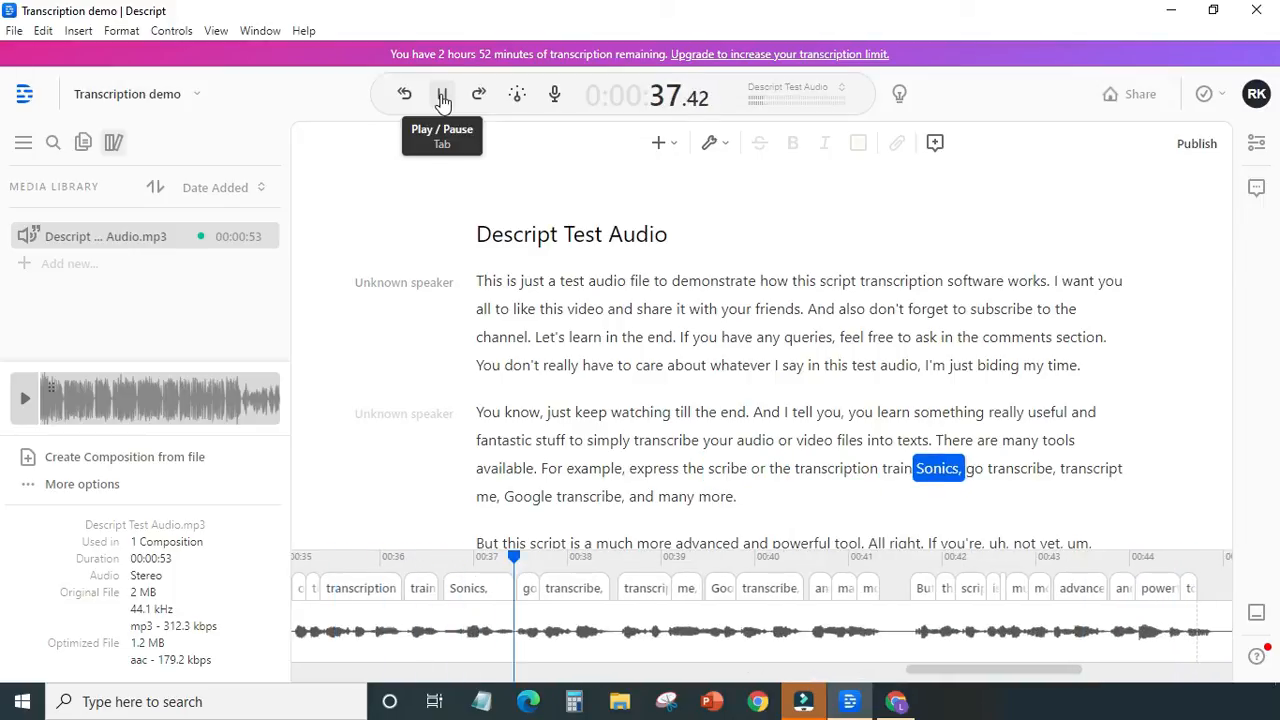
{"action": "left_click", "coordinate": [442, 94]}
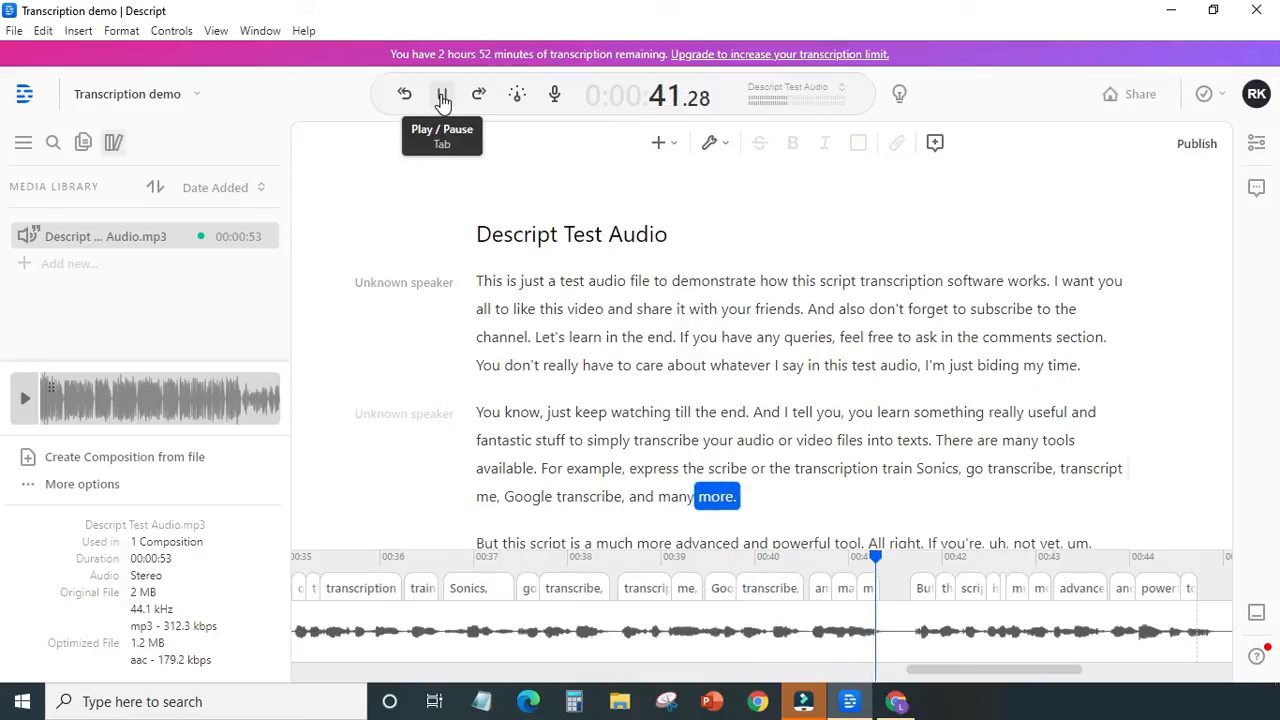
{"action": "left_click", "coordinate": [442, 94]}
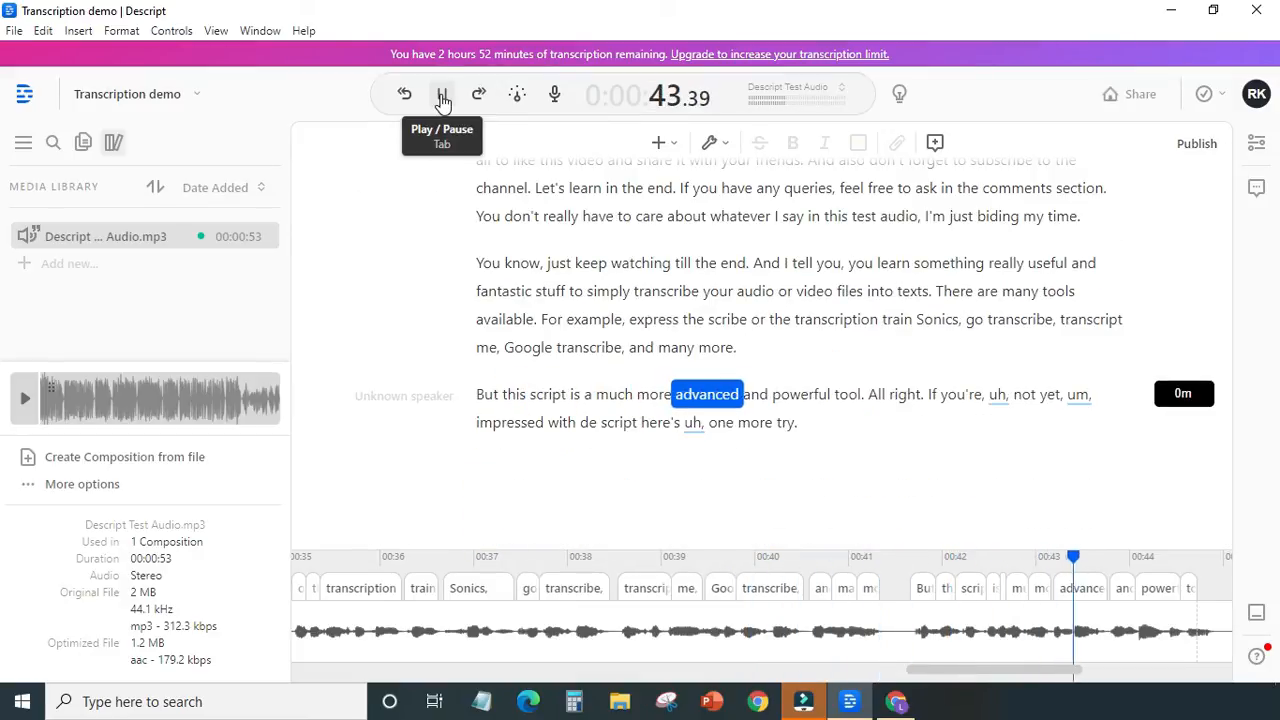
{"action": "left_click", "coordinate": [442, 94]}
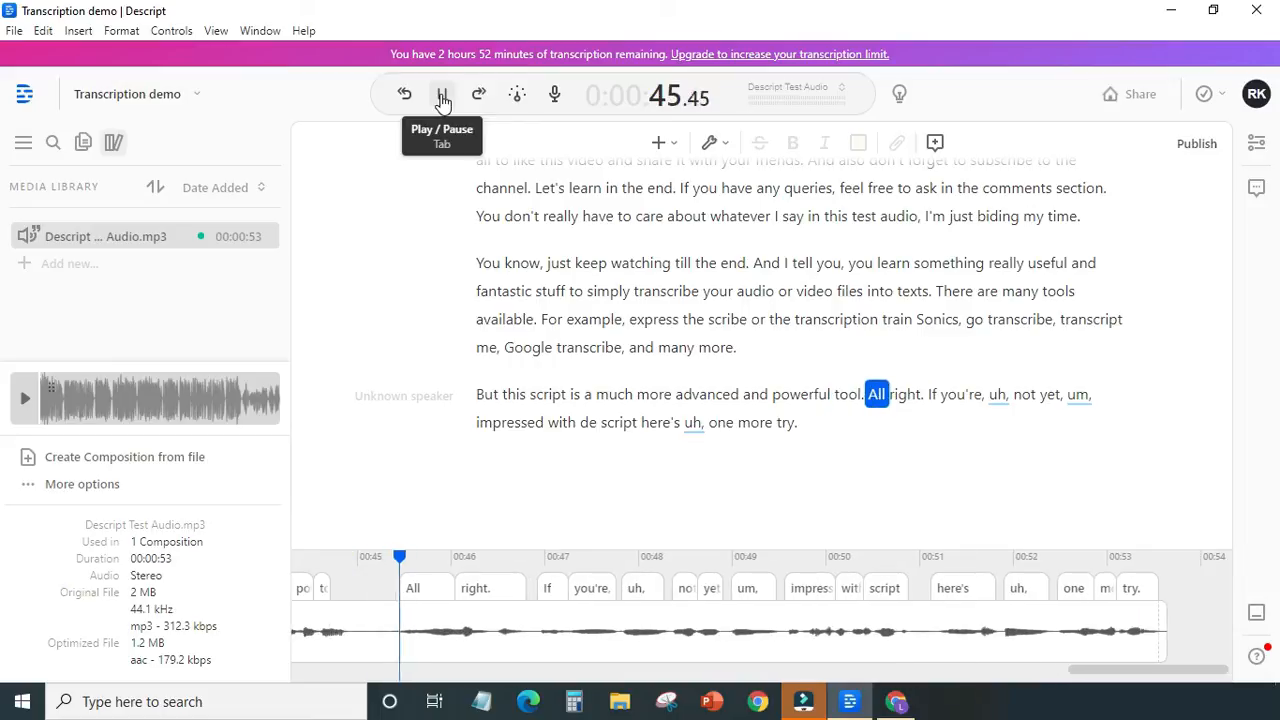
{"action": "left_click", "coordinate": [442, 94]}
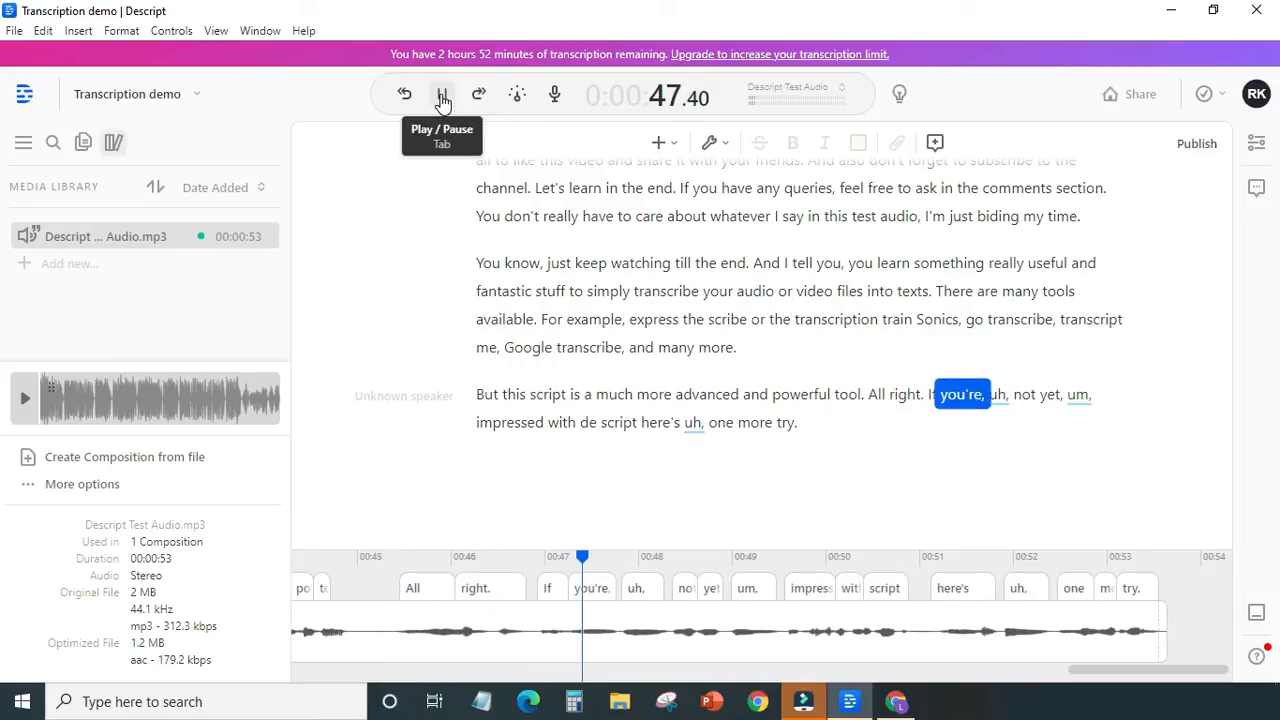
{"action": "left_click", "coordinate": [442, 94]}
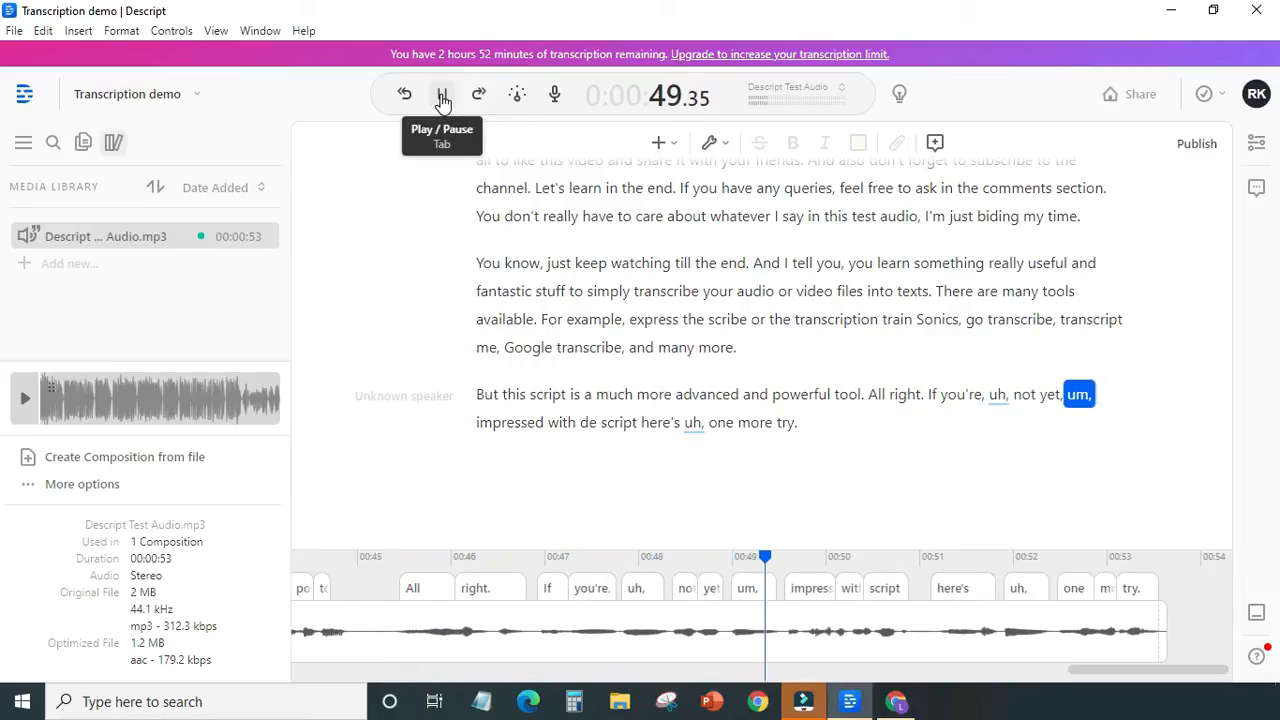
{"action": "left_click", "coordinate": [442, 94]}
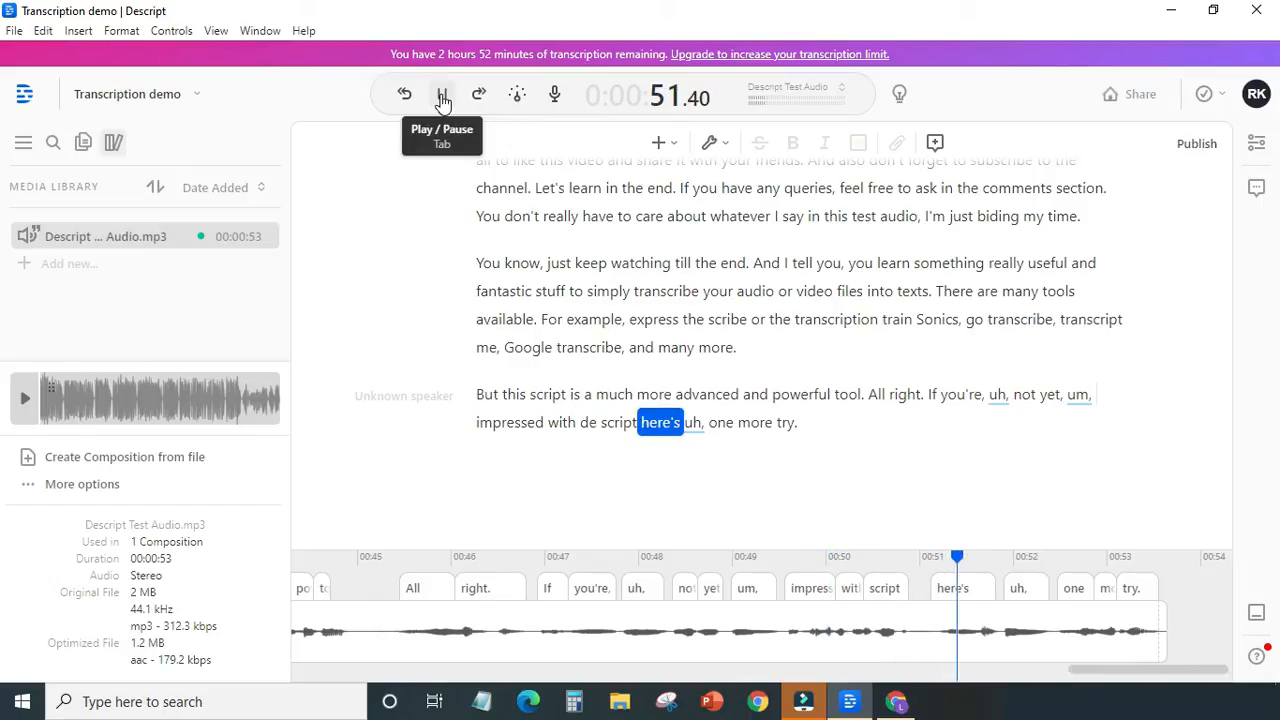
{"action": "left_click", "coordinate": [442, 97]}
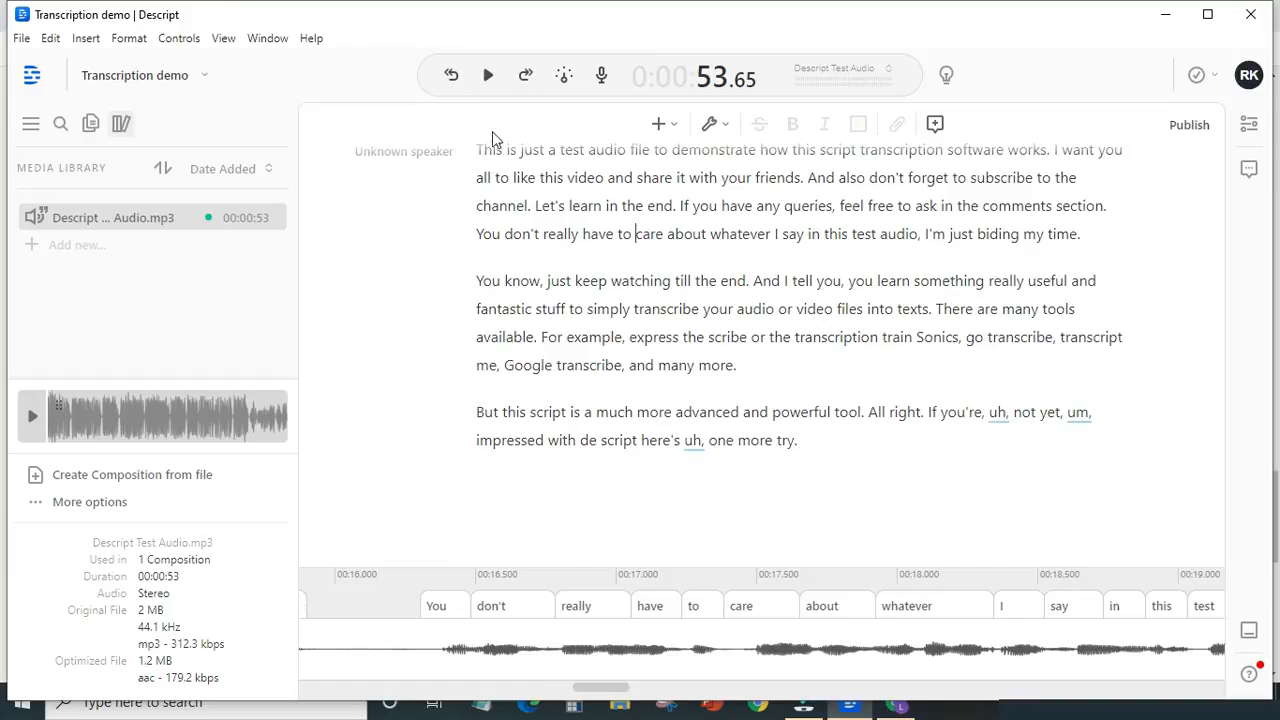
{"action": "mouse_move", "coordinate": [835, 163]}
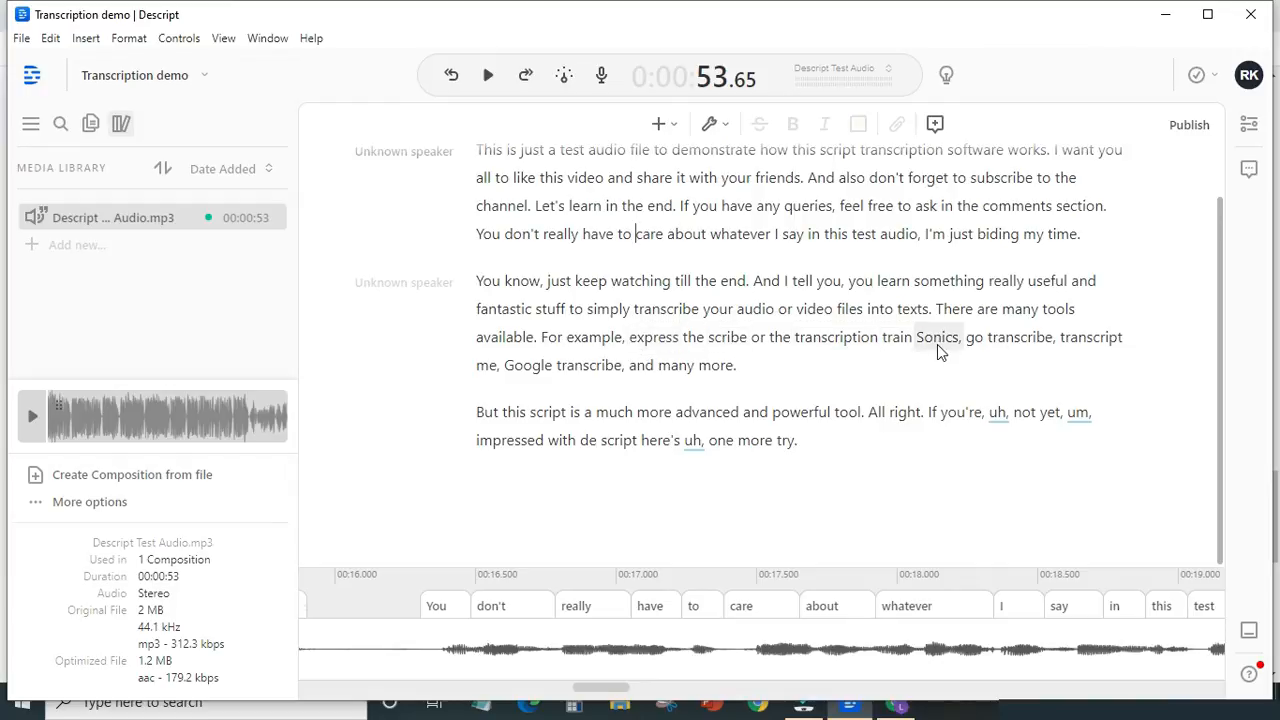
{"action": "mouse_move", "coordinate": [1015, 352]}
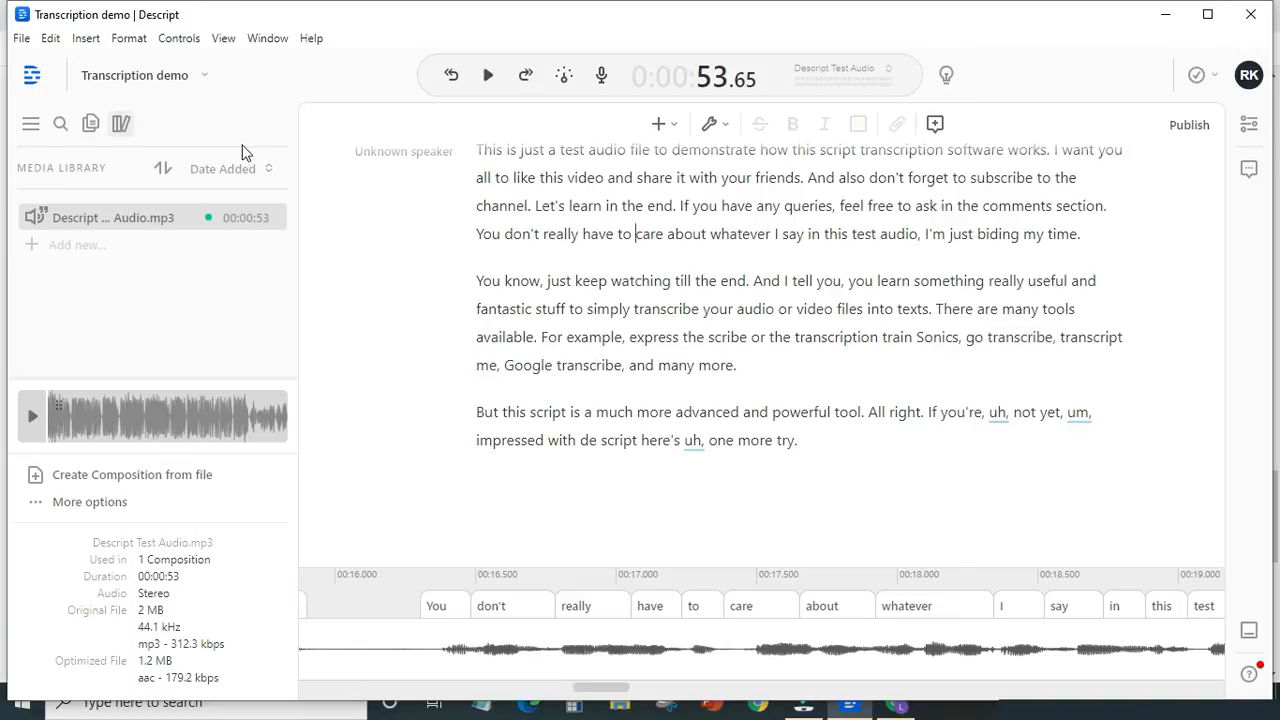
Collapse the Media Library sidebar so only the transcript and word timeline remain.
{"action": "left_click", "coordinate": [31, 123]}
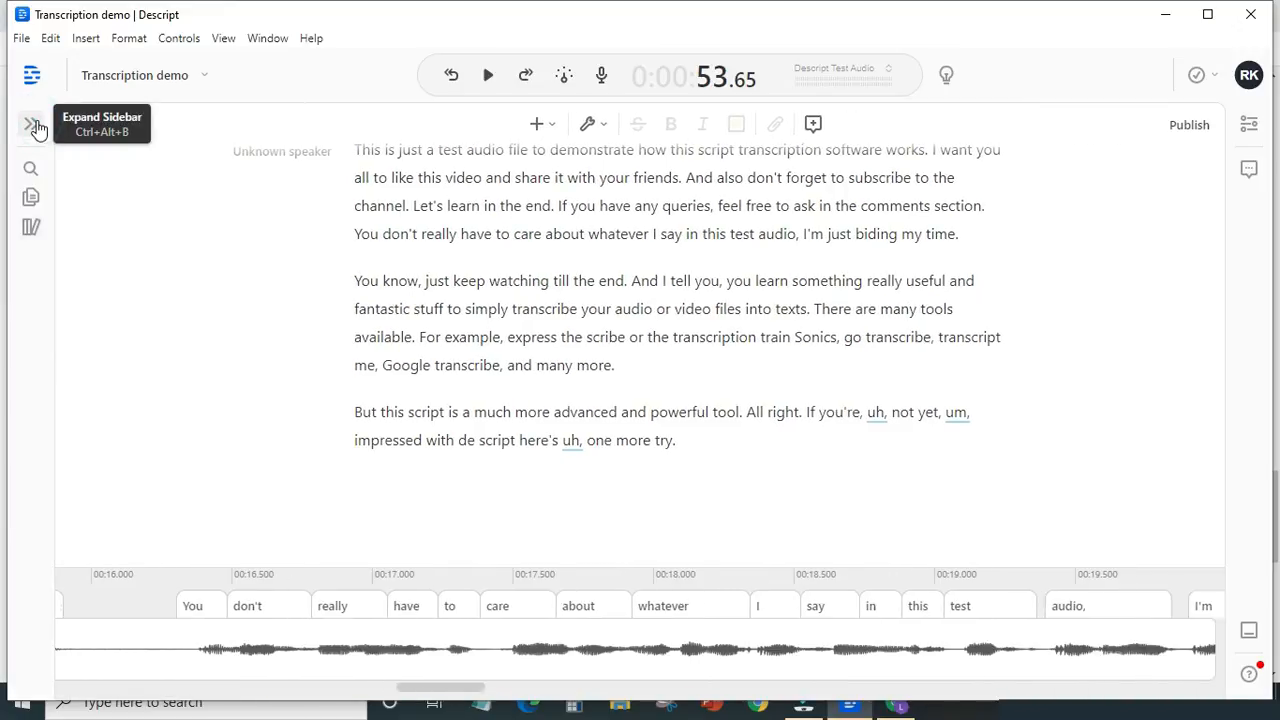
{"action": "left_click", "coordinate": [31, 124]}
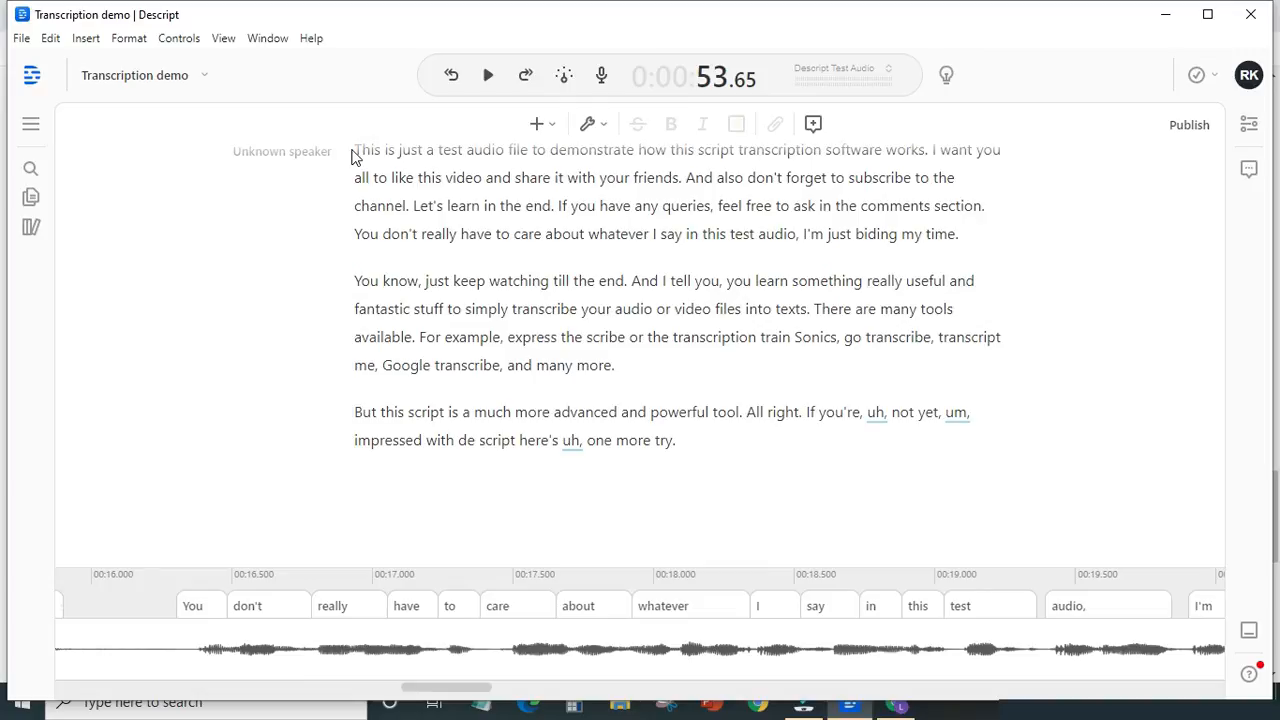
{"action": "mouse_move", "coordinate": [365, 160]}
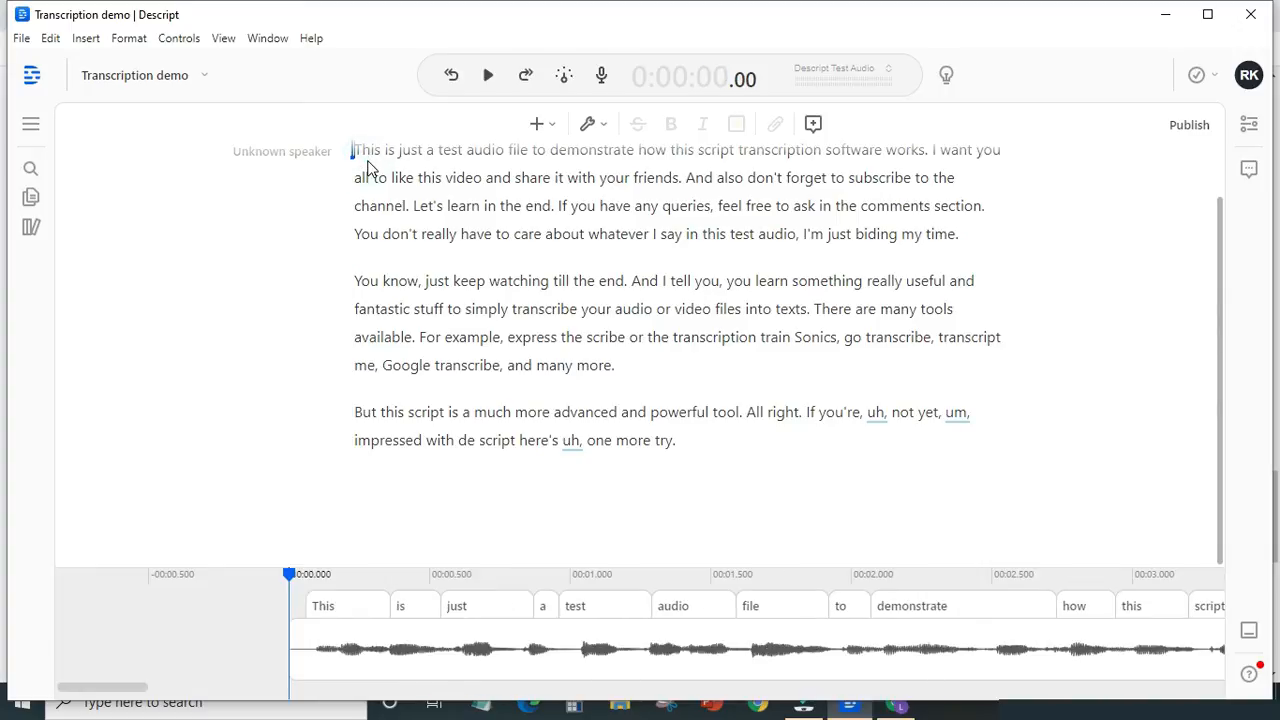
Delete the opening phrase 'This is just a test audio' and play the recording from the start.
{"action": "double_click", "coordinate": [365, 150]}
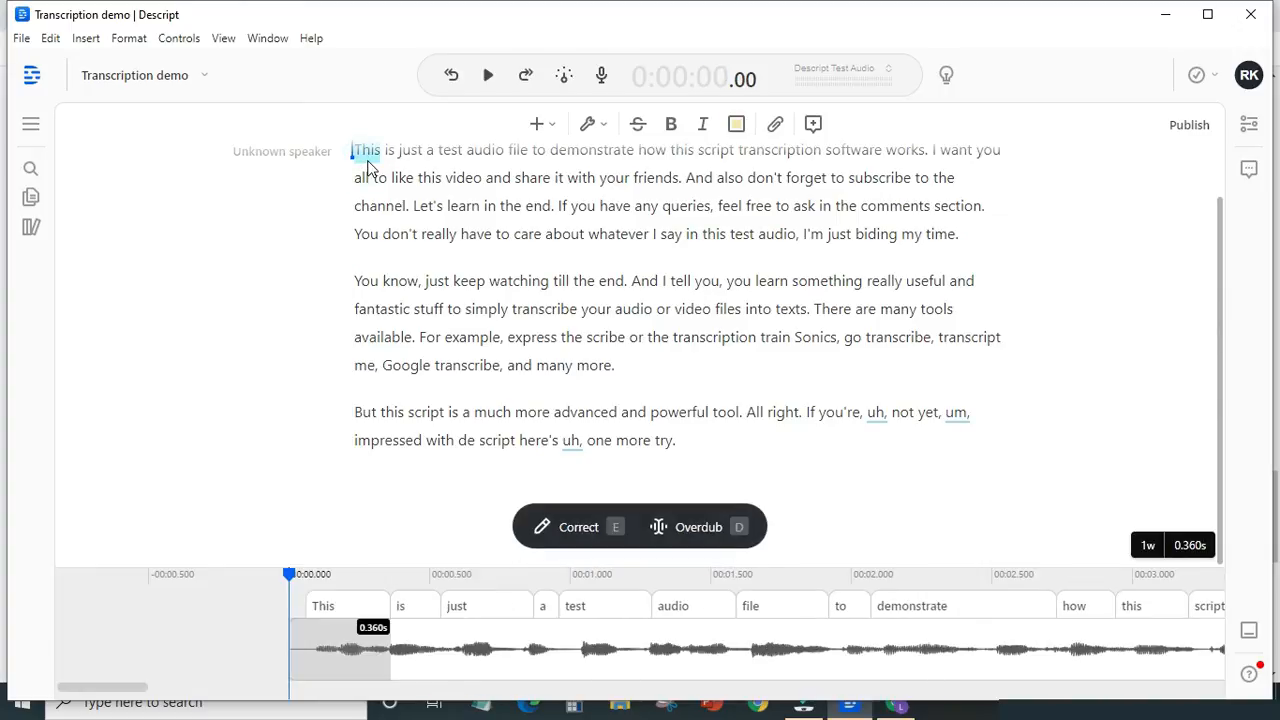
{"action": "left_click_drag", "start_coordinate": [365, 150], "coordinate": [510, 150]}
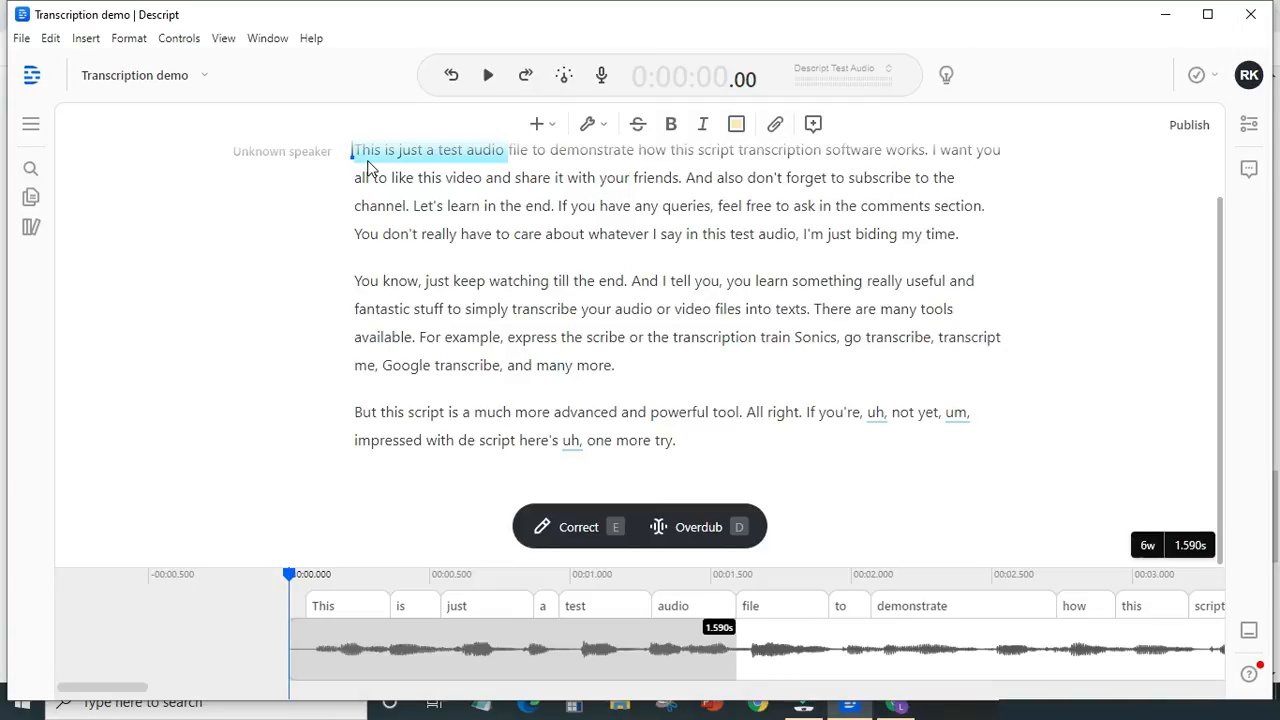
{"action": "key", "text": "Delete"}
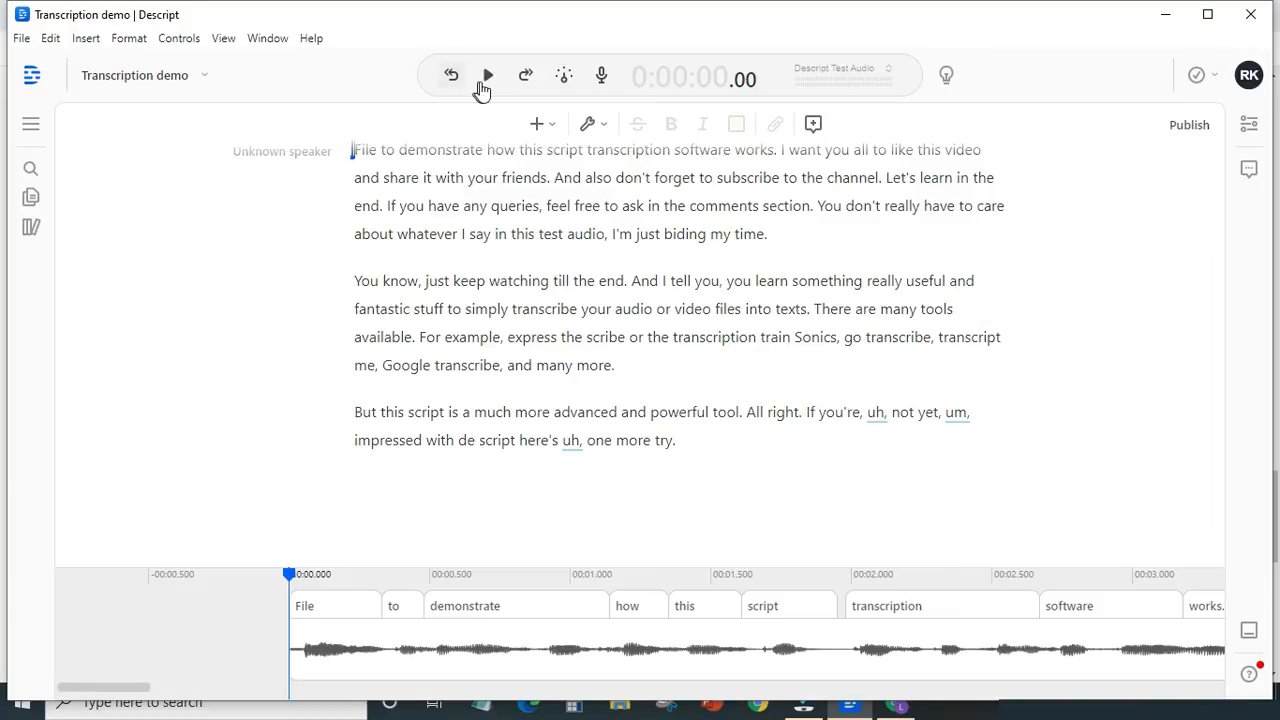
{"action": "left_click", "coordinate": [487, 75]}
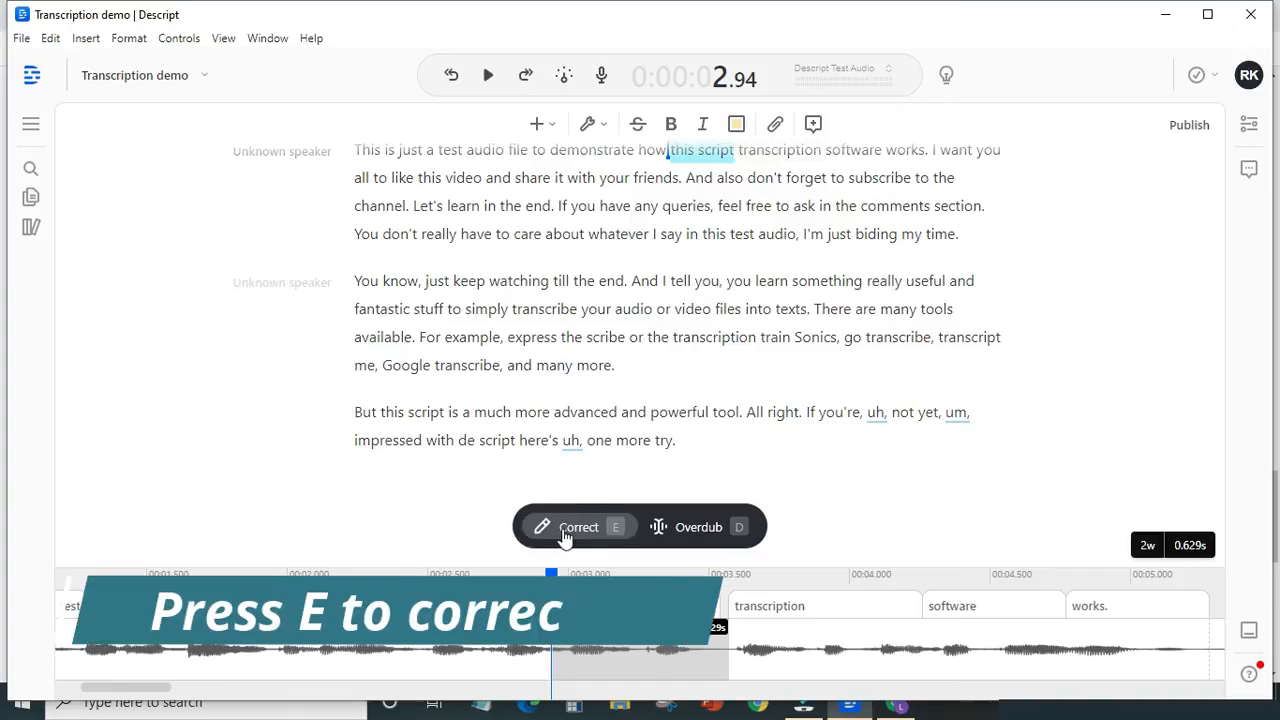
Correct the misheard 'this script' and 'de script' to 'Descript'.
{"action": "left_click", "coordinate": [578, 527]}
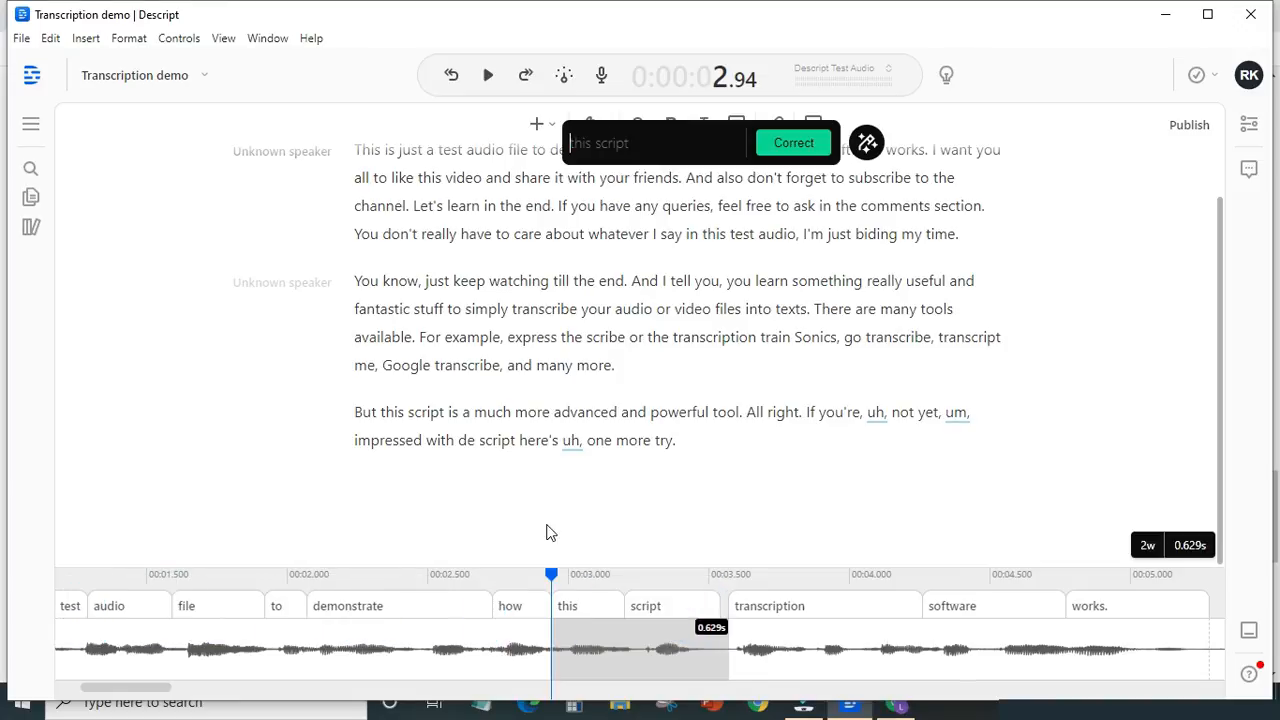
{"action": "type", "text": "Descript"}
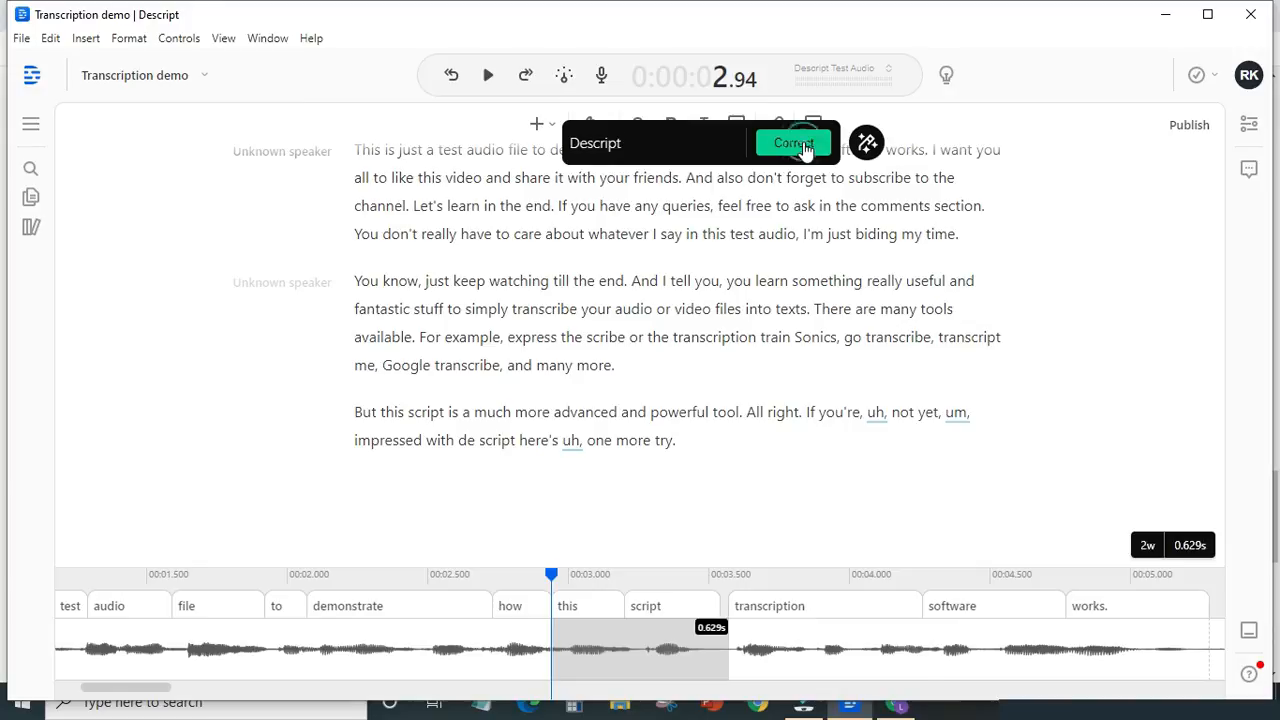
{"action": "left_click", "coordinate": [793, 143]}
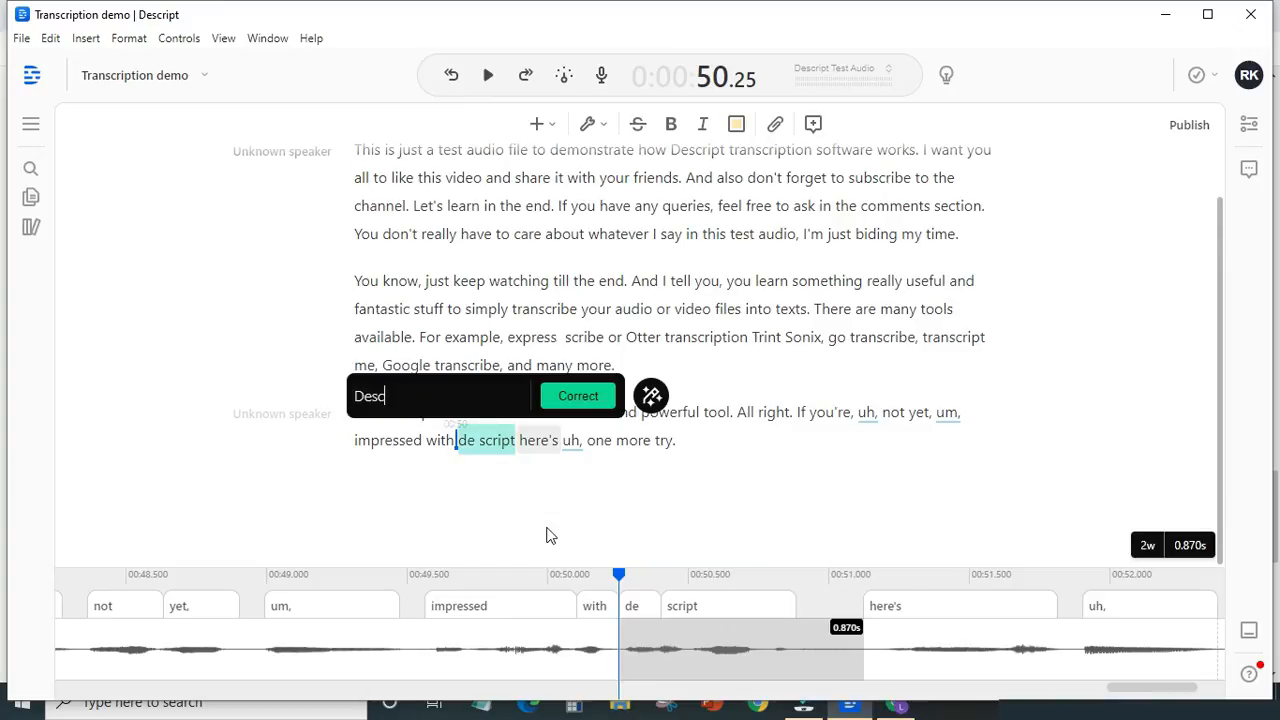
{"action": "type", "text": "ript"}
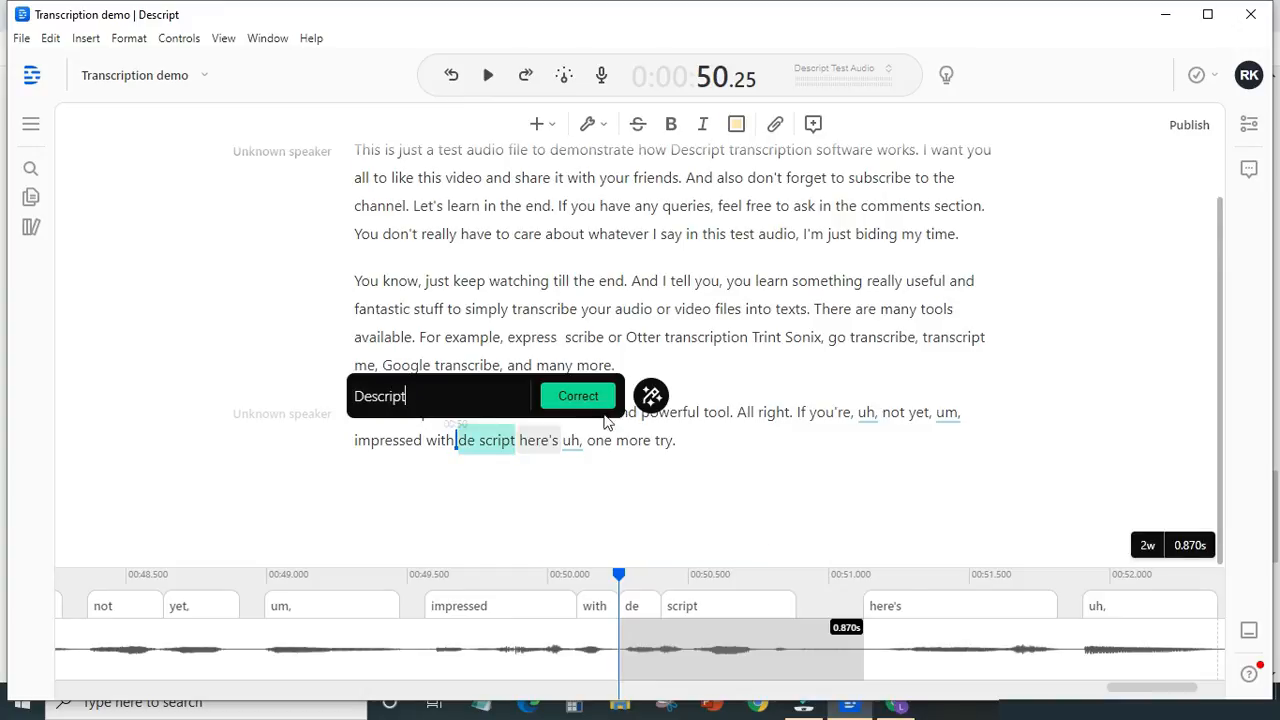
{"action": "left_click", "coordinate": [577, 395]}
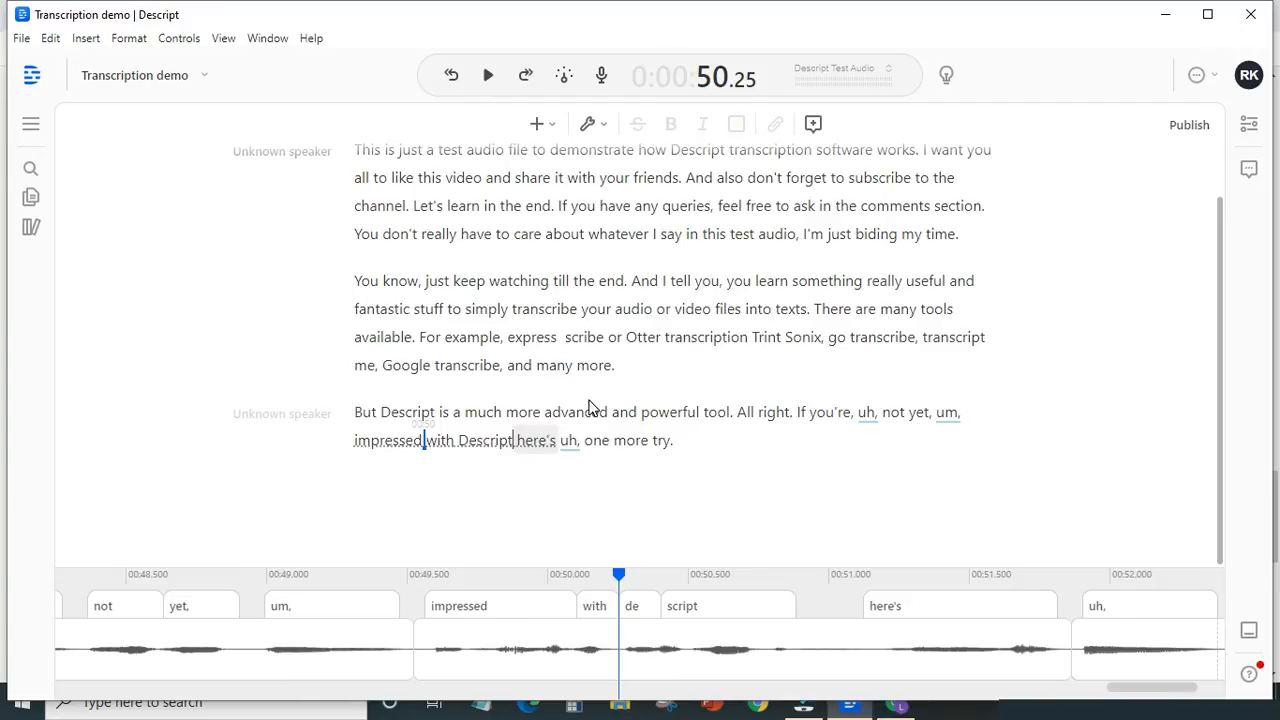
{"action": "mouse_move", "coordinate": [519, 502]}
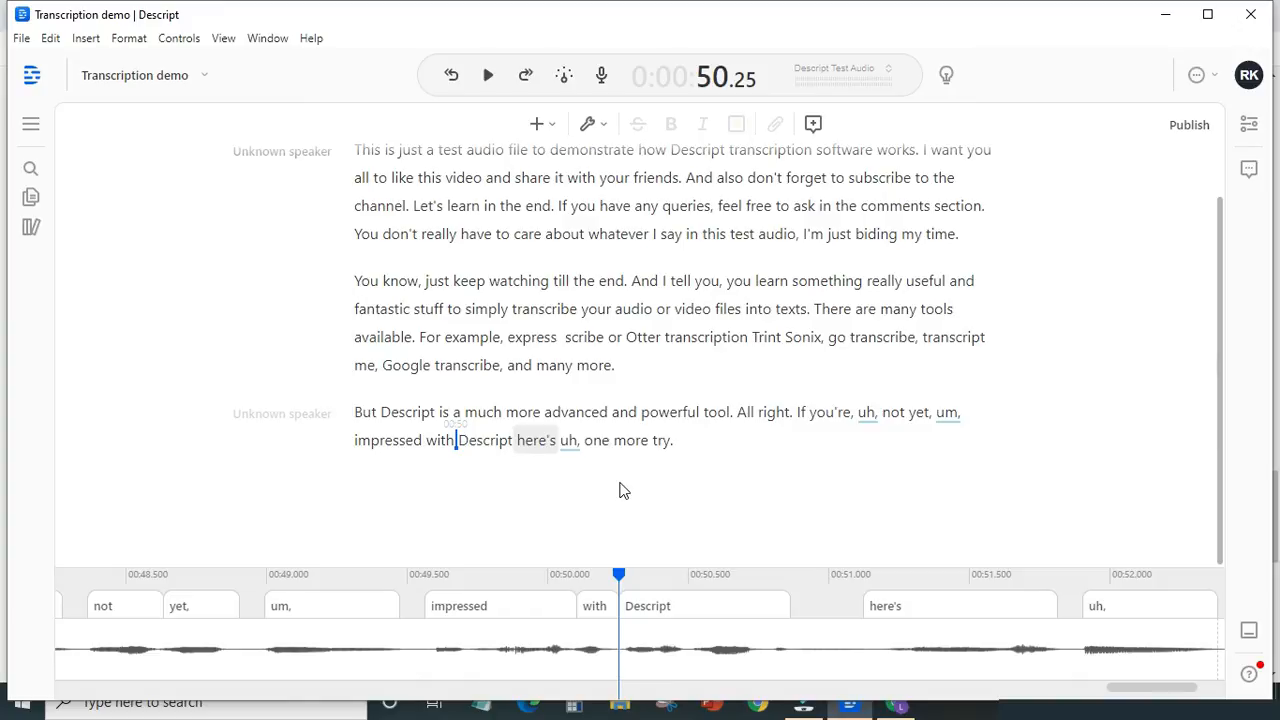
{"action": "mouse_move", "coordinate": [568, 444]}
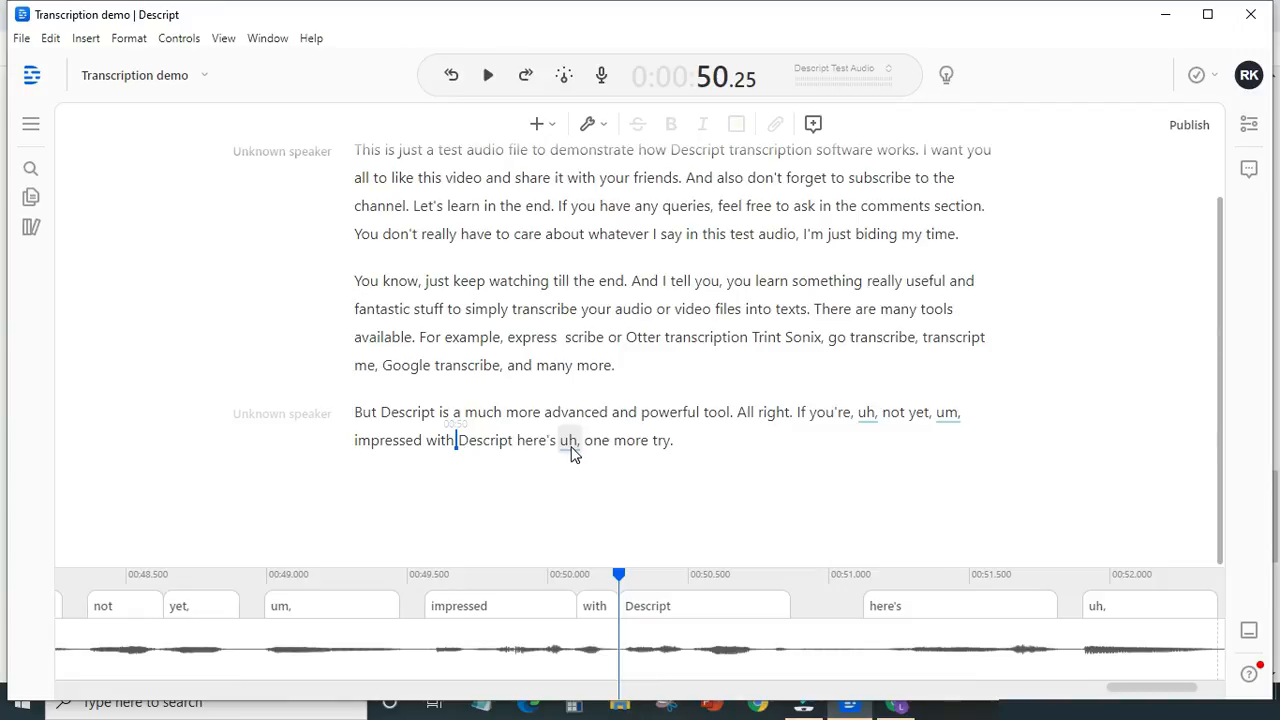
Remove the uh and um fillers via Remove filler words and close the search results.
{"action": "right_click", "coordinate": [568, 440]}
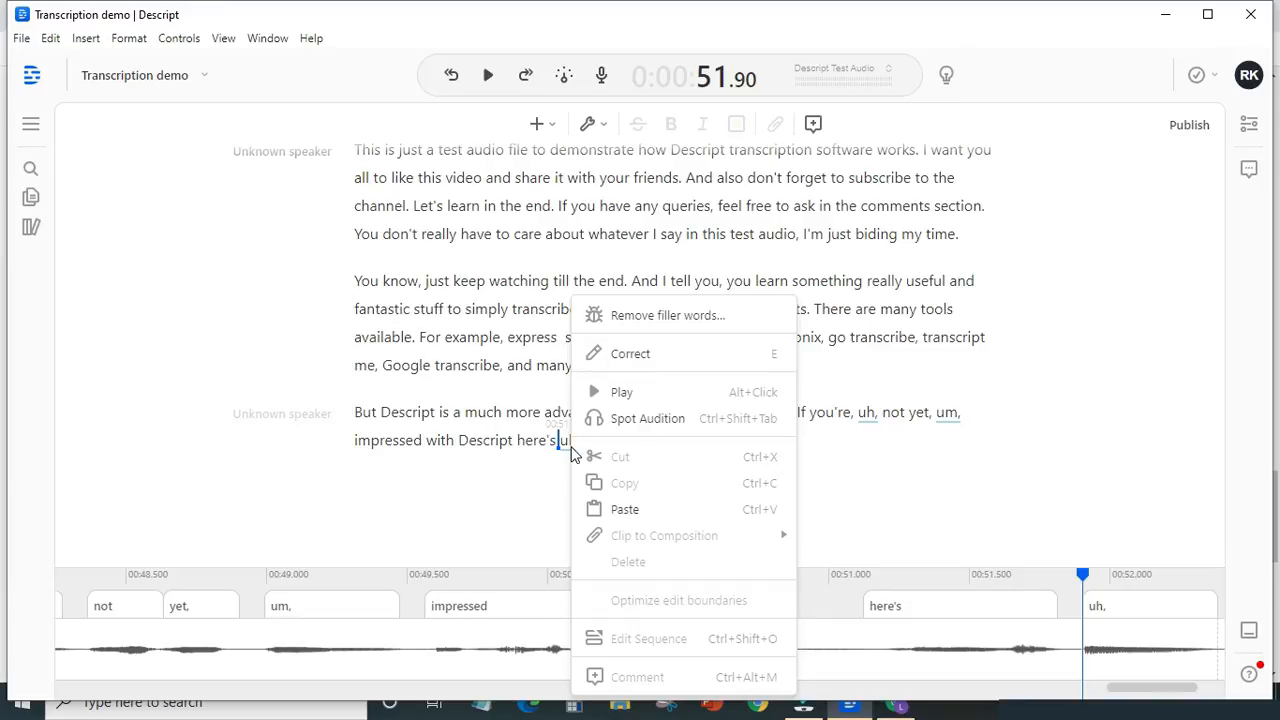
{"action": "mouse_move", "coordinate": [640, 315]}
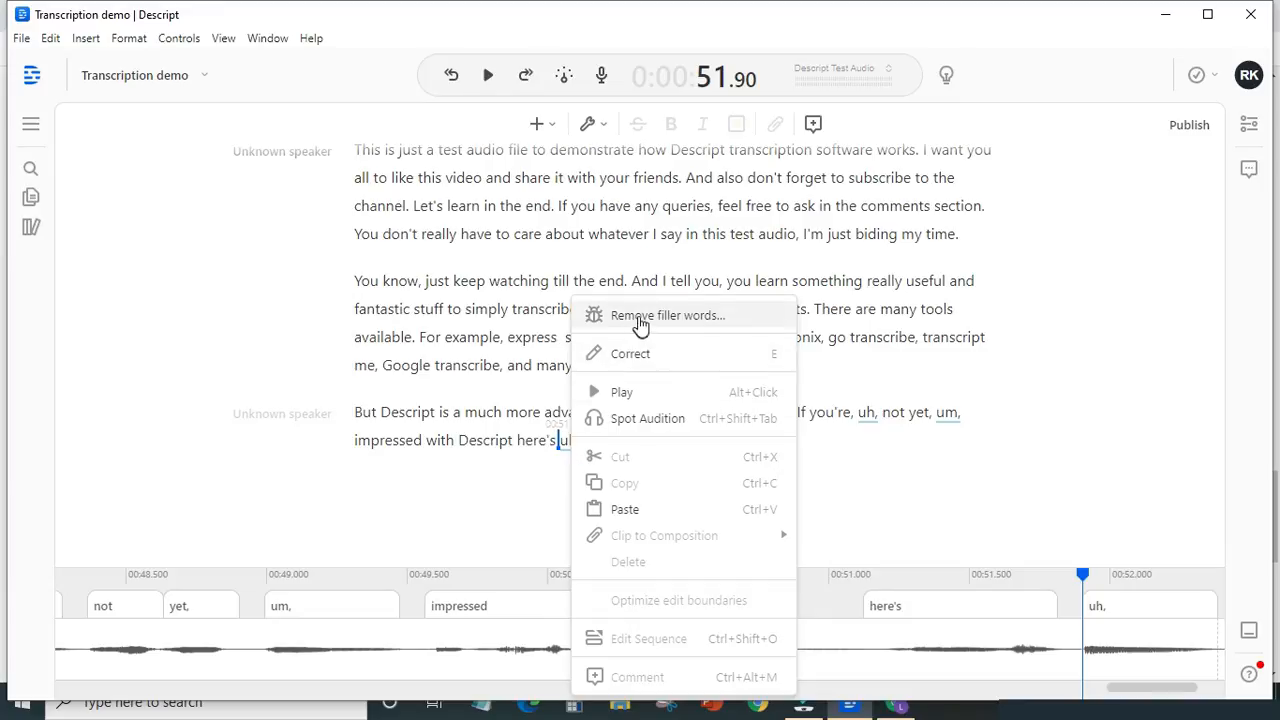
{"action": "left_click", "coordinate": [640, 315]}
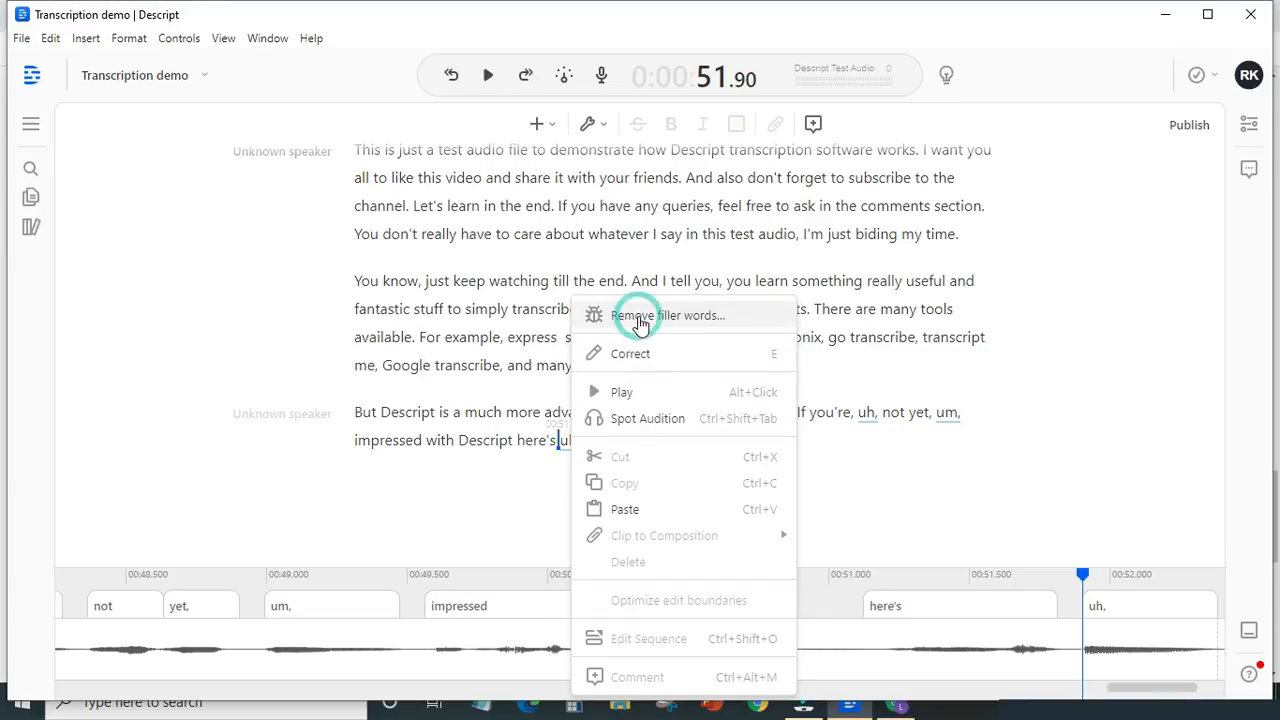
{"action": "left_click", "coordinate": [667, 315]}
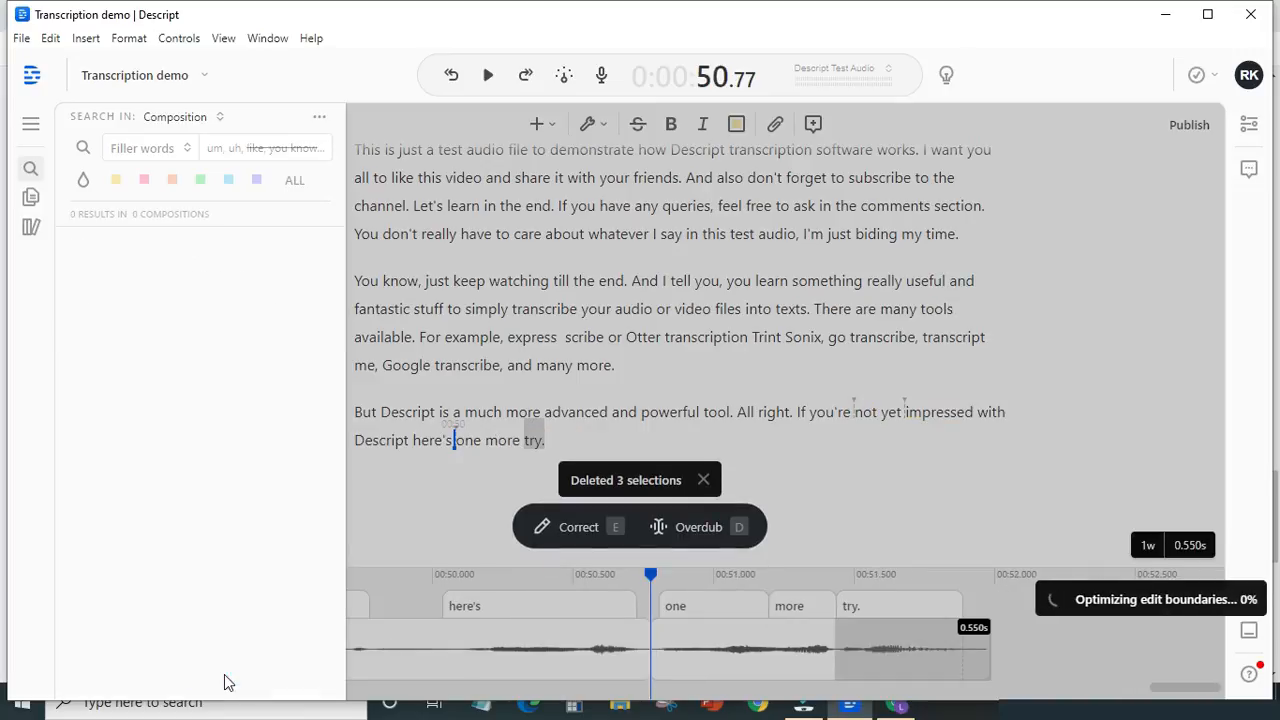
{"action": "left_click", "coordinate": [703, 479]}
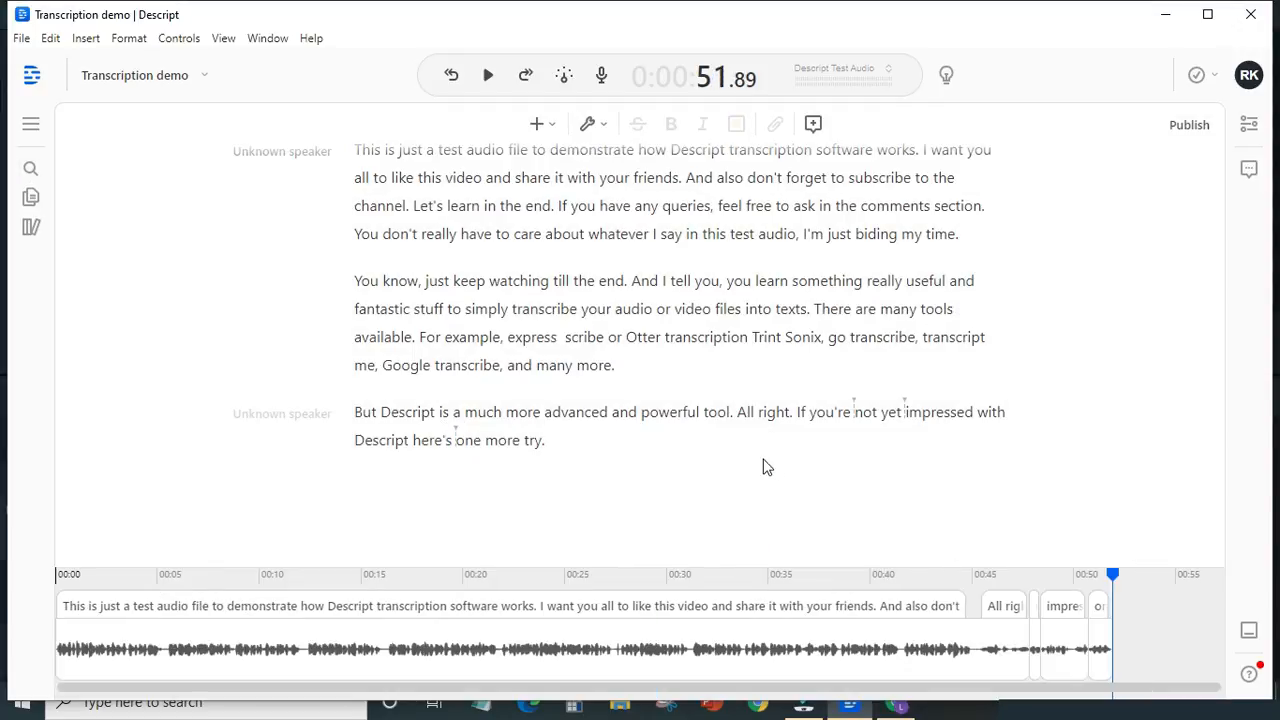
{"action": "mouse_move", "coordinate": [20, 45]}
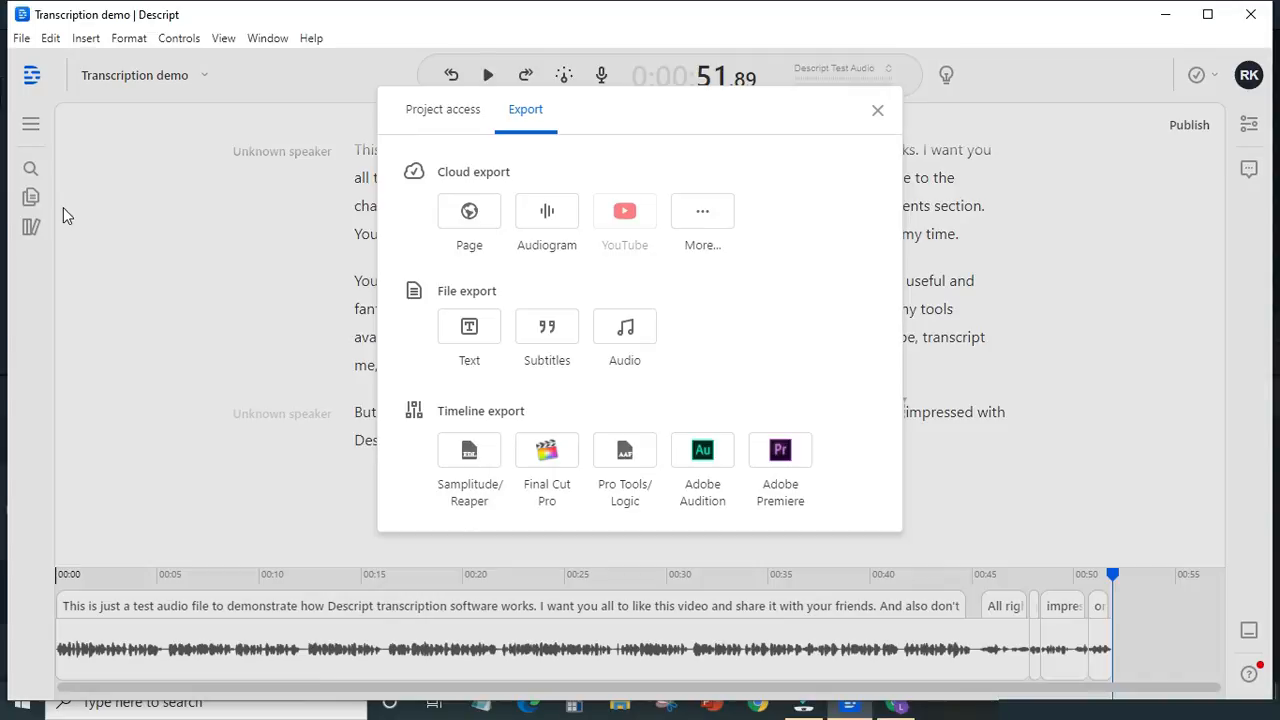
{"action": "mouse_move", "coordinate": [597, 218]}
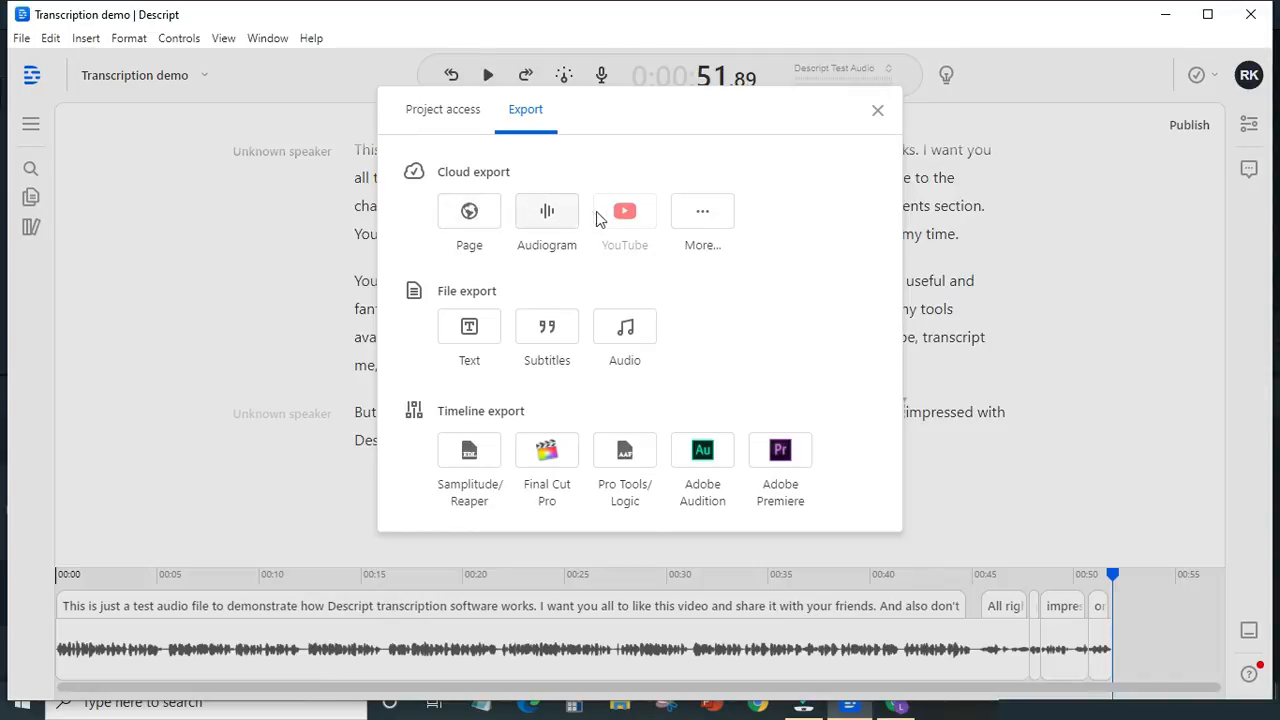
Export the transcript as Text in Microsoft Word (.docx) format to Downloads, then open it.
{"action": "left_click", "coordinate": [702, 211]}
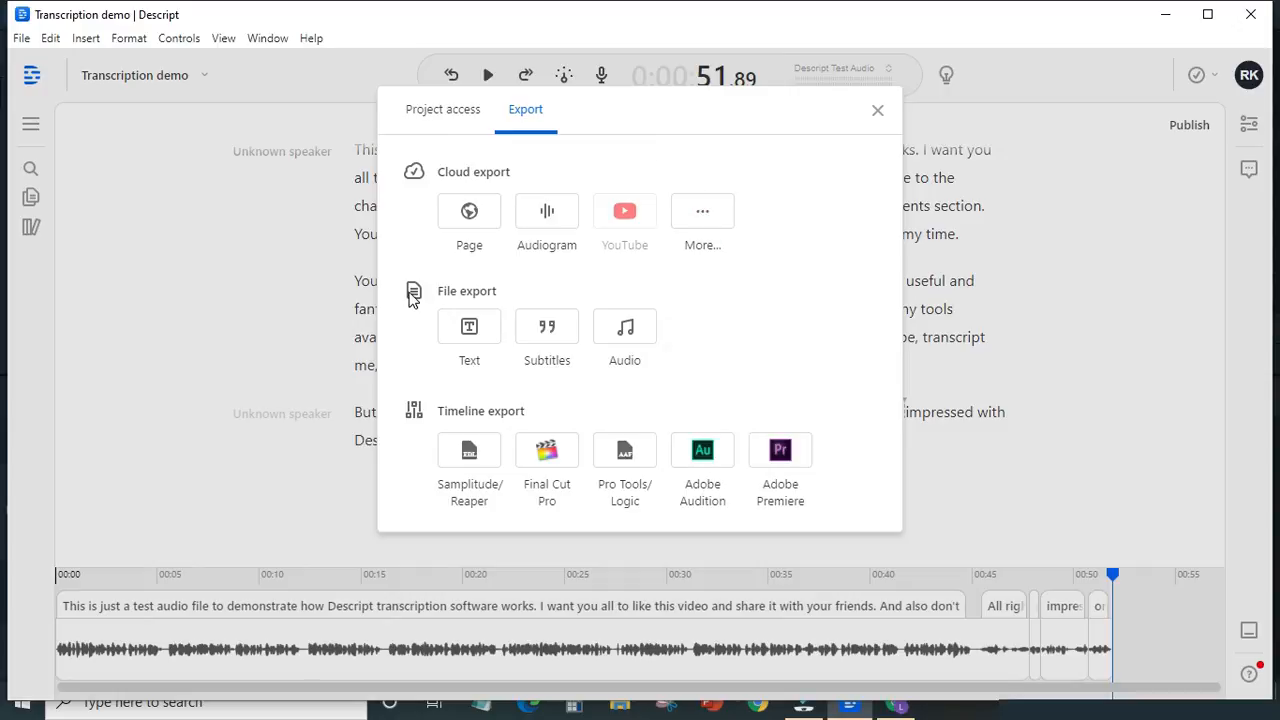
{"action": "mouse_move", "coordinate": [420, 468]}
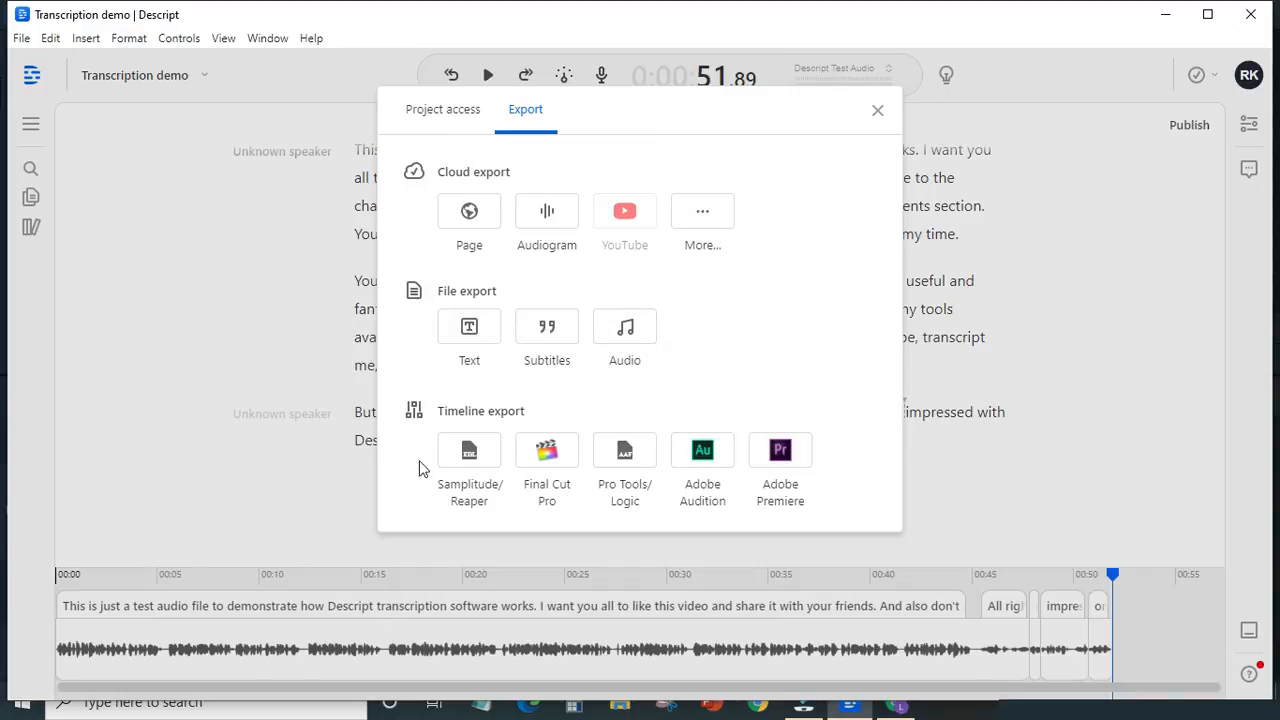
{"action": "mouse_move", "coordinate": [624, 450]}
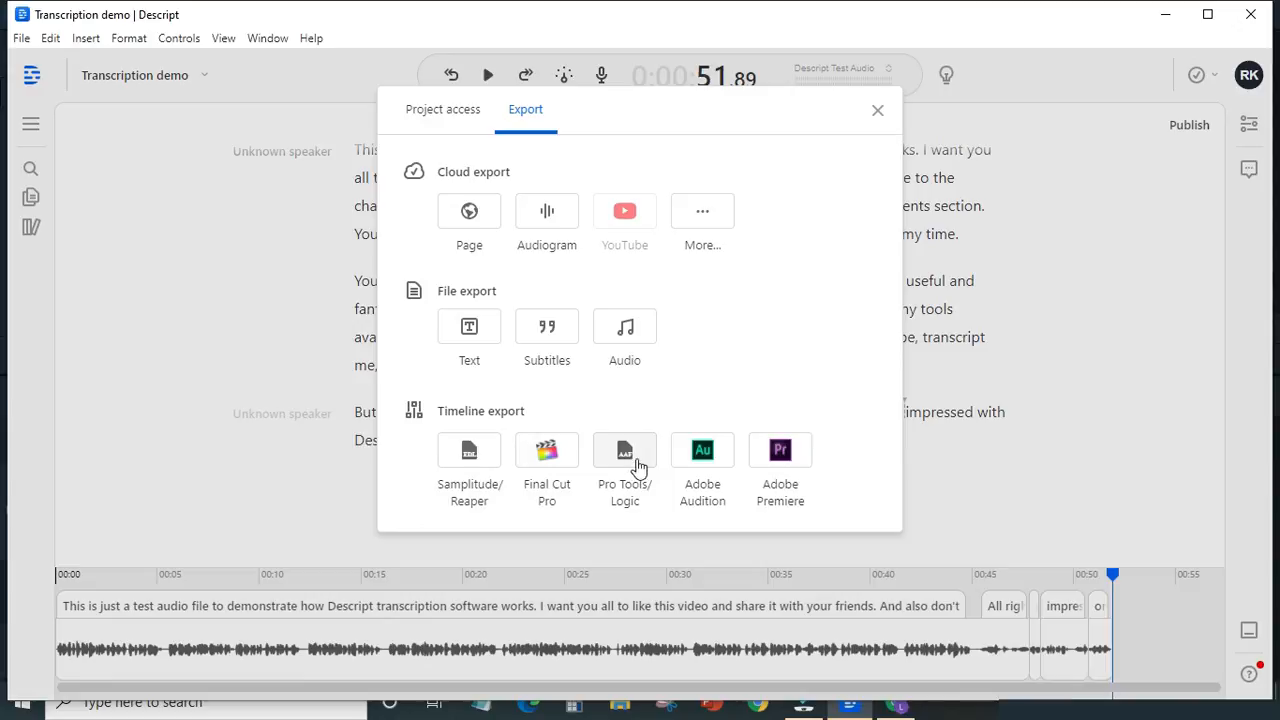
{"action": "mouse_move", "coordinate": [469, 327]}
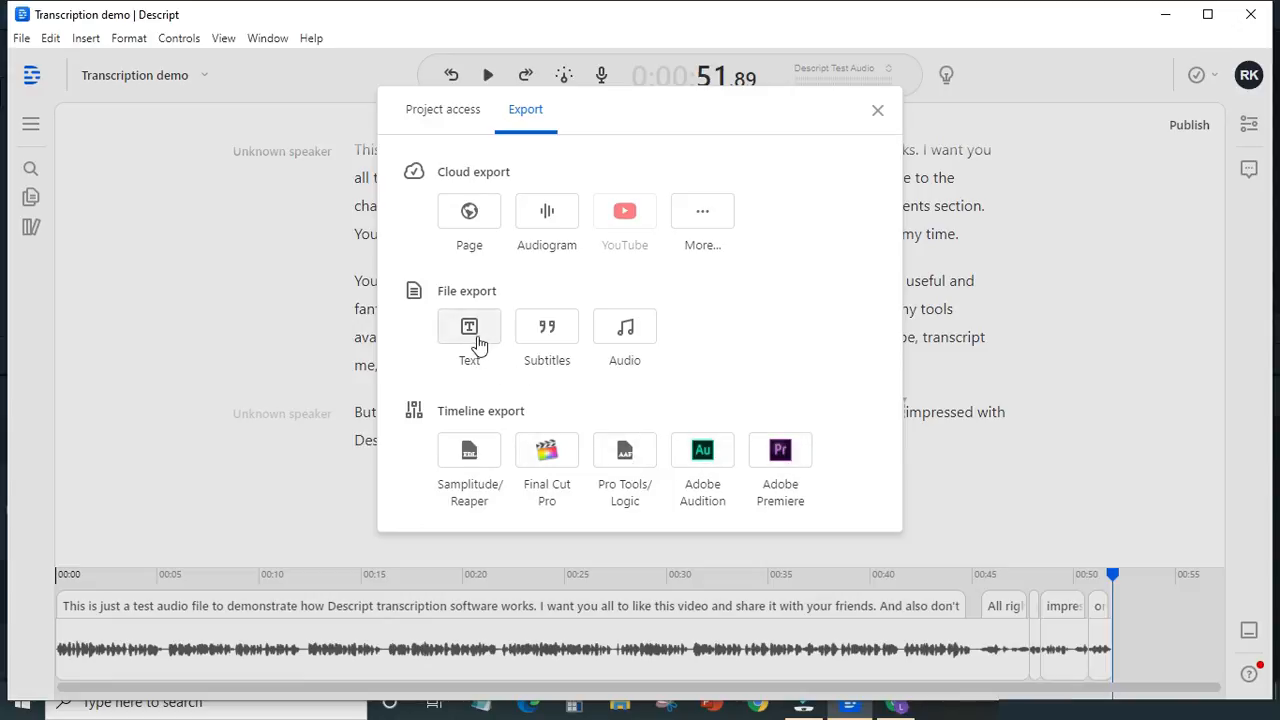
{"action": "left_click", "coordinate": [469, 327]}
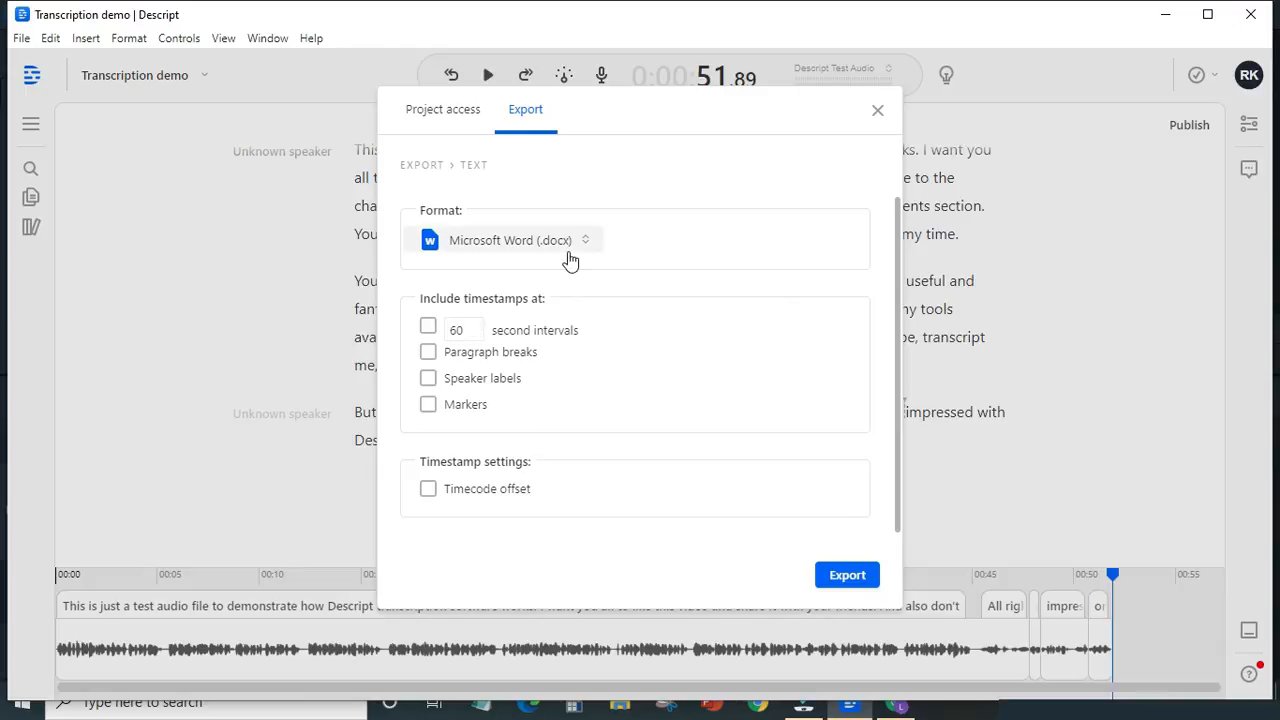
{"action": "mouse_move", "coordinate": [463, 320]}
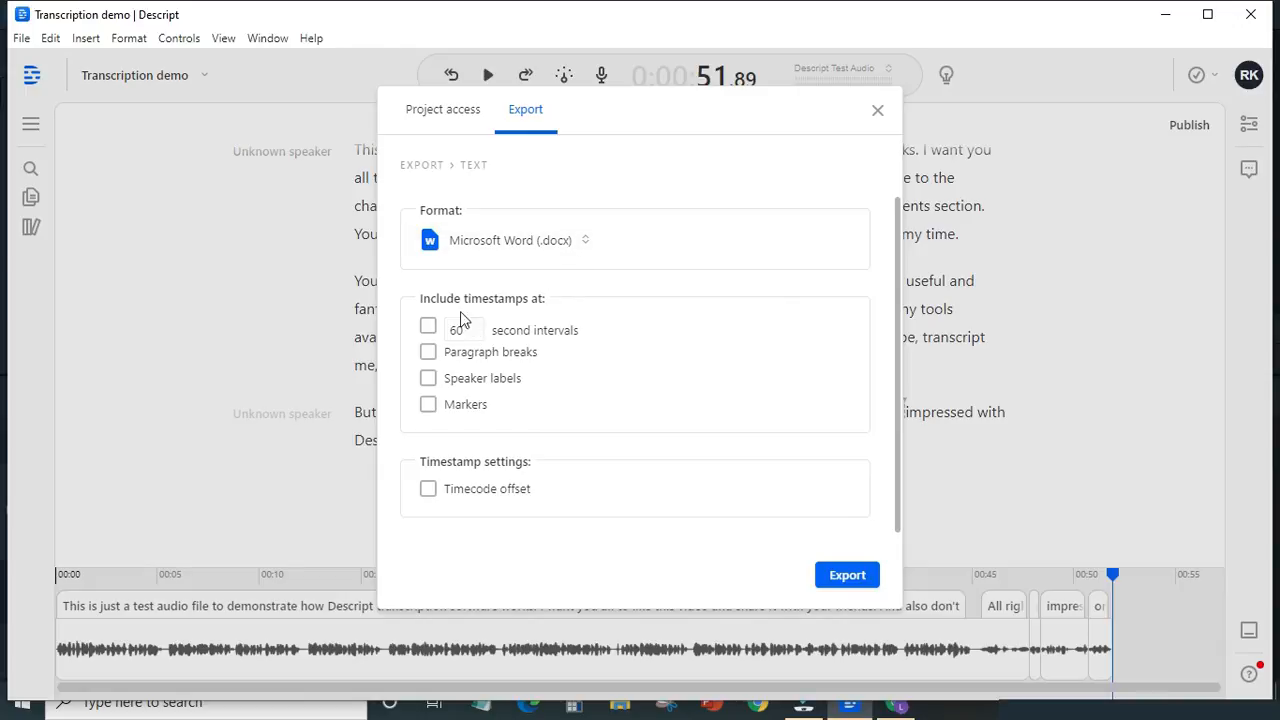
{"action": "mouse_move", "coordinate": [465, 500]}
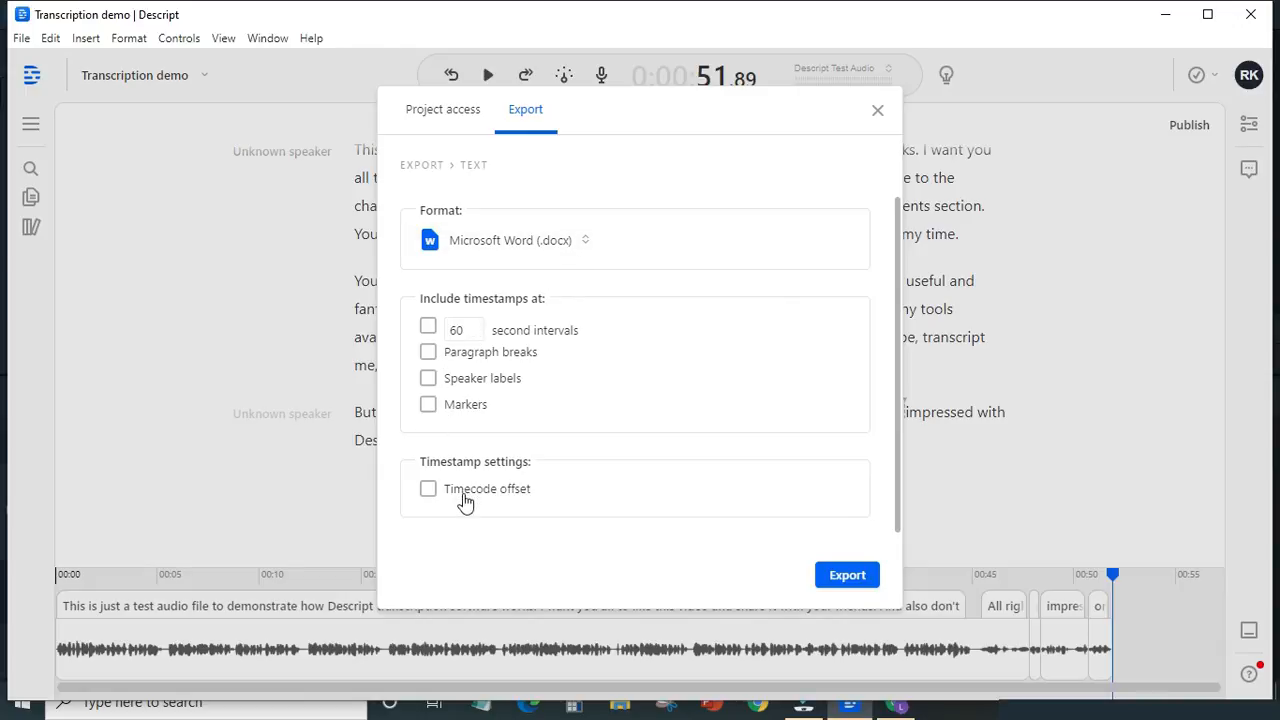
{"action": "left_click", "coordinate": [847, 574]}
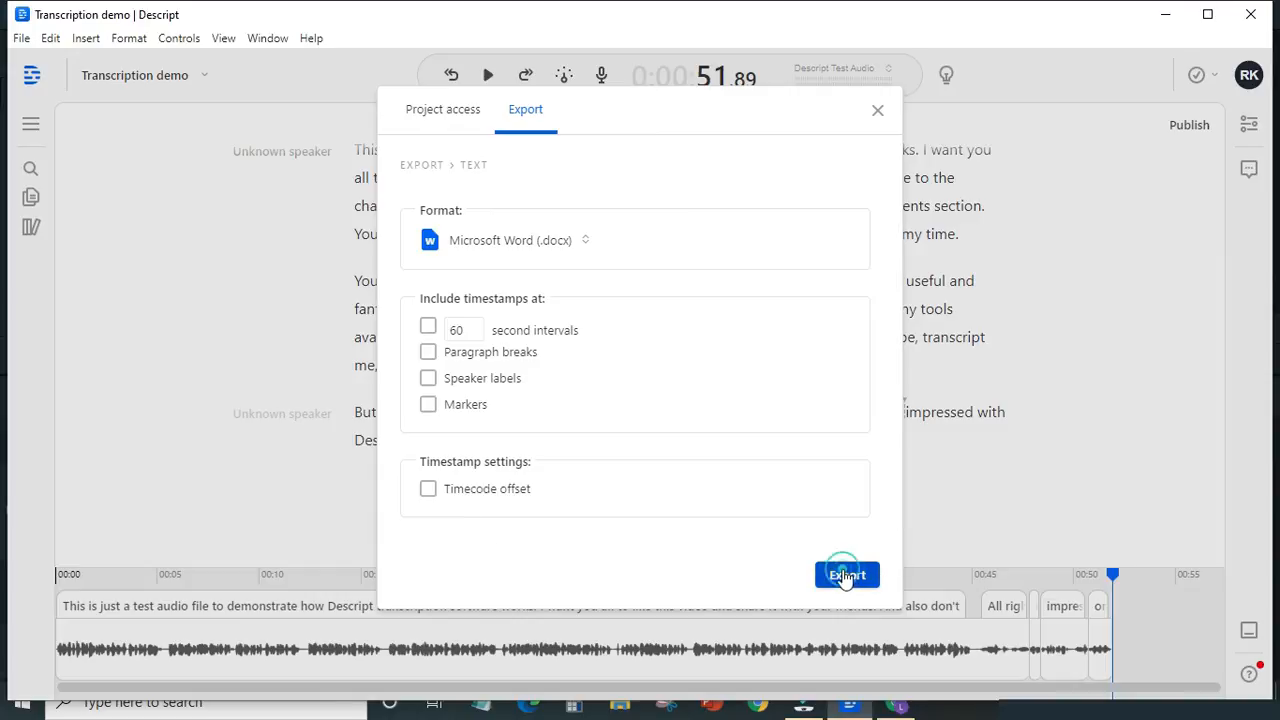
{"action": "left_click", "coordinate": [846, 574]}
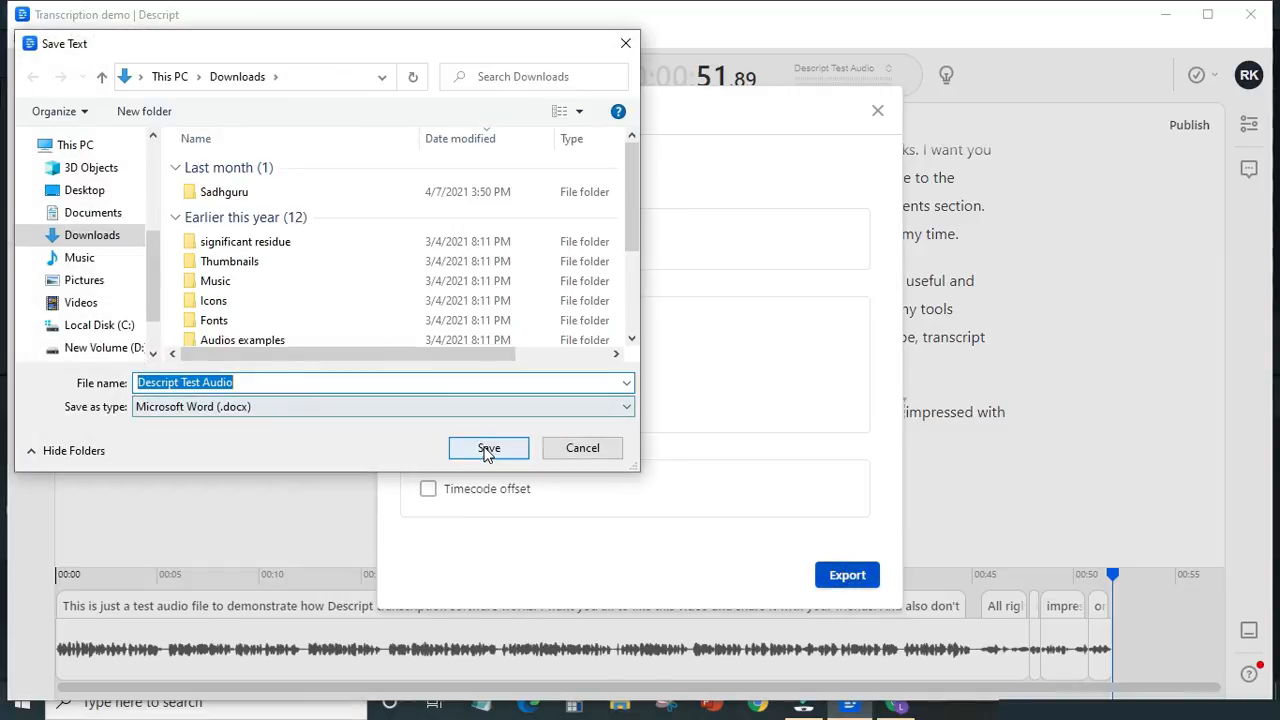
{"action": "left_click", "coordinate": [488, 447]}
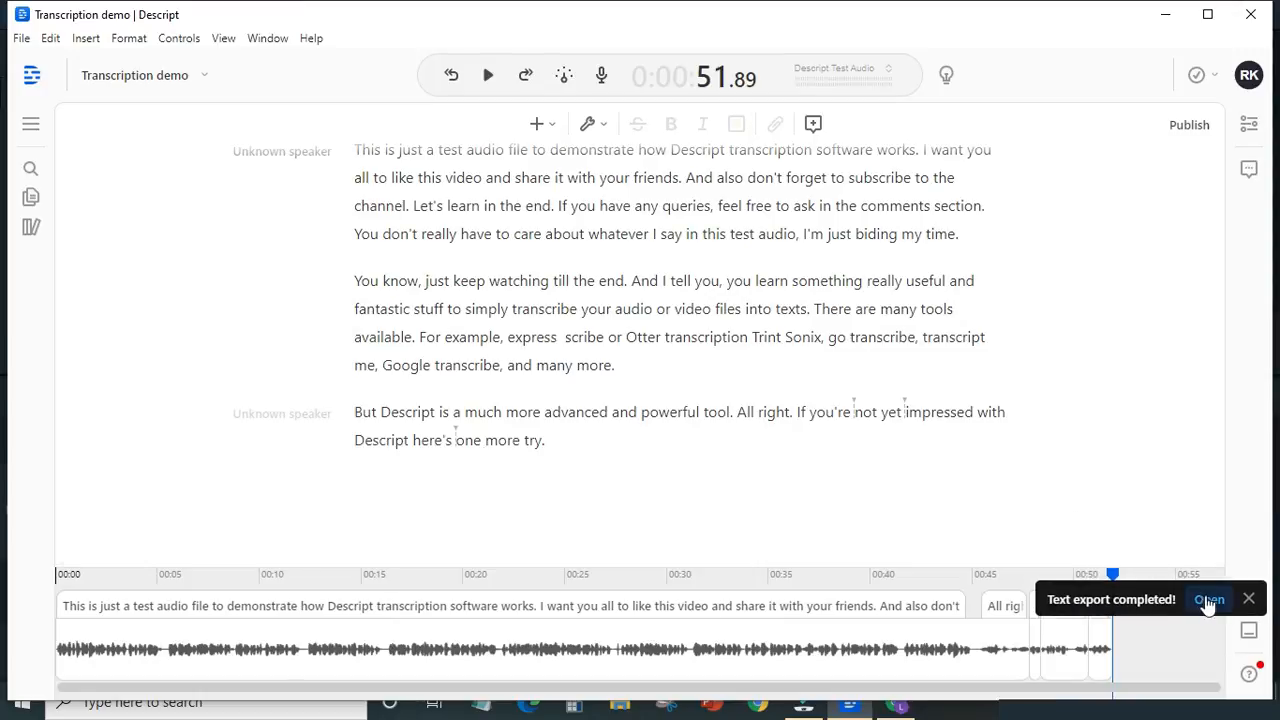
{"action": "left_click", "coordinate": [1208, 599]}
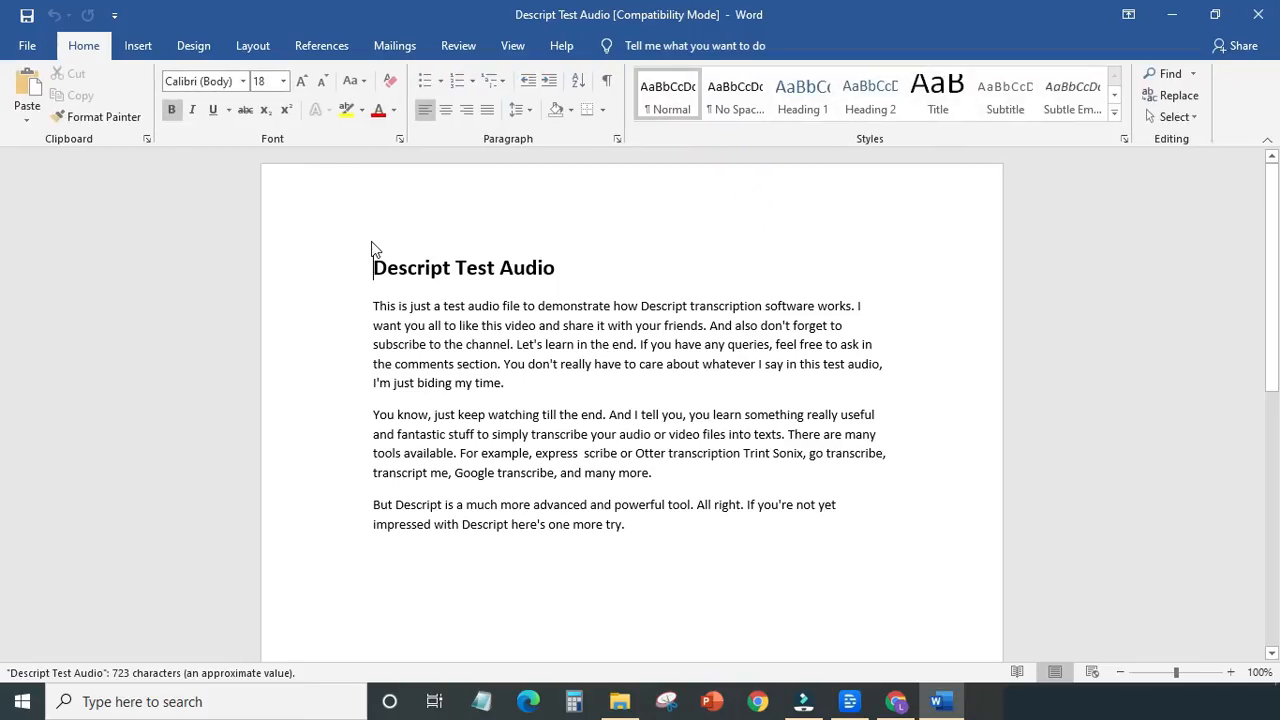